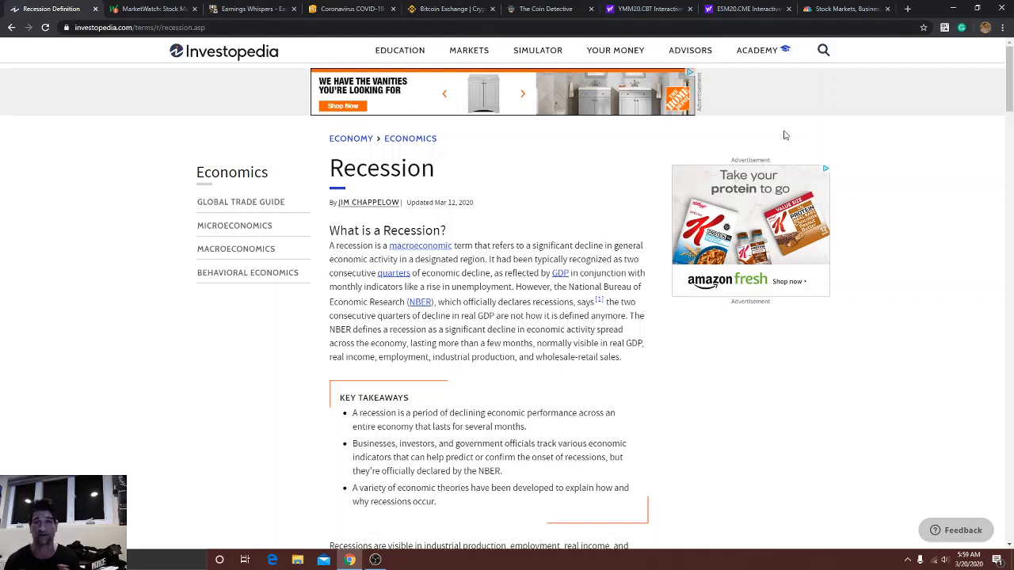
{"action": "mouse_move", "coordinate": [781, 175]}
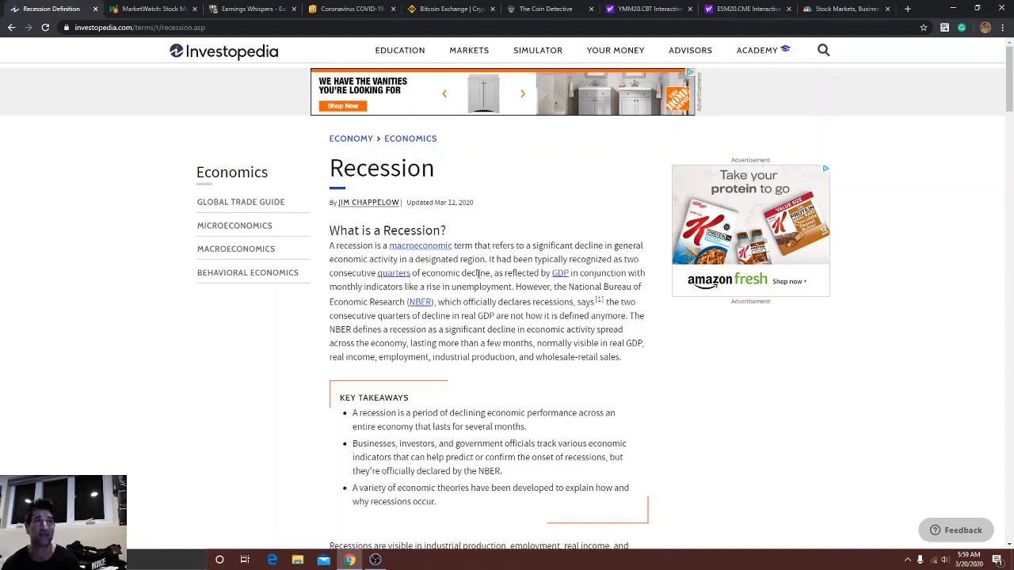
{"action": "mouse_move", "coordinate": [596, 273]}
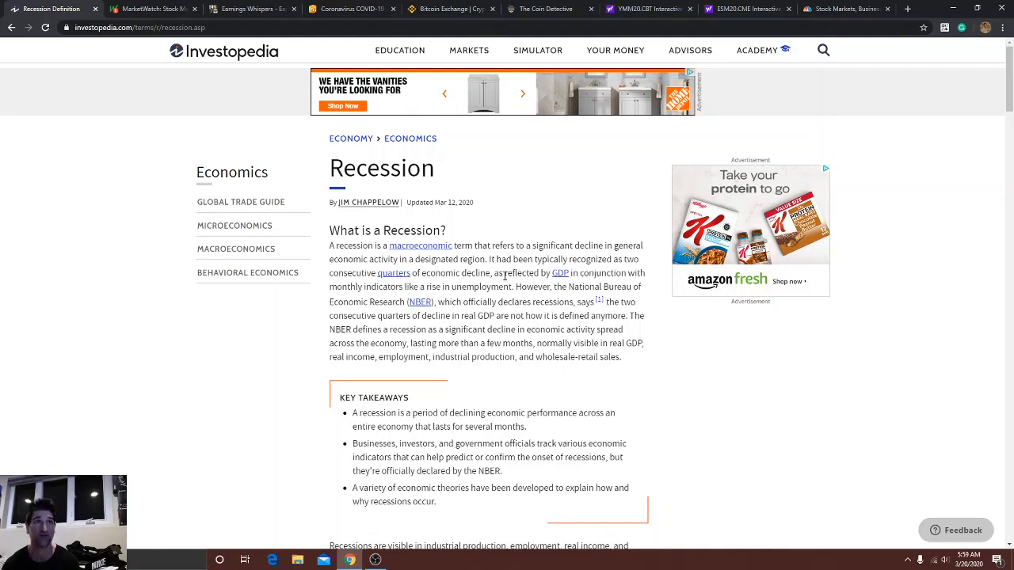
{"action": "mouse_move", "coordinate": [560, 282]}
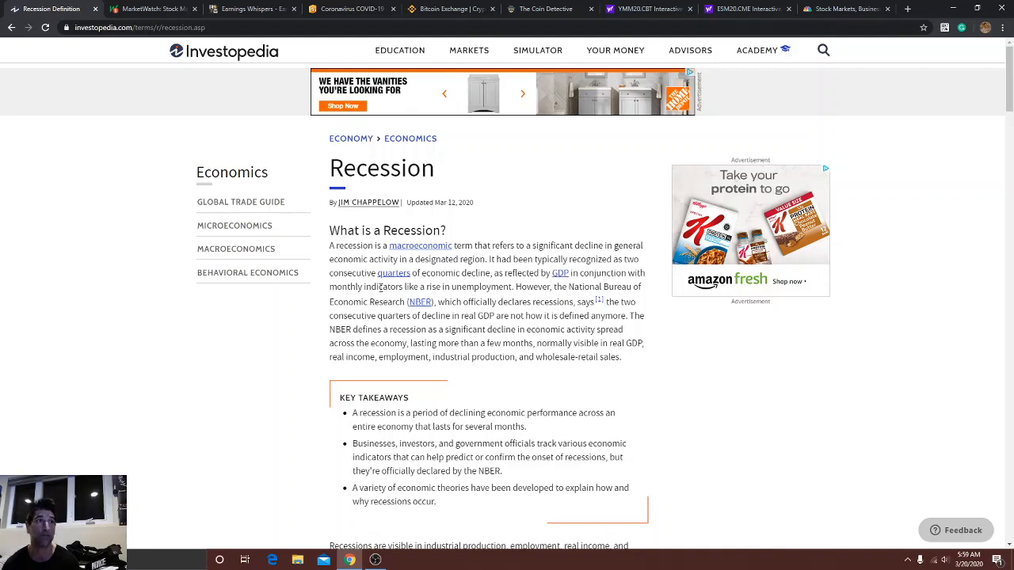
{"action": "mouse_move", "coordinate": [454, 288]}
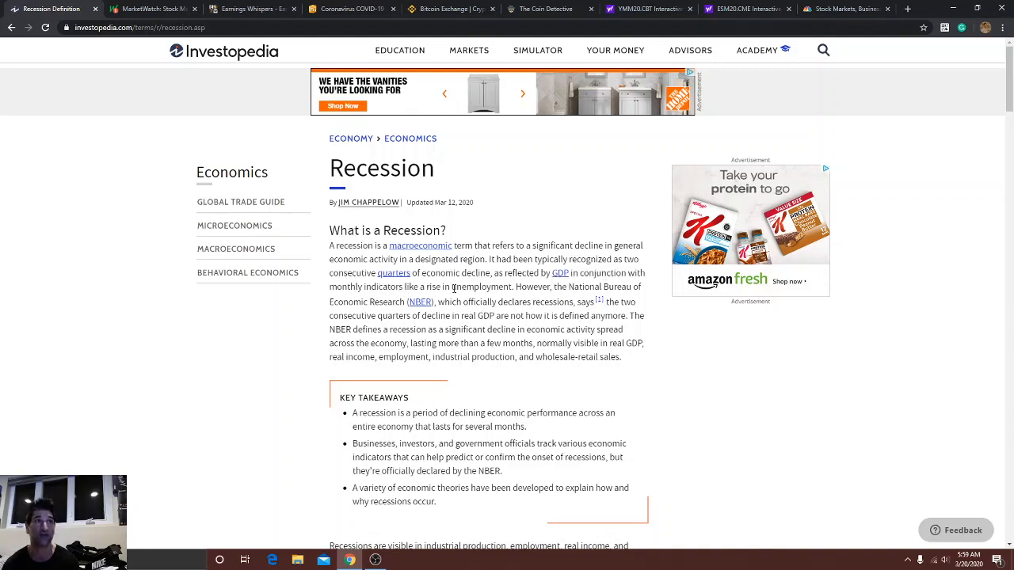
{"action": "mouse_move", "coordinate": [561, 286]}
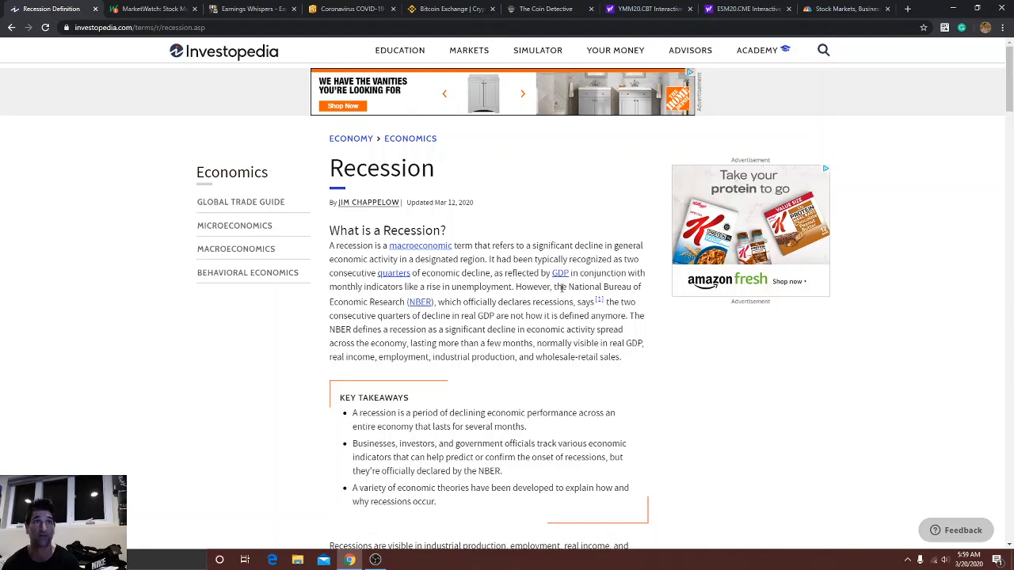
{"action": "mouse_move", "coordinate": [405, 303]}
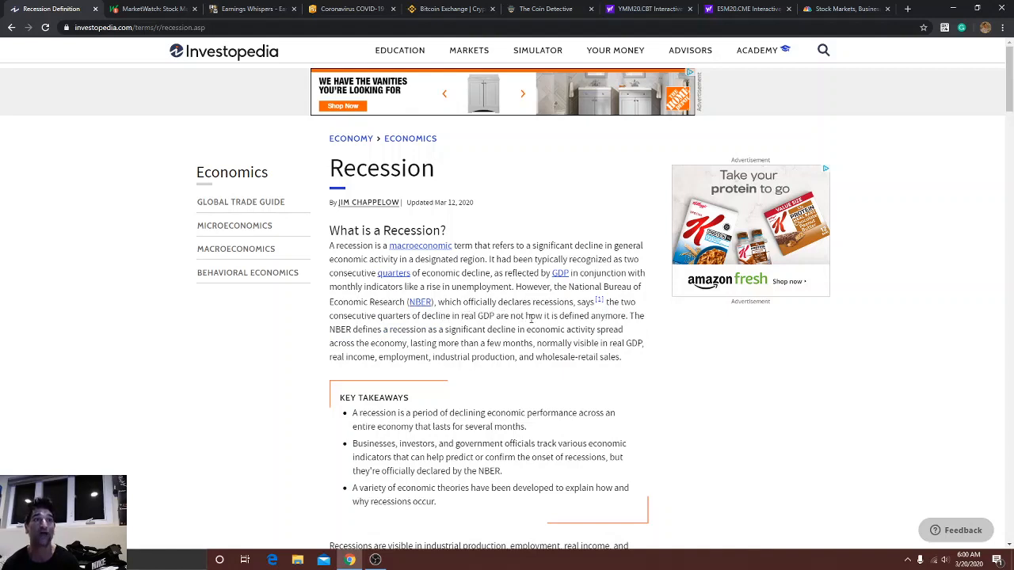
{"action": "mouse_move", "coordinate": [569, 318]}
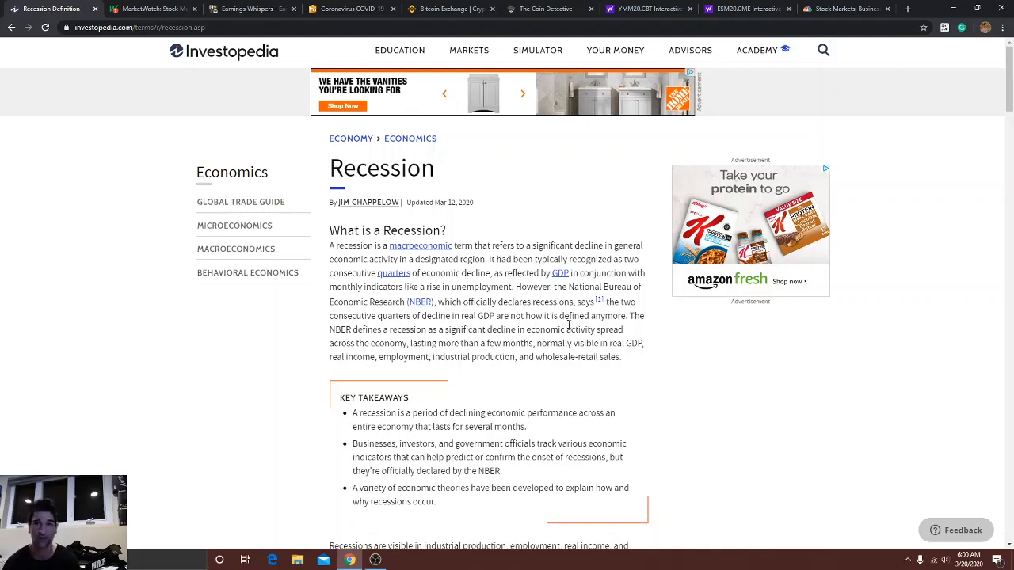
{"action": "mouse_move", "coordinate": [532, 293]}
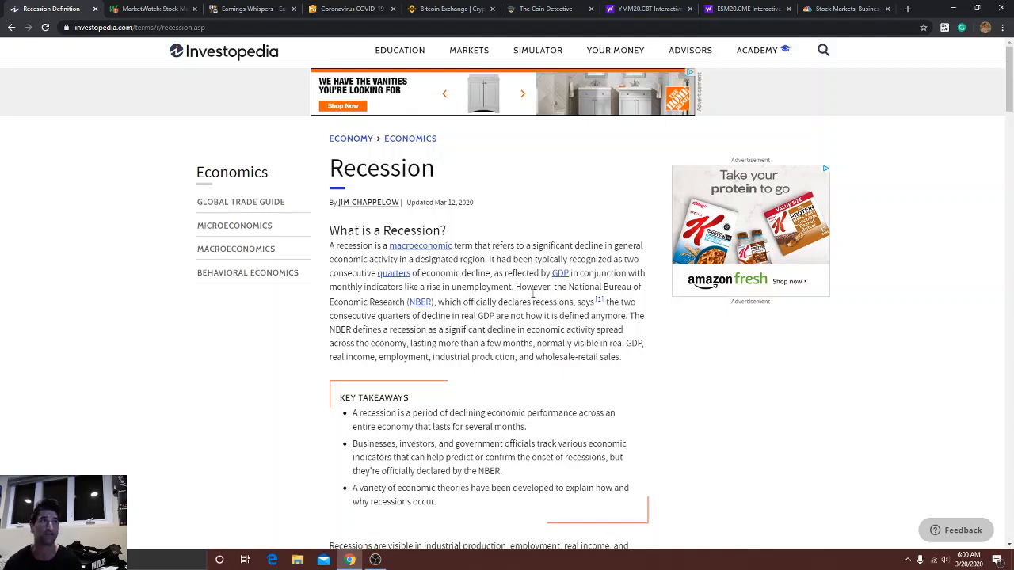
{"action": "mouse_move", "coordinate": [431, 217]}
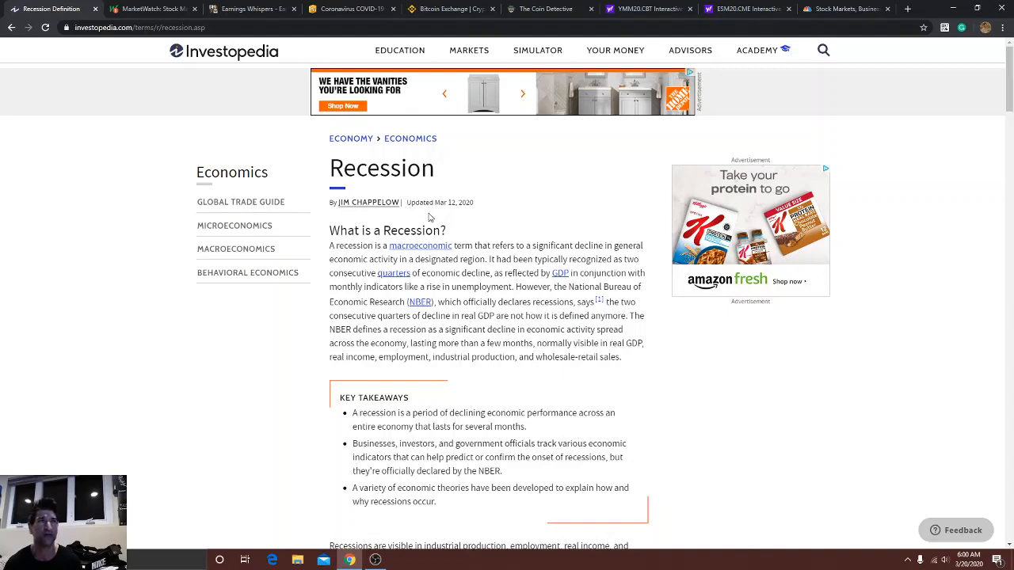
{"action": "mouse_move", "coordinate": [466, 214]}
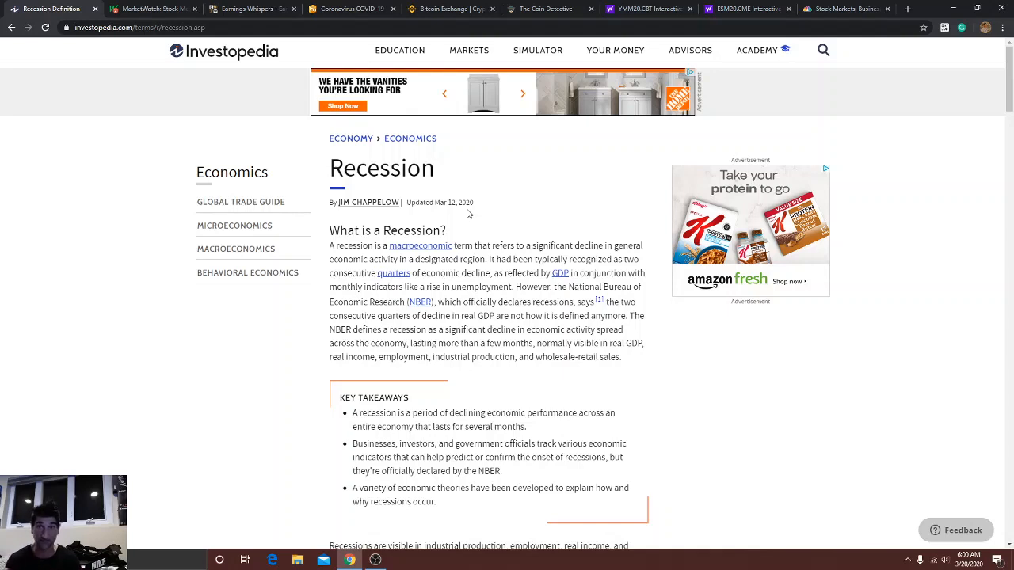
{"action": "mouse_move", "coordinate": [425, 213]}
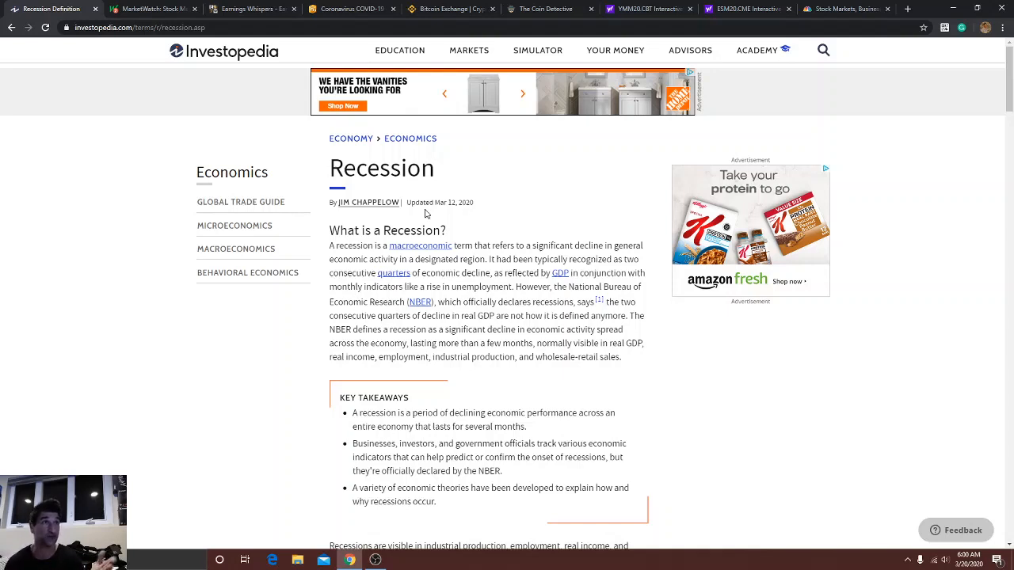
{"action": "mouse_move", "coordinate": [462, 214]}
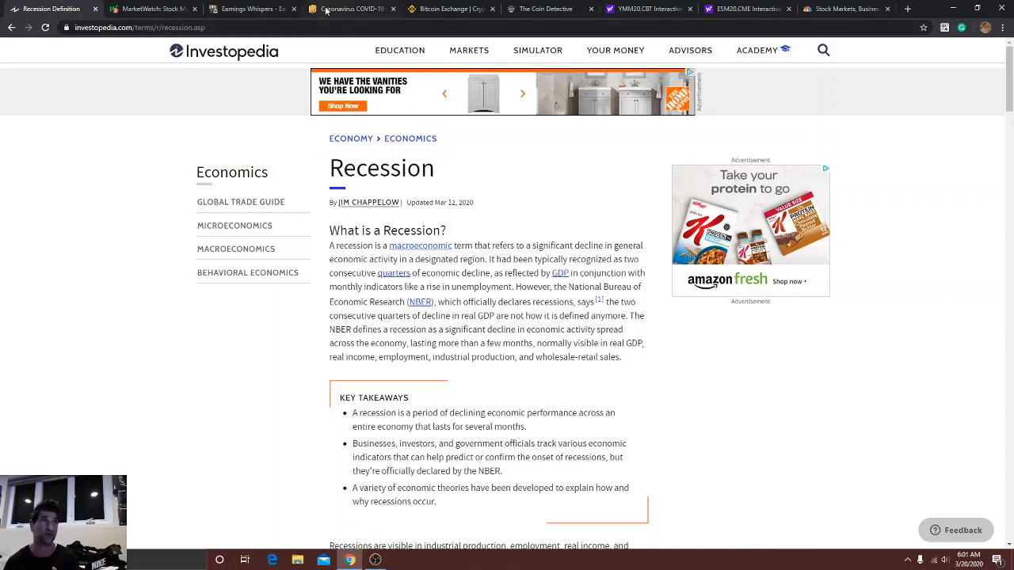
Switch to the Johns Hopkins COVID-19 dashboard showing 244,602 confirmed cases and 10,031 deaths.
{"action": "left_click", "coordinate": [352, 9]}
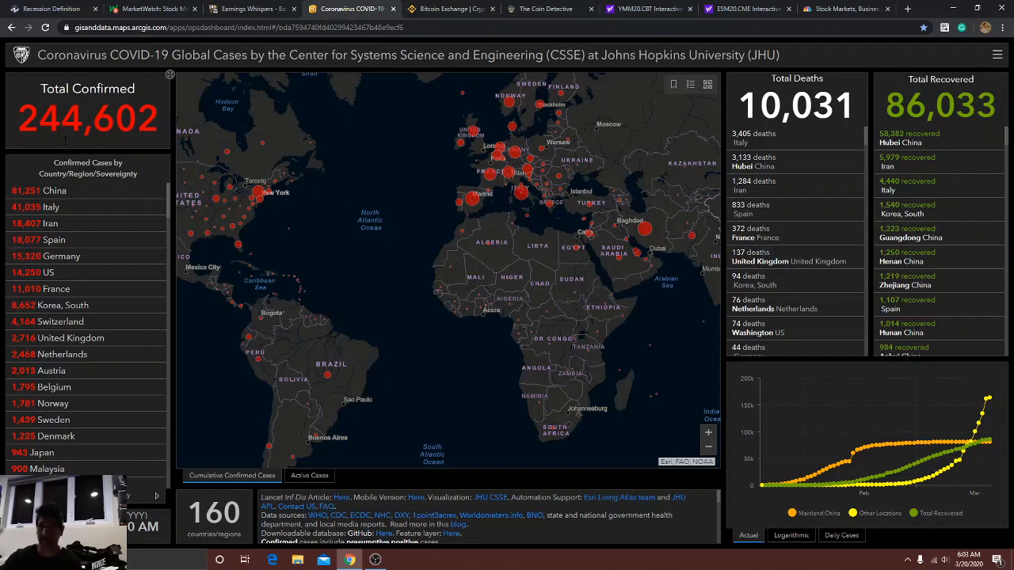
{"action": "mouse_move", "coordinate": [65, 144]}
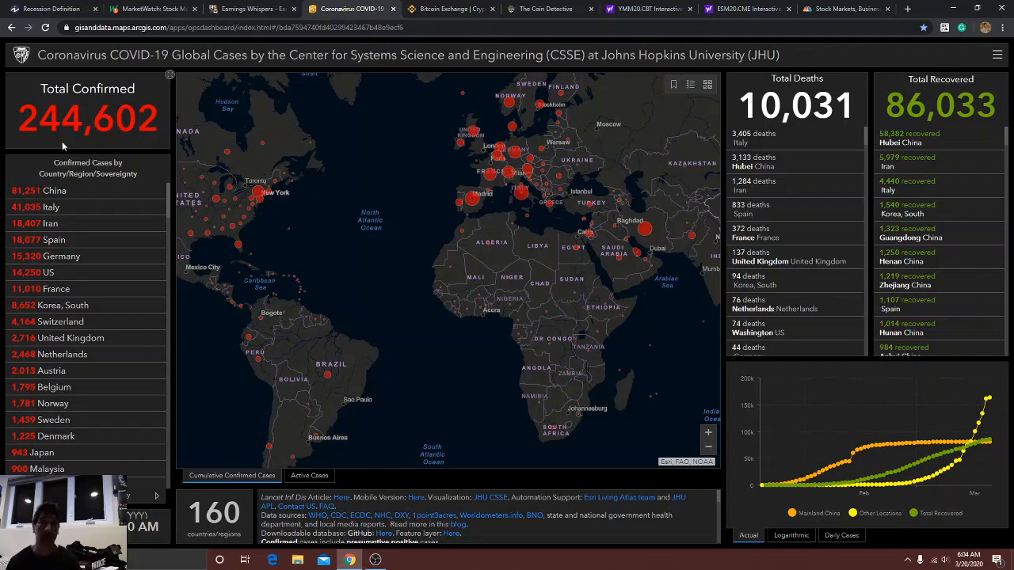
{"action": "mouse_move", "coordinate": [585, 138]}
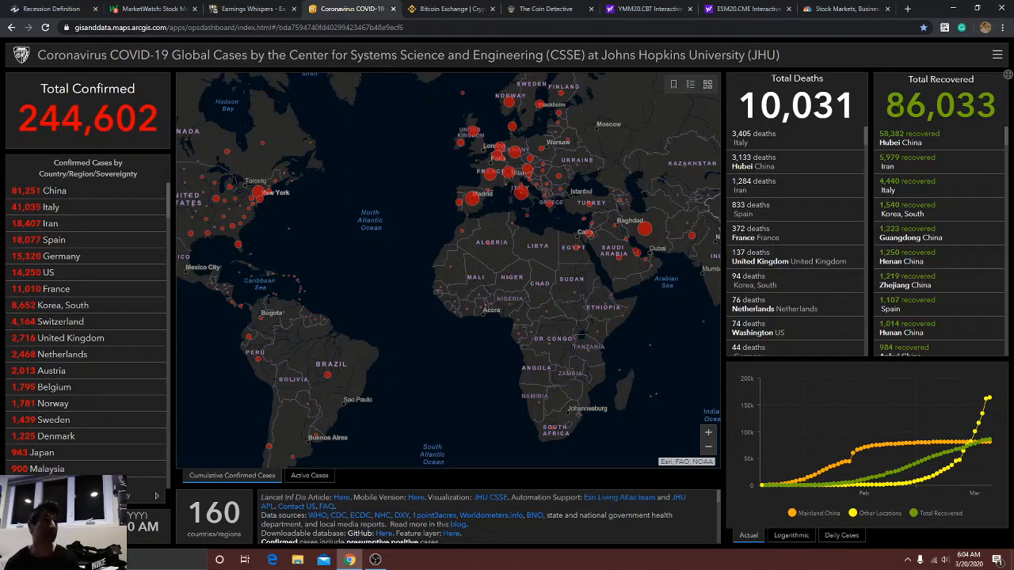
Switch to MarketWatch's US markets summary and bring up the gold price chart.
{"action": "left_click", "coordinate": [145, 9]}
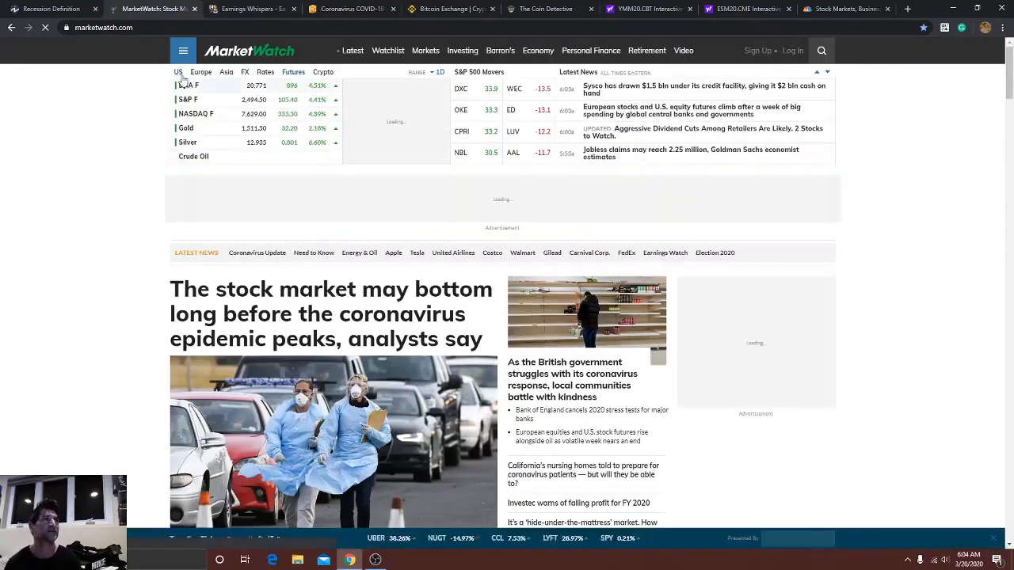
{"action": "left_click", "coordinate": [179, 73]}
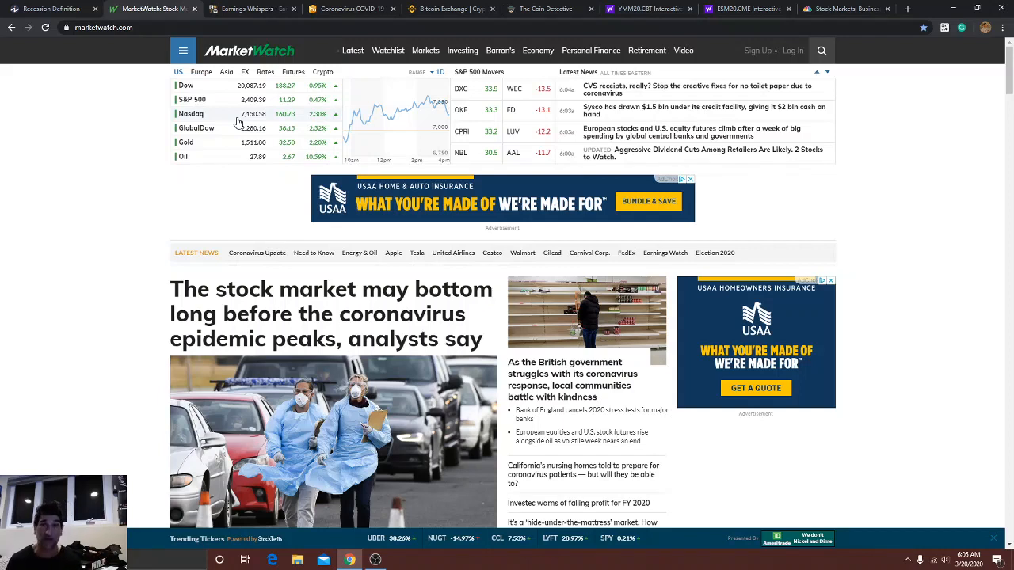
{"action": "mouse_move", "coordinate": [227, 122]}
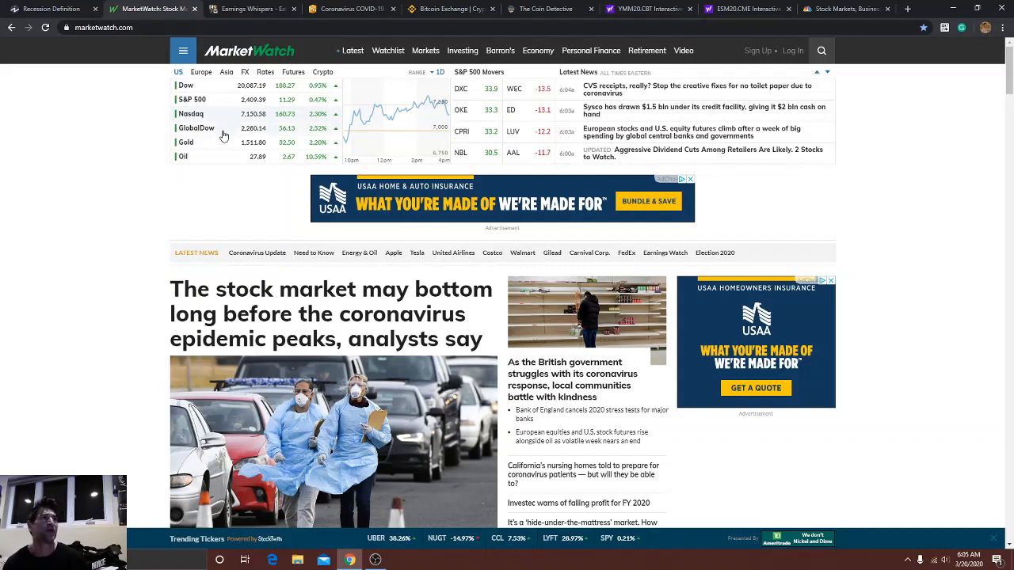
{"action": "left_click", "coordinate": [185, 143]}
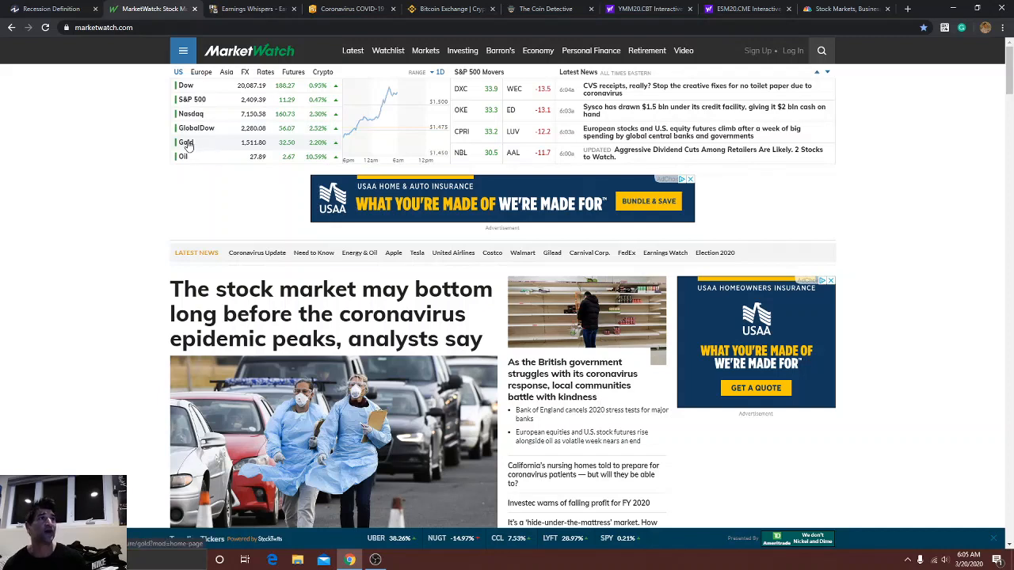
{"action": "mouse_move", "coordinate": [236, 168]}
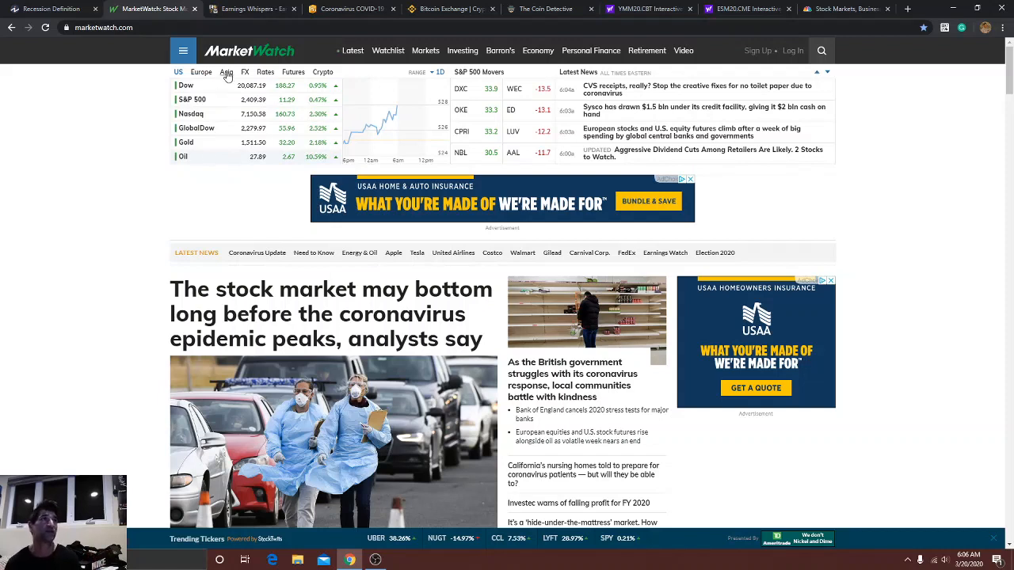
Cycle the markets summary through Asia, Europe, Asia, FX, Rates and finally Futures quotes.
{"action": "left_click", "coordinate": [227, 73]}
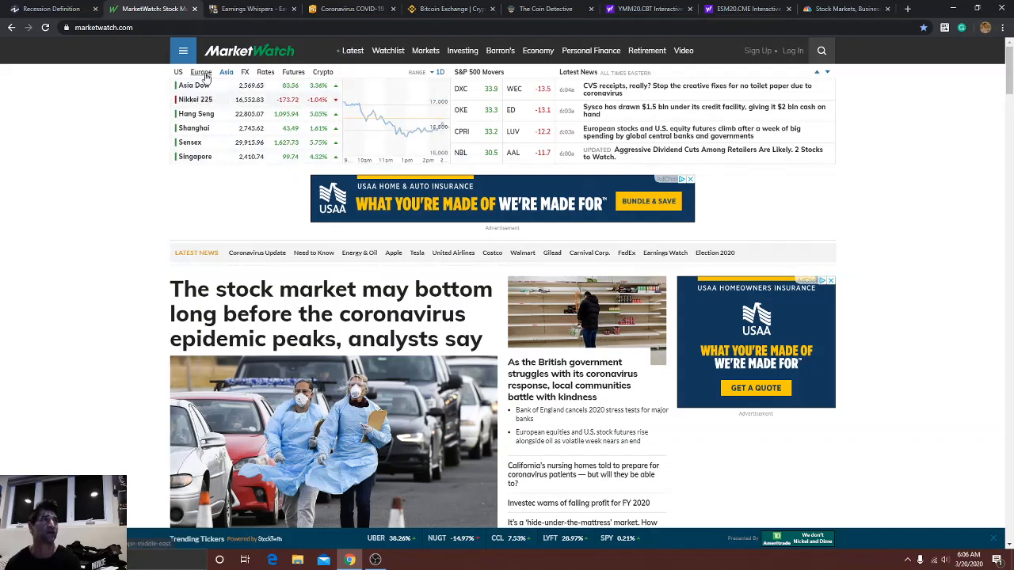
{"action": "left_click", "coordinate": [199, 73]}
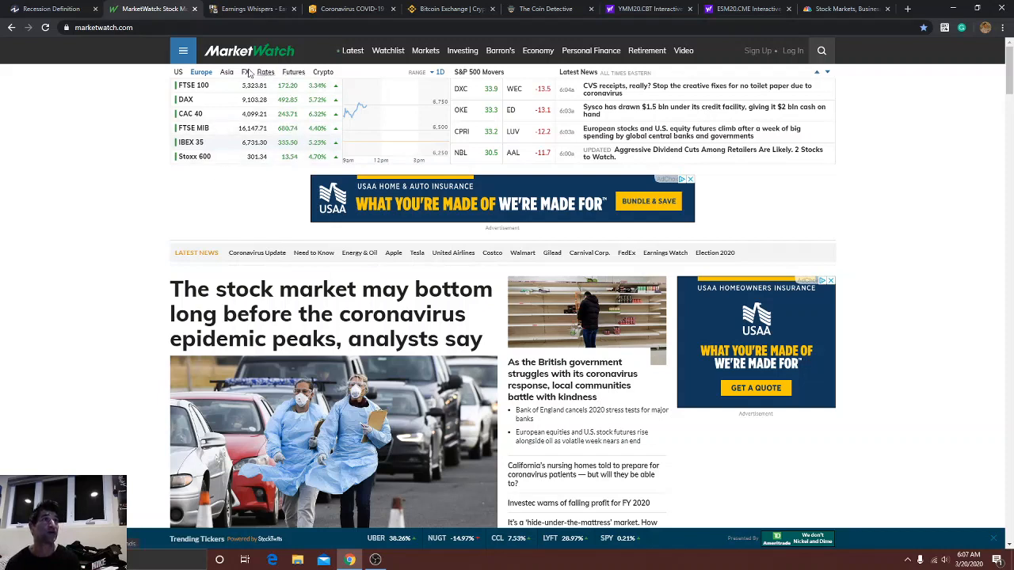
{"action": "left_click", "coordinate": [226, 73]}
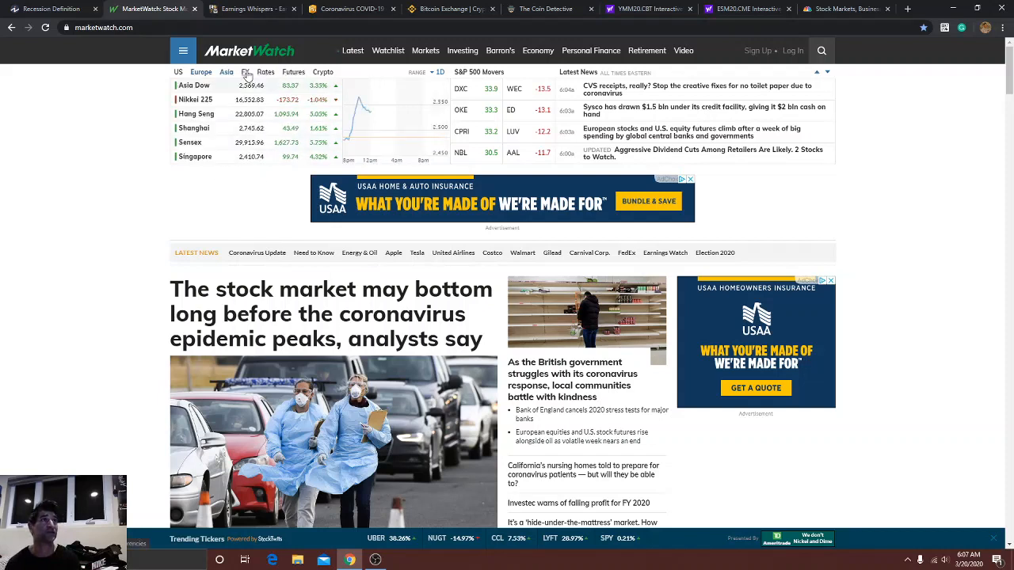
{"action": "left_click", "coordinate": [245, 71]}
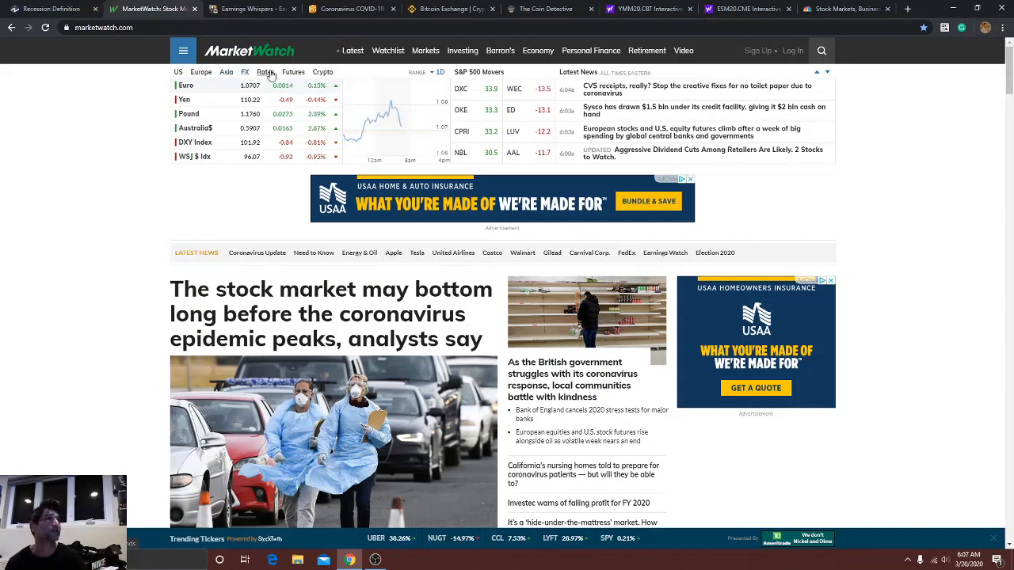
{"action": "left_click", "coordinate": [266, 73]}
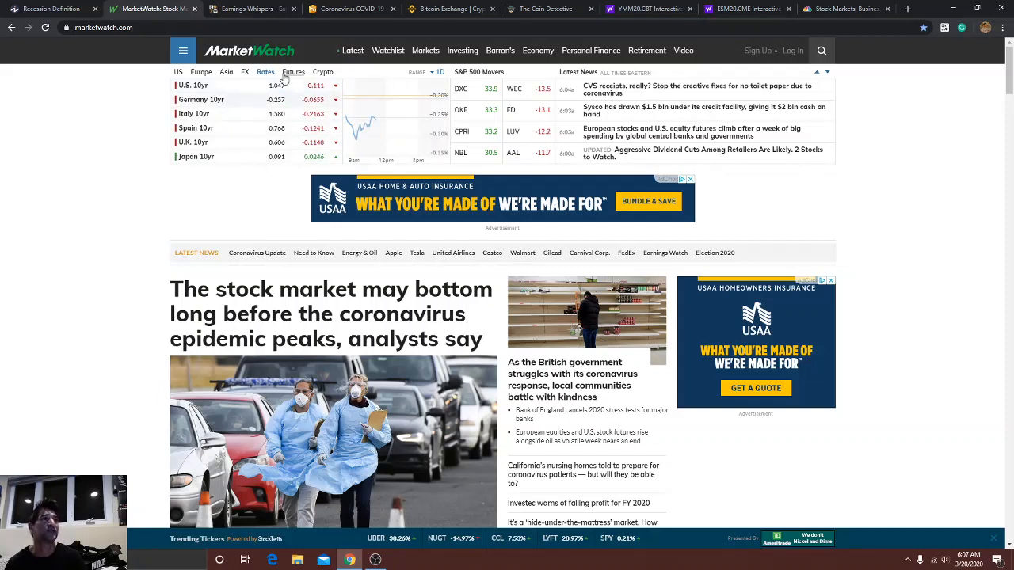
{"action": "left_click", "coordinate": [293, 73]}
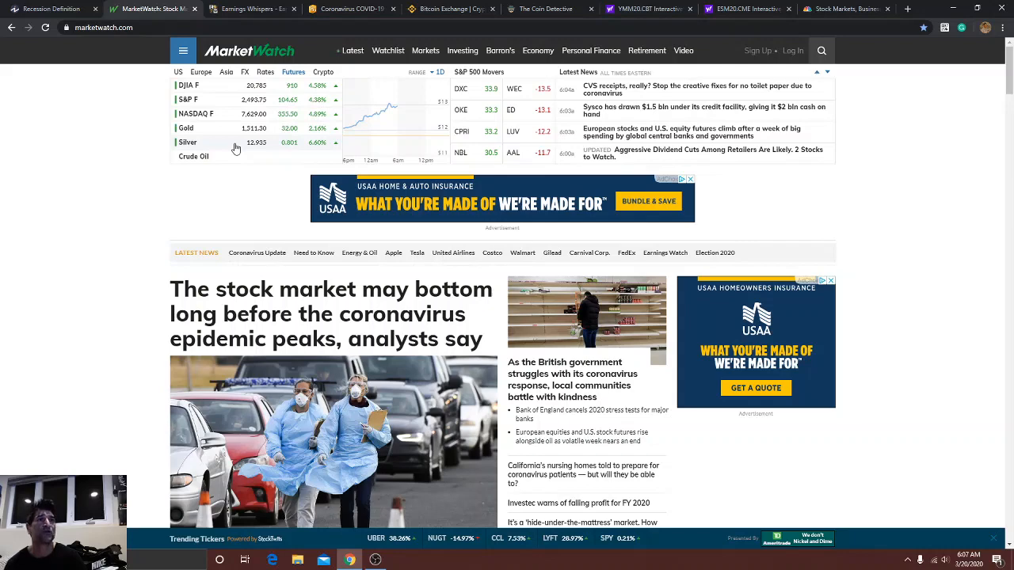
Switch to the Earnings Whispers calendar for March 20, 2020 and scroll to Show More.
{"action": "left_click", "coordinate": [251, 10]}
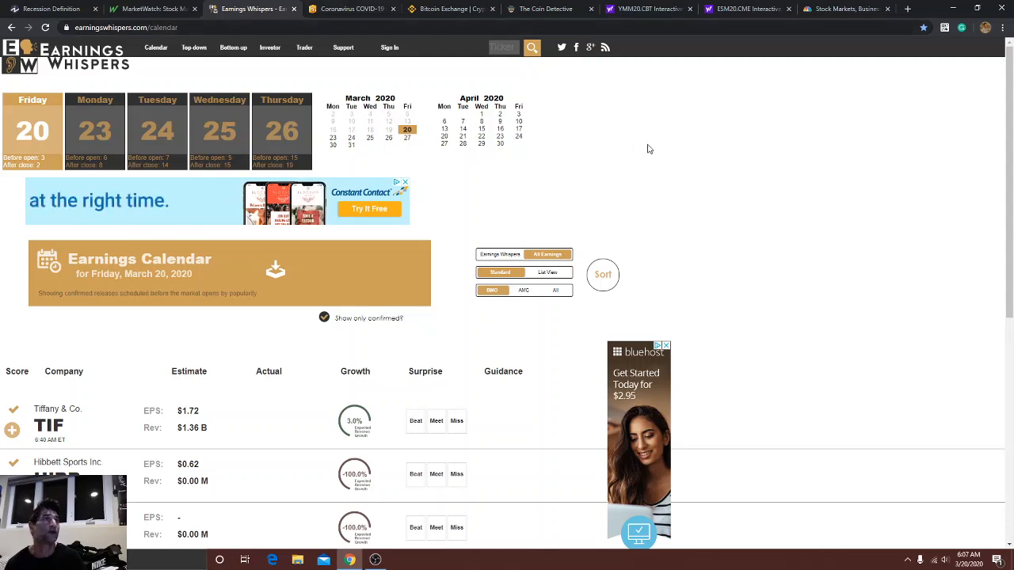
{"action": "scroll", "scroll_direction": "down", "scroll_amount": 3}
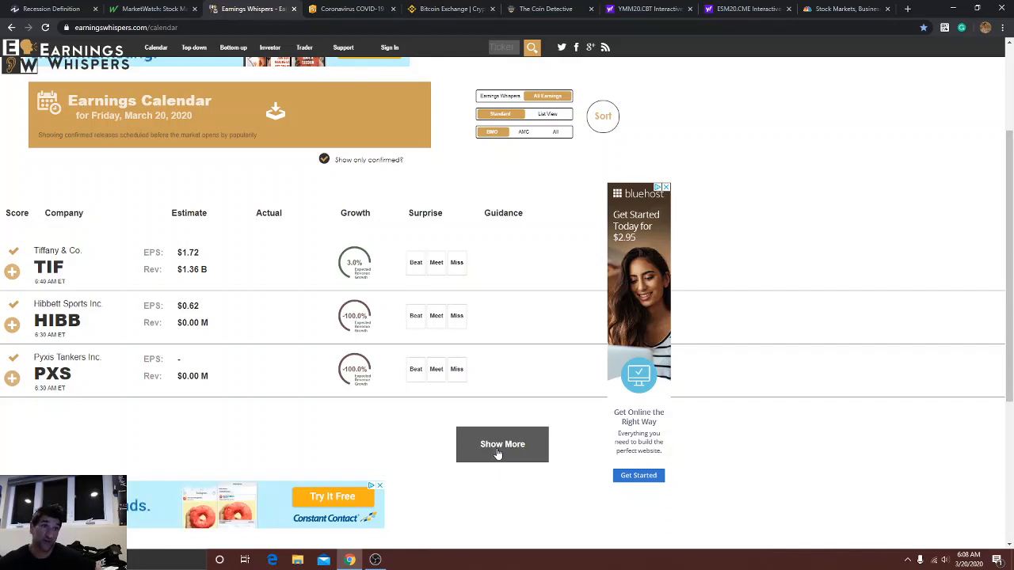
Load more March 20 reporters, revealing Enservco and Turquoise Hill, and review the list.
{"action": "left_click", "coordinate": [503, 444]}
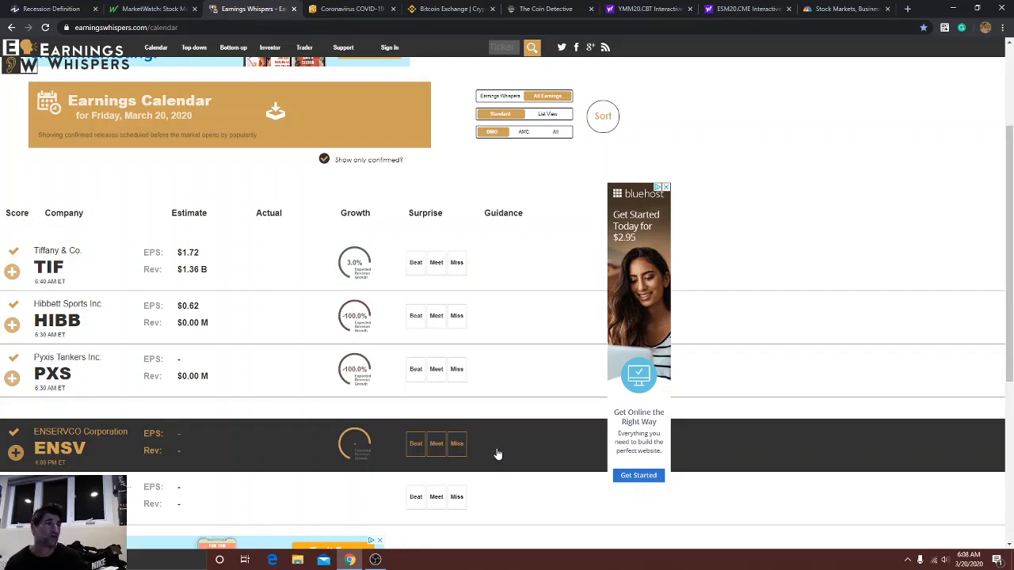
{"action": "scroll", "scroll_direction": "down", "scroll_amount": 3}
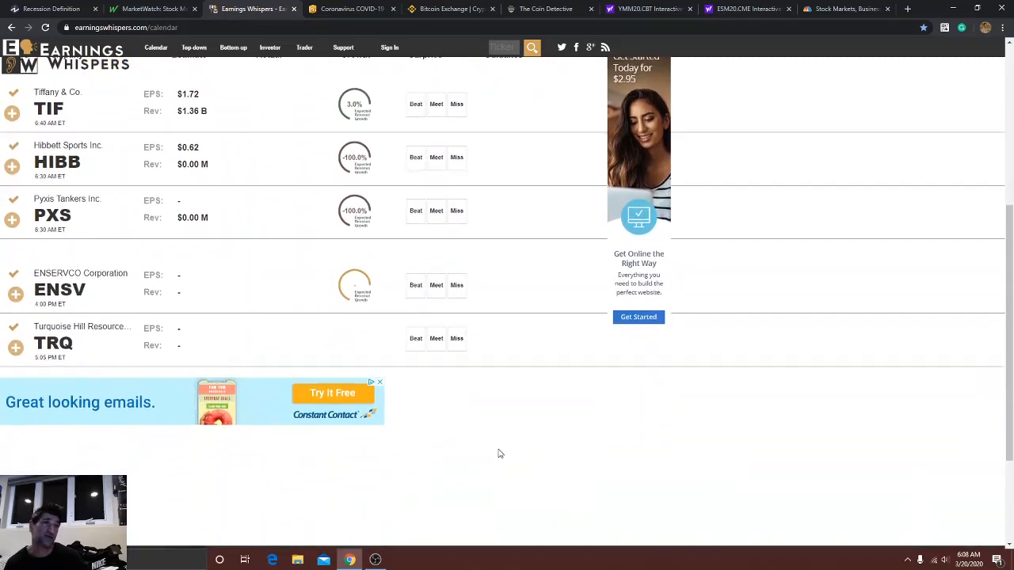
{"action": "scroll", "scroll_direction": "up", "scroll_amount": 3}
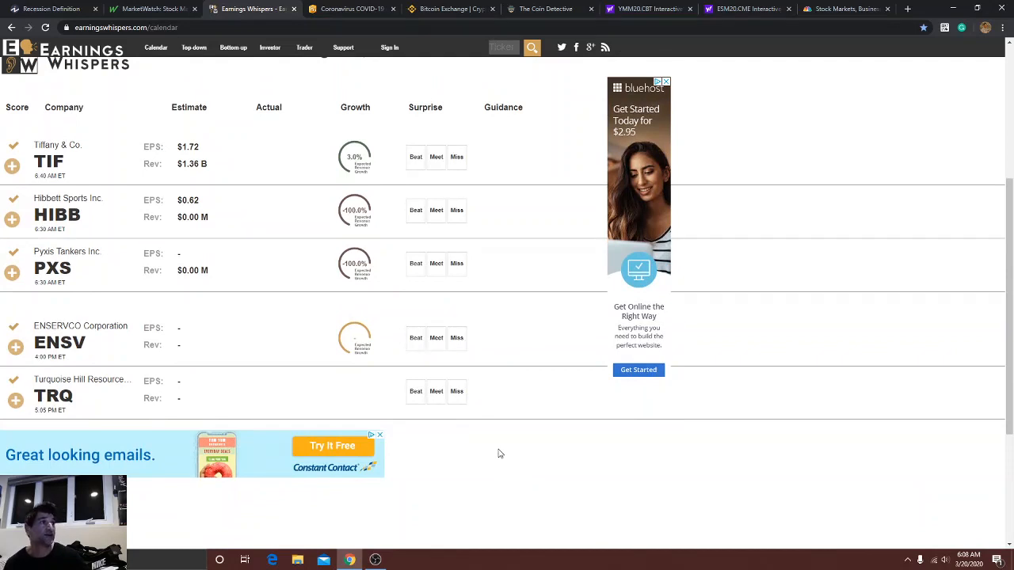
{"action": "scroll", "scroll_direction": "up", "scroll_amount": 3}
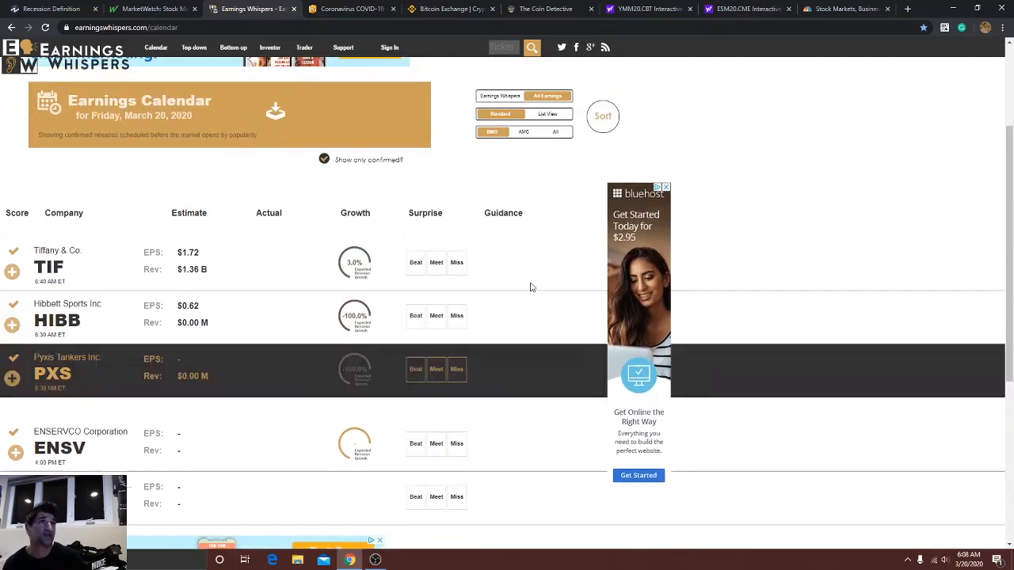
Toggle between AMC and BMO filters, ending on after-close reporters ENSV and TRQ.
{"action": "left_click", "coordinate": [523, 132]}
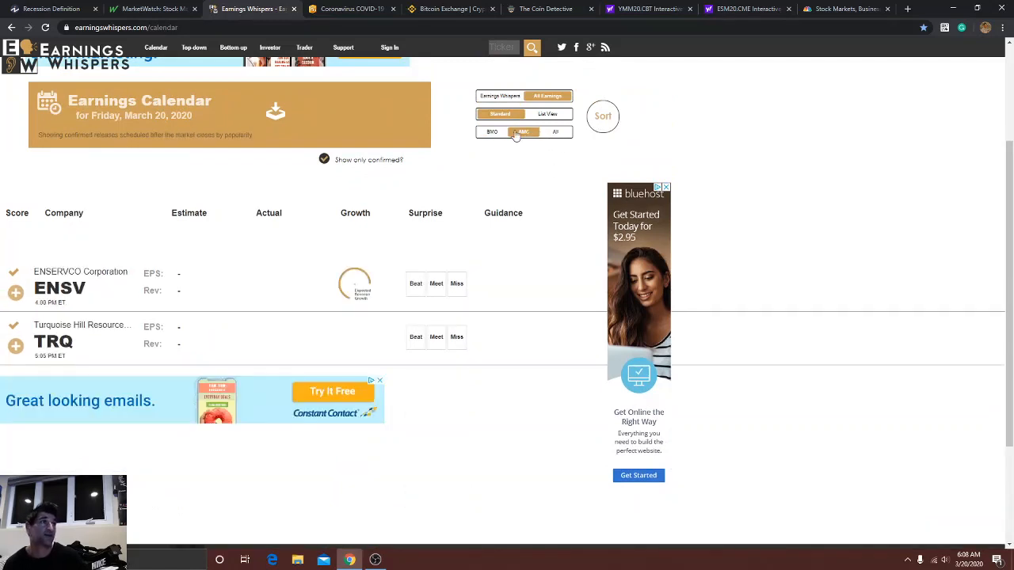
{"action": "left_click", "coordinate": [491, 132]}
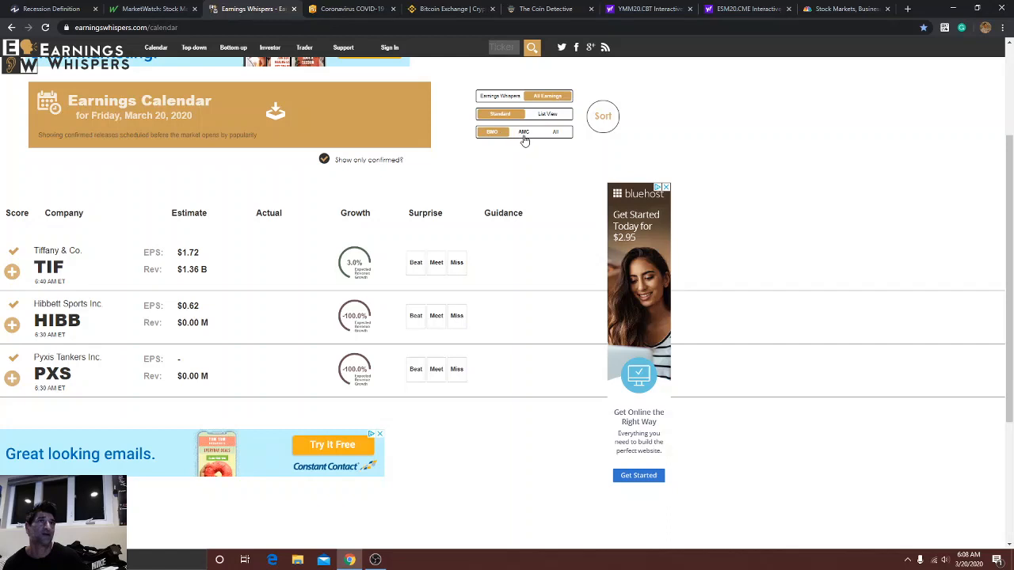
{"action": "left_click", "coordinate": [523, 132]}
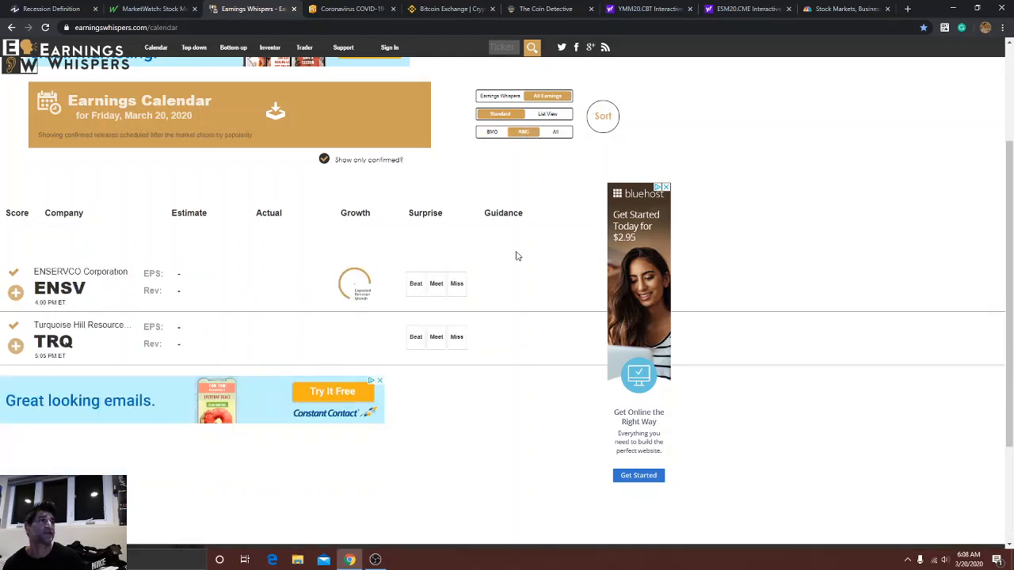
{"action": "mouse_move", "coordinate": [352, 48]}
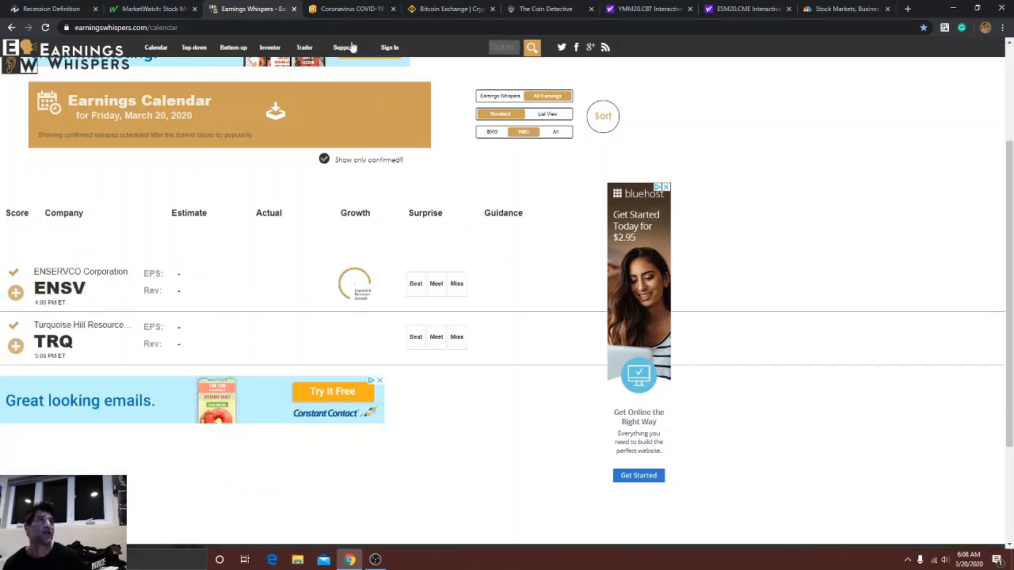
Switch to Binance and go to the BTC/USDT trading page.
{"action": "left_click", "coordinate": [452, 10]}
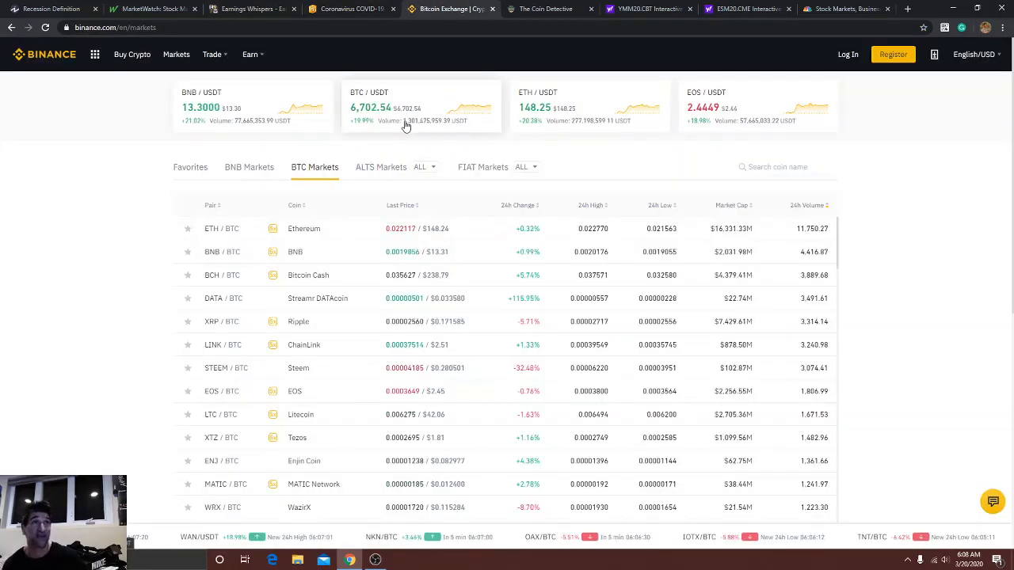
{"action": "mouse_move", "coordinate": [372, 124]}
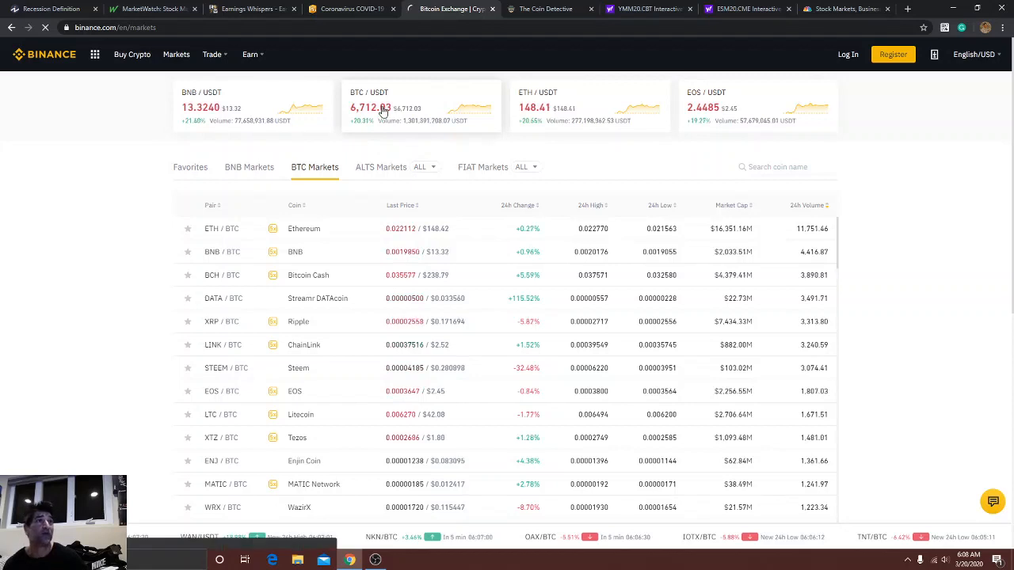
{"action": "left_click", "coordinate": [383, 108]}
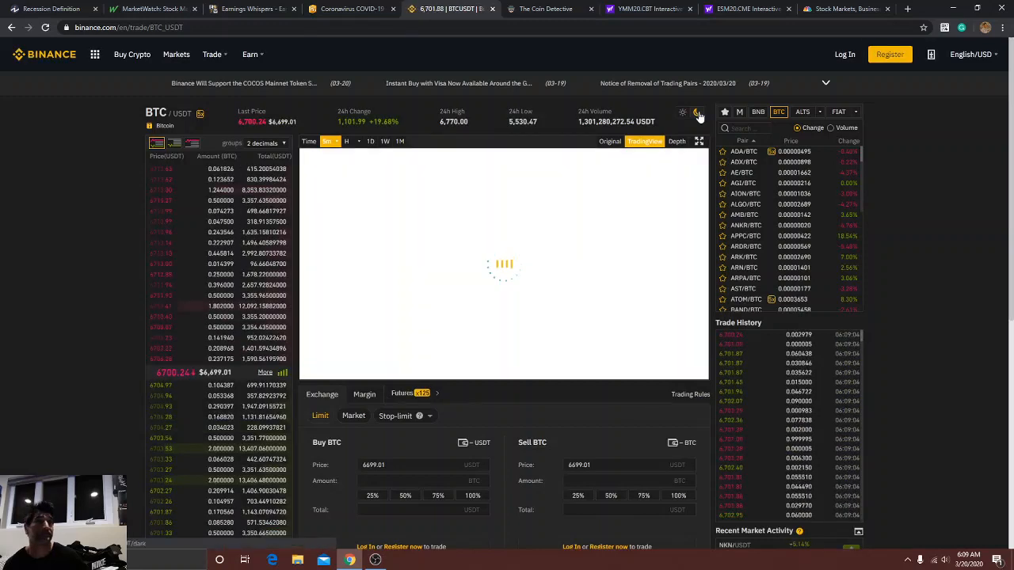
Show the BTC/USDT TradingView chart and expand it to fullscreen.
{"action": "left_click", "coordinate": [697, 111]}
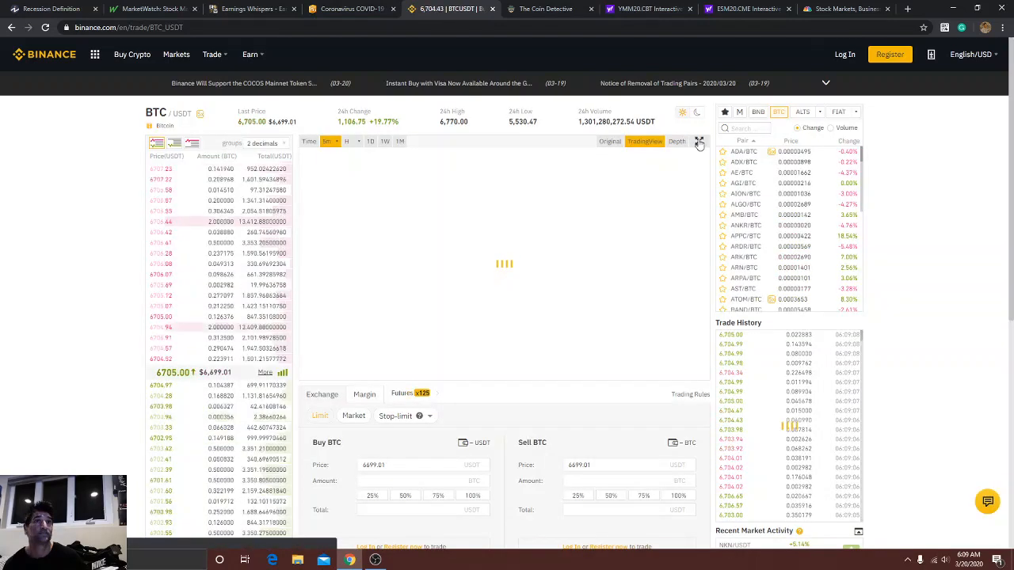
{"action": "left_click", "coordinate": [699, 142]}
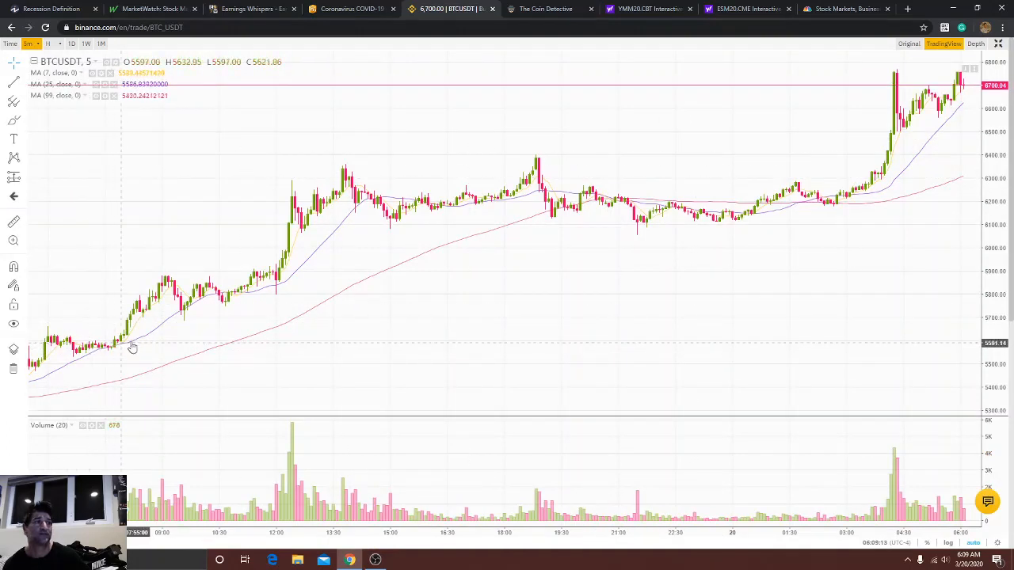
{"action": "mouse_move", "coordinate": [418, 257]}
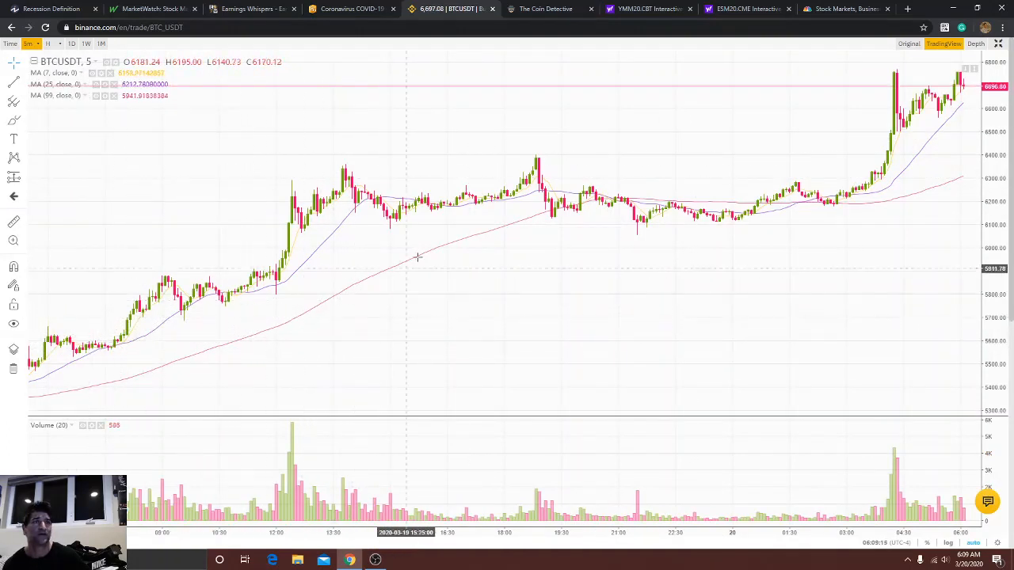
{"action": "mouse_move", "coordinate": [531, 223]}
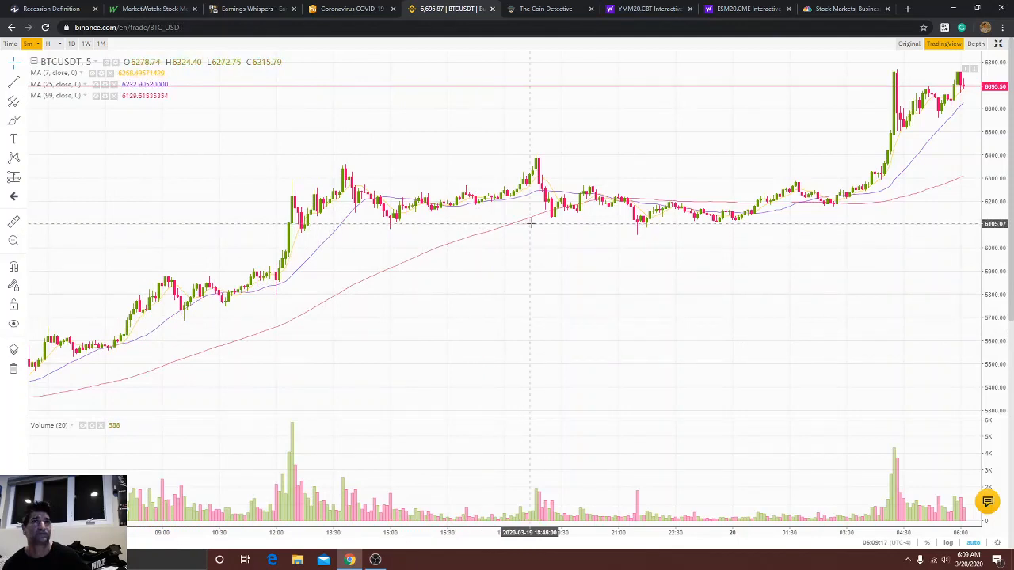
{"action": "mouse_move", "coordinate": [856, 130]}
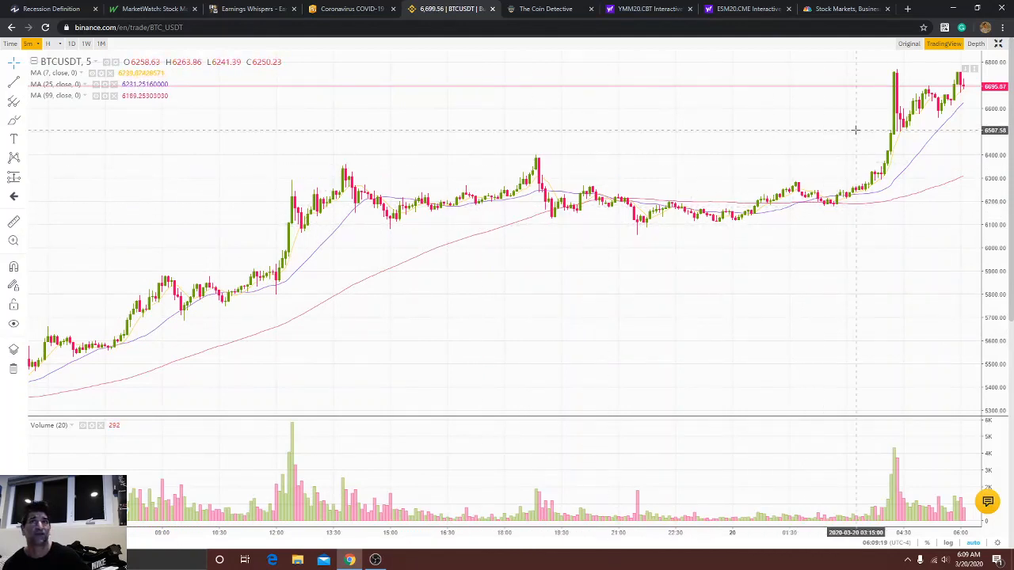
{"action": "mouse_move", "coordinate": [687, 144]}
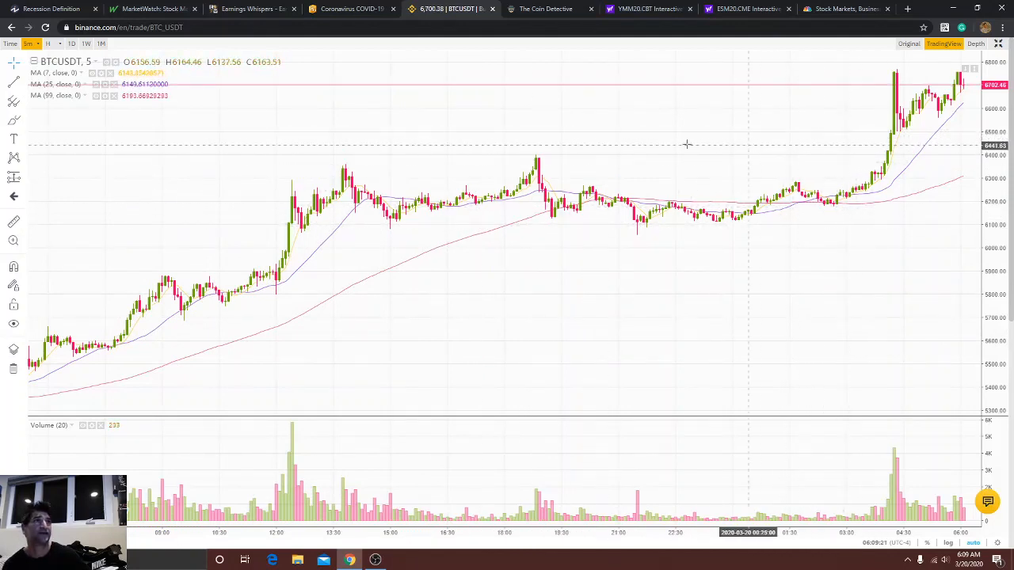
{"action": "mouse_move", "coordinate": [545, 10]}
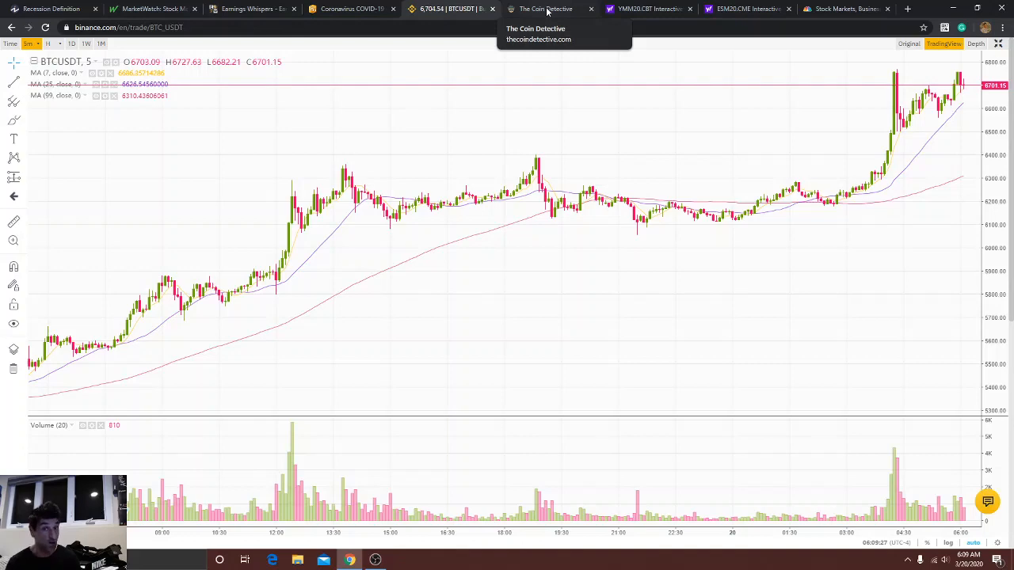
Switch to The Coin Detective and scroll down the coins 1–50 metrics table.
{"action": "left_click", "coordinate": [545, 9]}
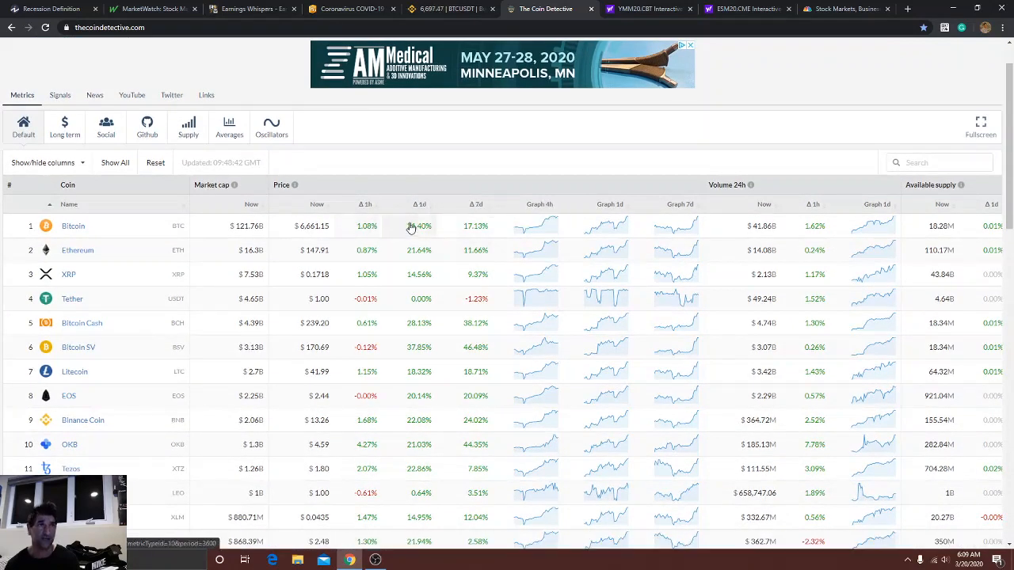
{"action": "mouse_move", "coordinate": [437, 228]}
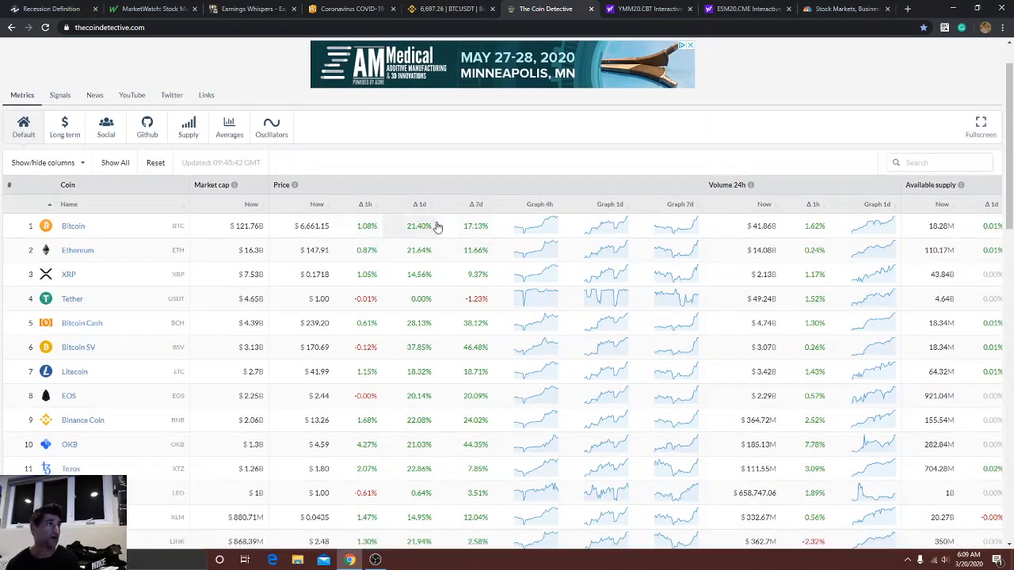
{"action": "mouse_move", "coordinate": [388, 235]}
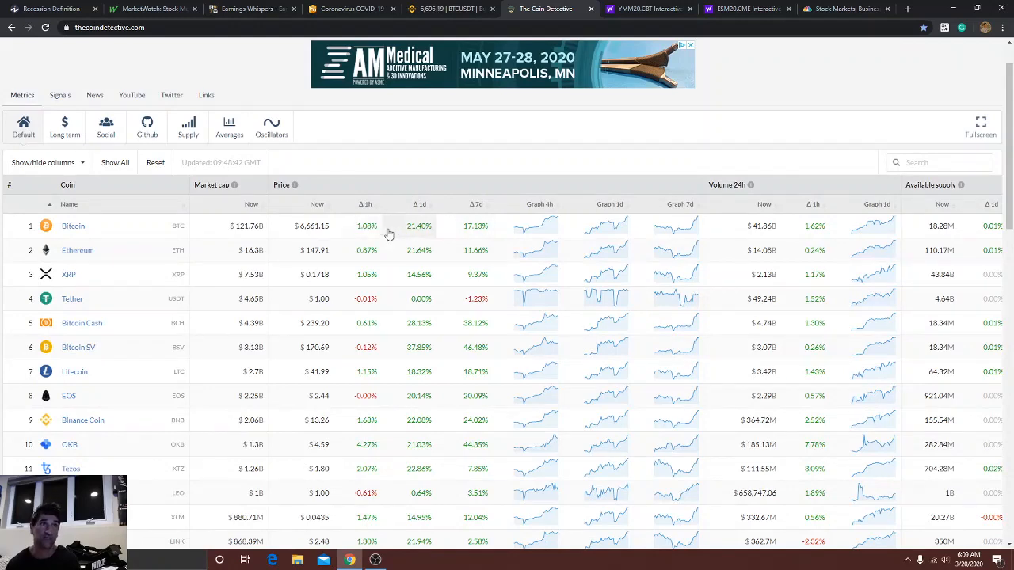
{"action": "mouse_move", "coordinate": [434, 342]}
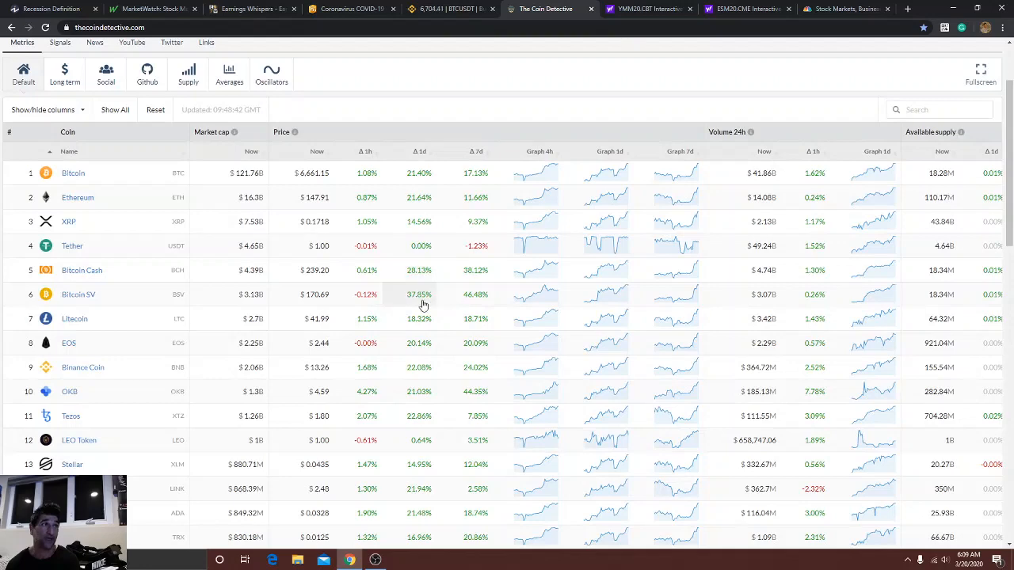
{"action": "mouse_move", "coordinate": [431, 350]}
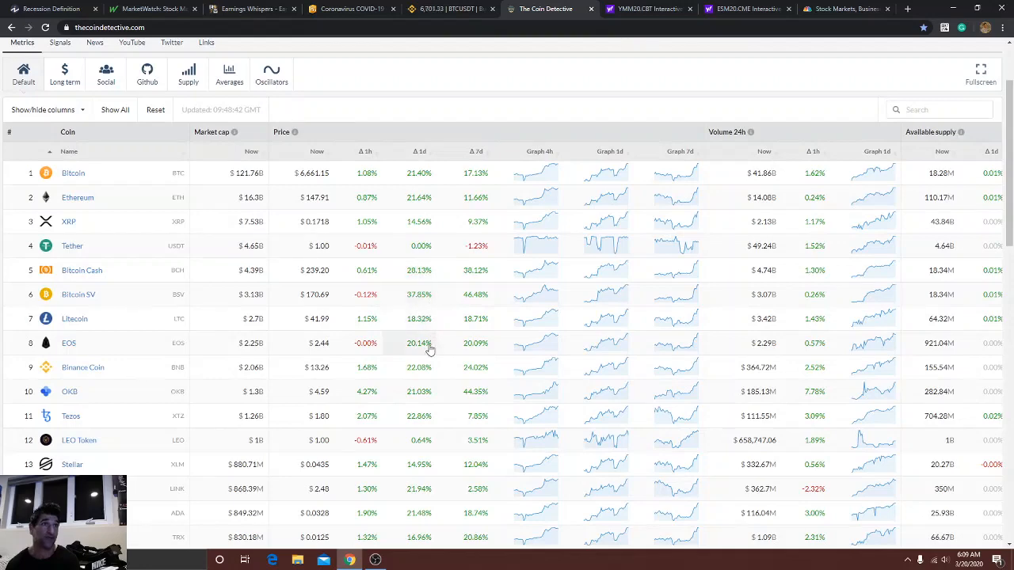
{"action": "scroll", "scroll_direction": "down", "scroll_amount": 3}
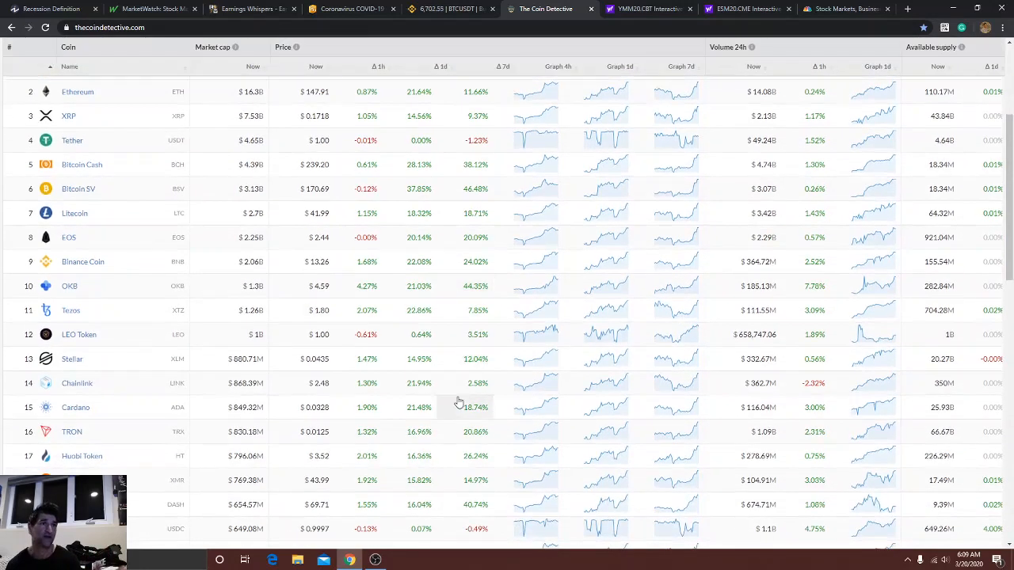
{"action": "scroll", "scroll_direction": "down", "scroll_amount": 3}
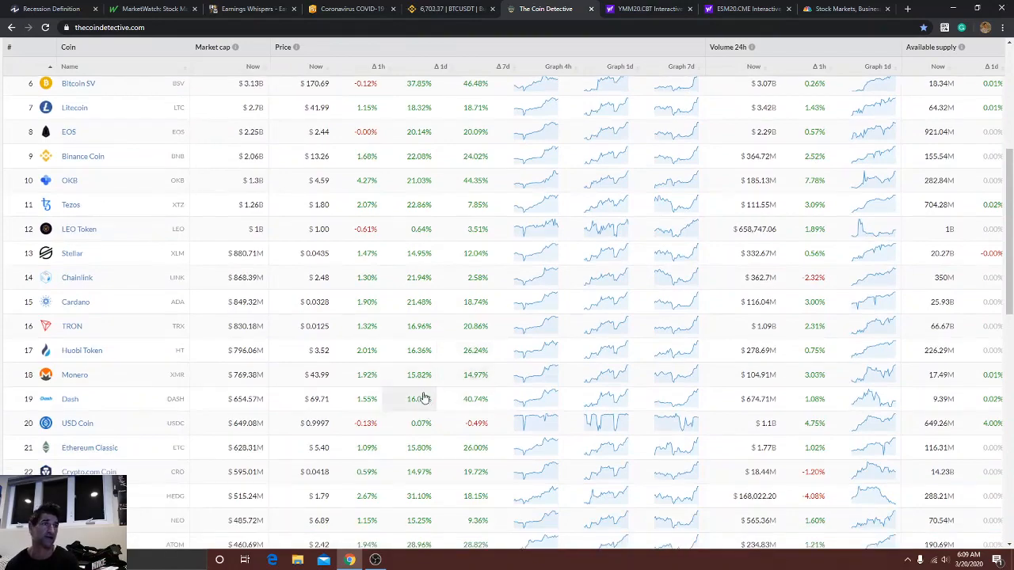
{"action": "scroll", "scroll_direction": "down", "scroll_amount": 3}
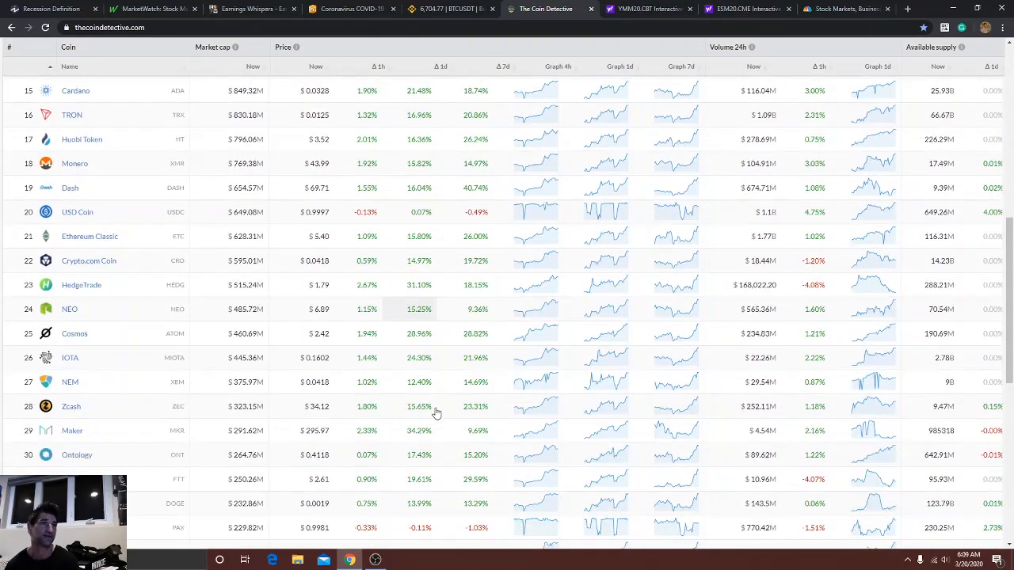
{"action": "scroll", "scroll_direction": "down", "scroll_amount": 3}
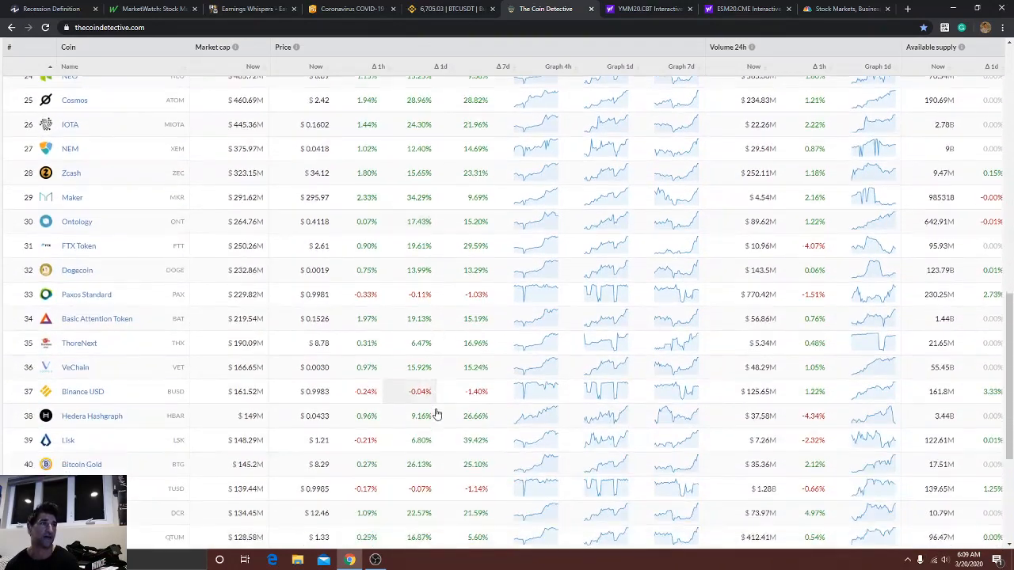
{"action": "scroll", "scroll_direction": "down", "scroll_amount": 3}
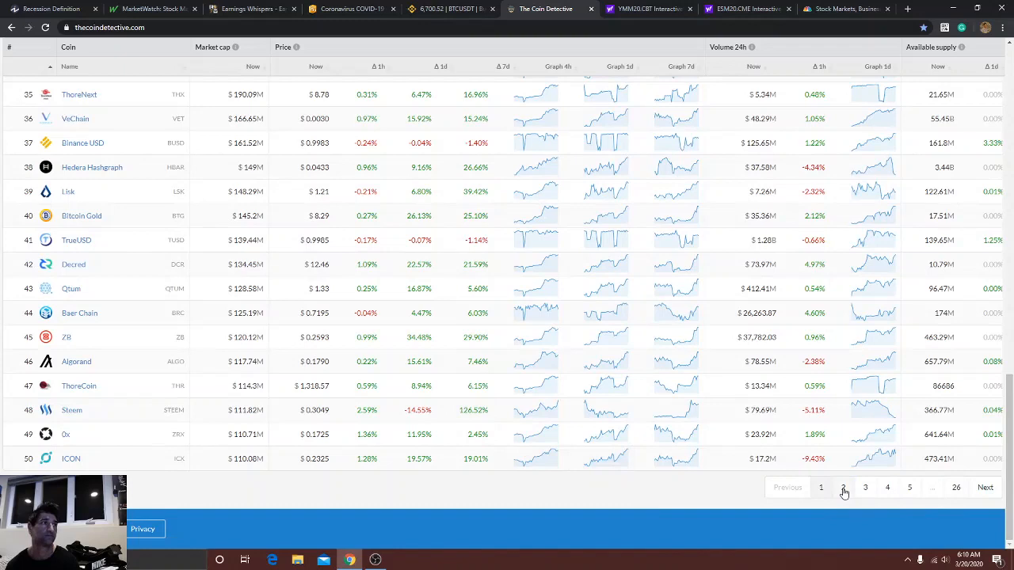
{"action": "left_click", "coordinate": [843, 488]}
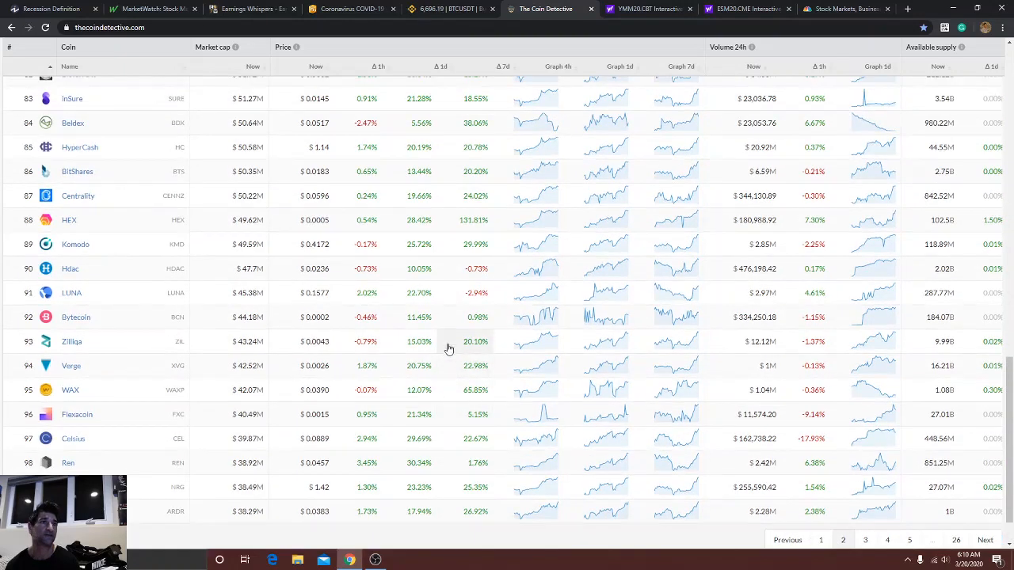
{"action": "scroll", "scroll_direction": "up", "scroll_amount": 3}
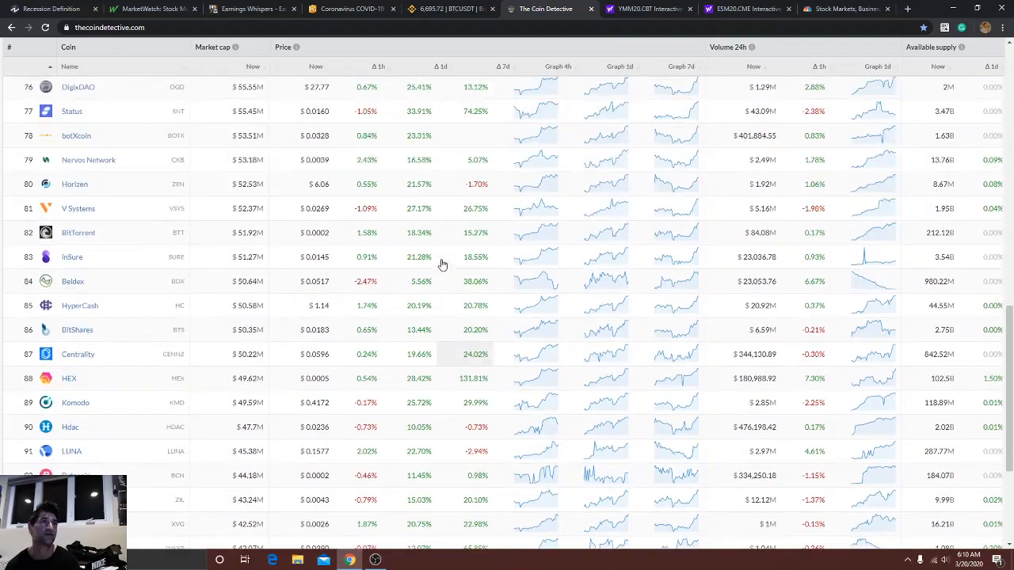
{"action": "scroll", "scroll_direction": "up", "scroll_amount": 3}
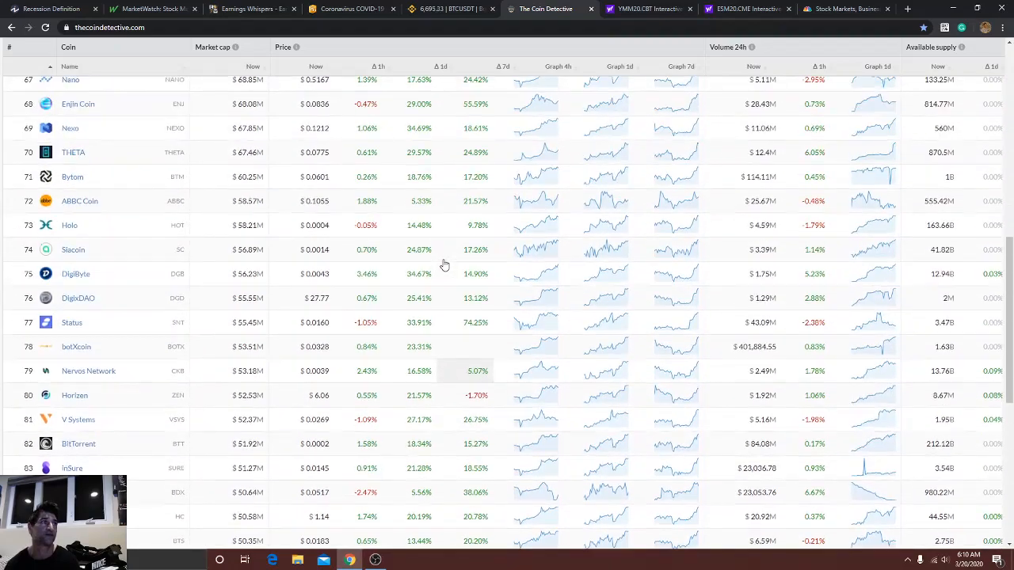
{"action": "scroll", "scroll_direction": "up", "scroll_amount": 3}
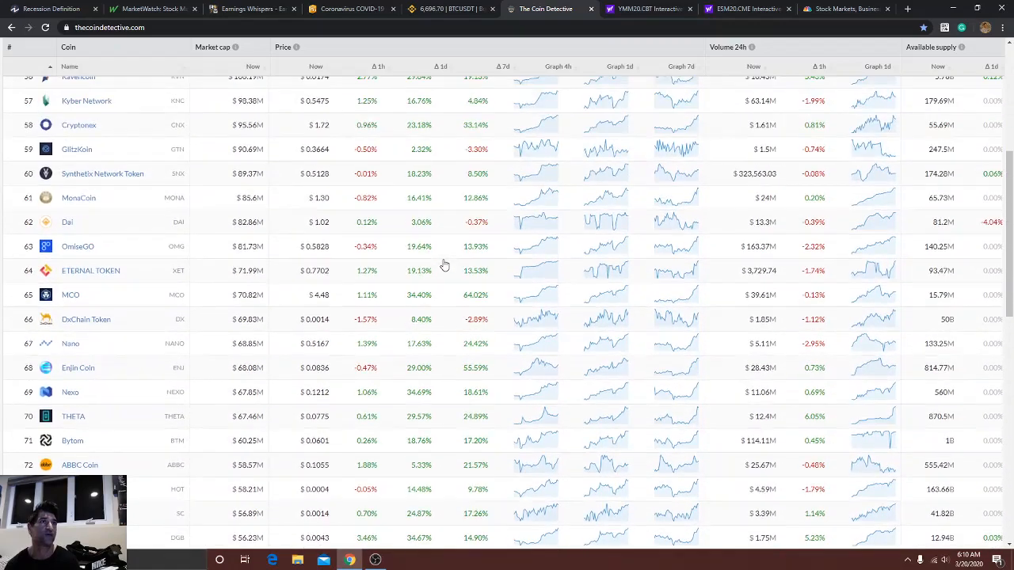
{"action": "scroll", "scroll_direction": "up", "scroll_amount": 3}
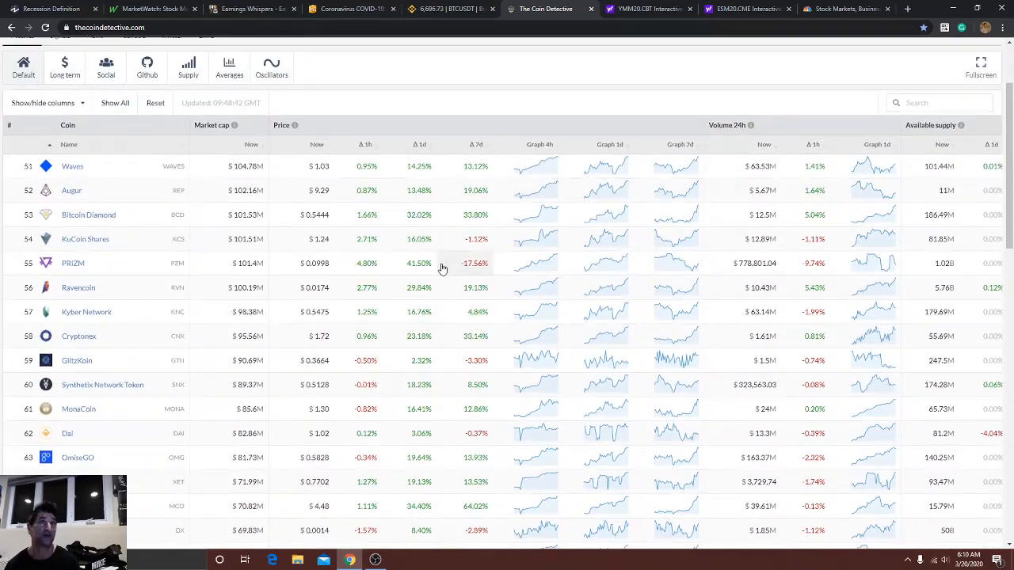
{"action": "scroll", "scroll_direction": "down", "scroll_amount": 3}
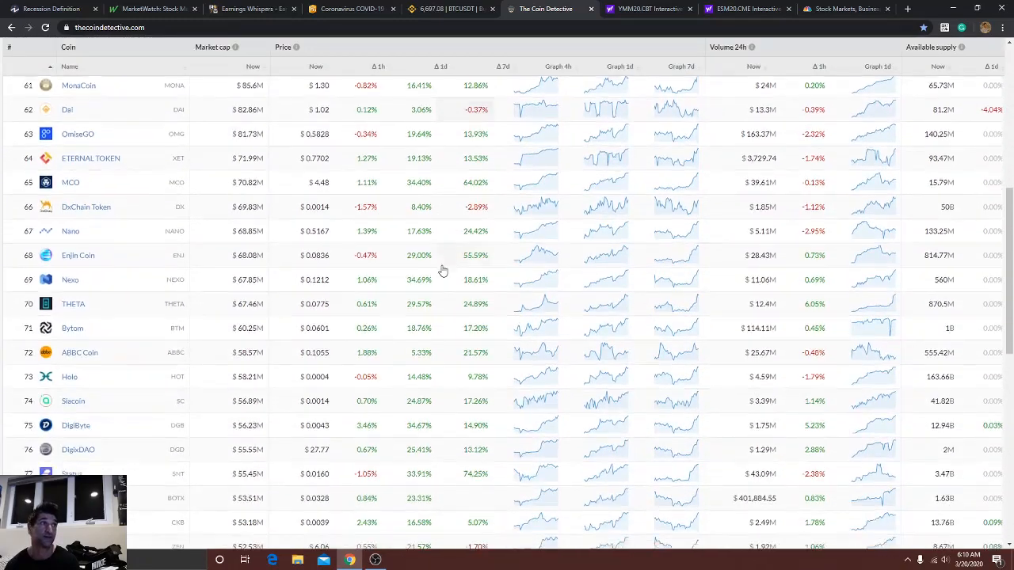
{"action": "scroll", "scroll_direction": "down", "scroll_amount": 3}
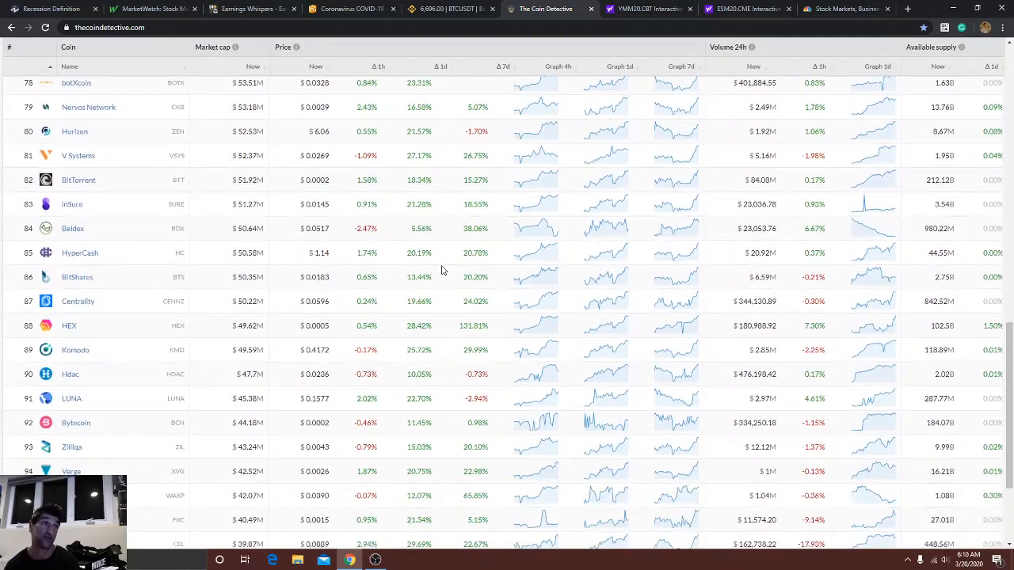
{"action": "scroll", "scroll_direction": "down", "scroll_amount": 3}
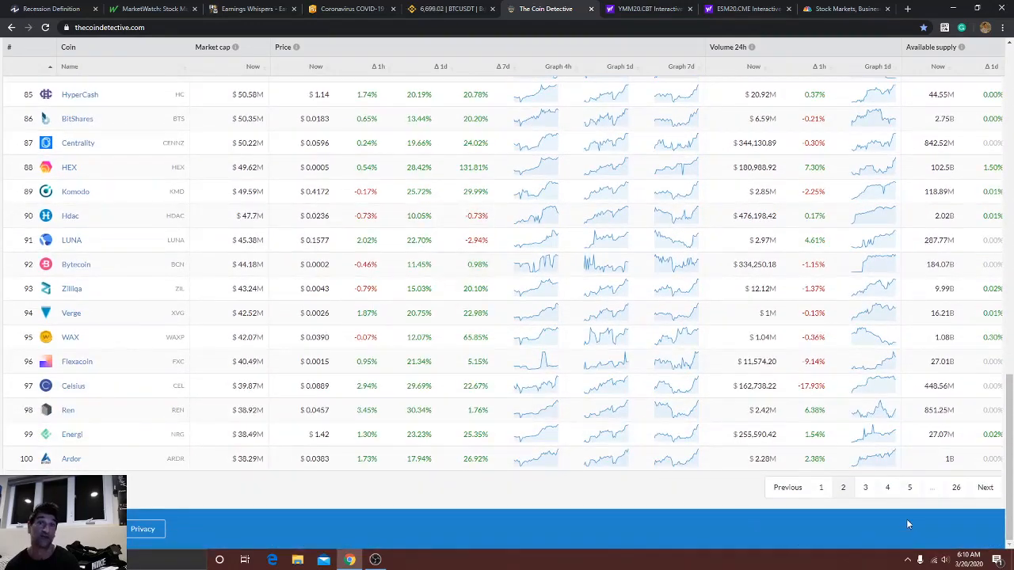
Go to page 3 of the coin rankings (101–150) and scroll back up through it.
{"action": "left_click", "coordinate": [865, 487]}
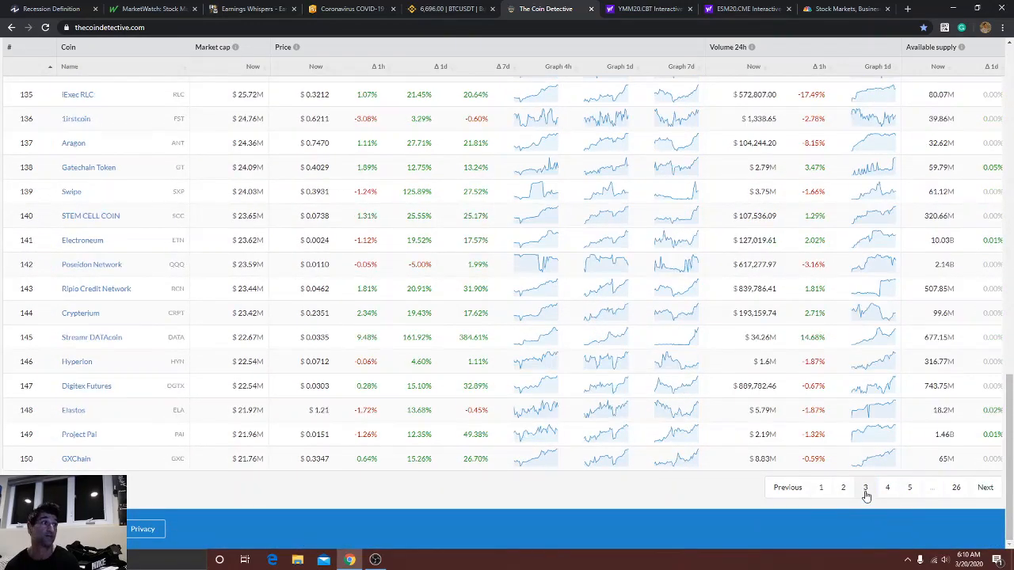
{"action": "scroll", "scroll_direction": "up", "scroll_amount": 3}
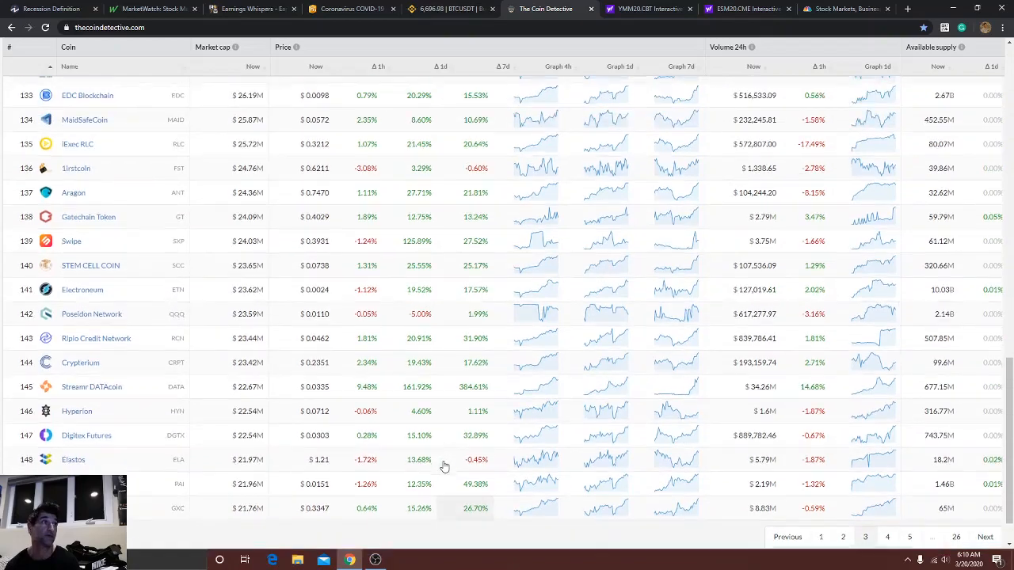
{"action": "scroll", "scroll_direction": "up", "scroll_amount": 3}
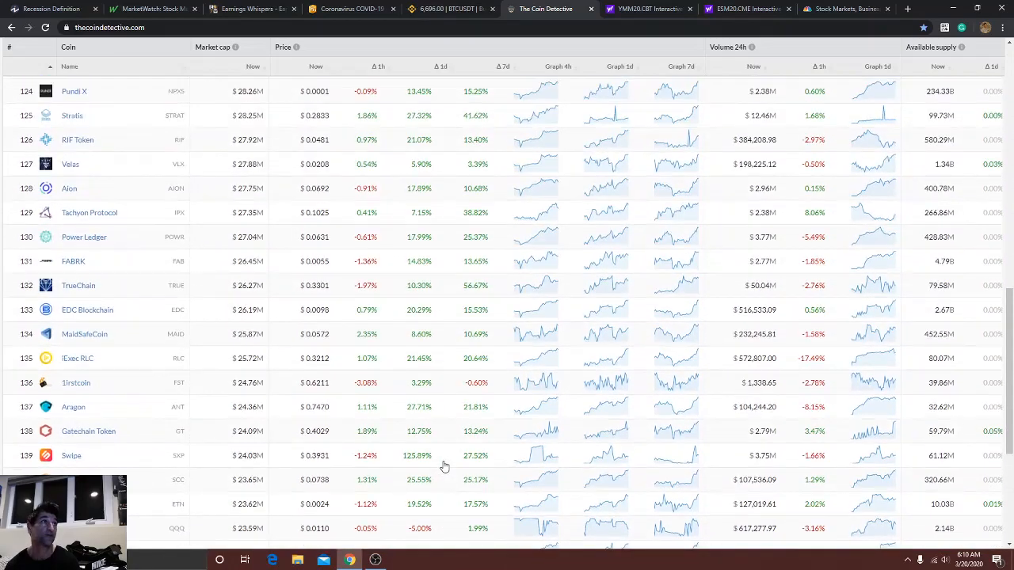
{"action": "scroll", "scroll_direction": "up", "scroll_amount": 3}
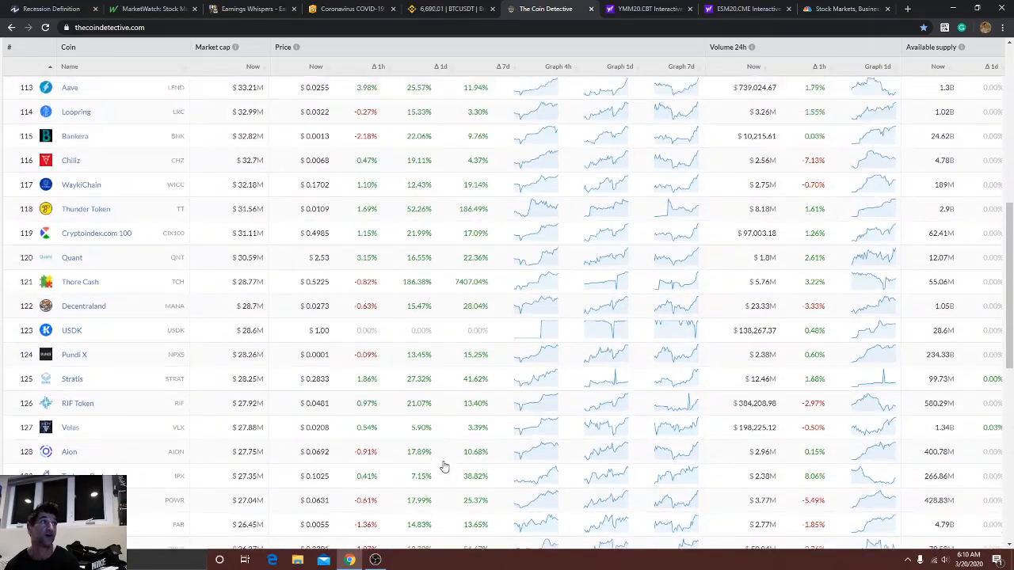
{"action": "scroll", "scroll_direction": "up", "scroll_amount": 3}
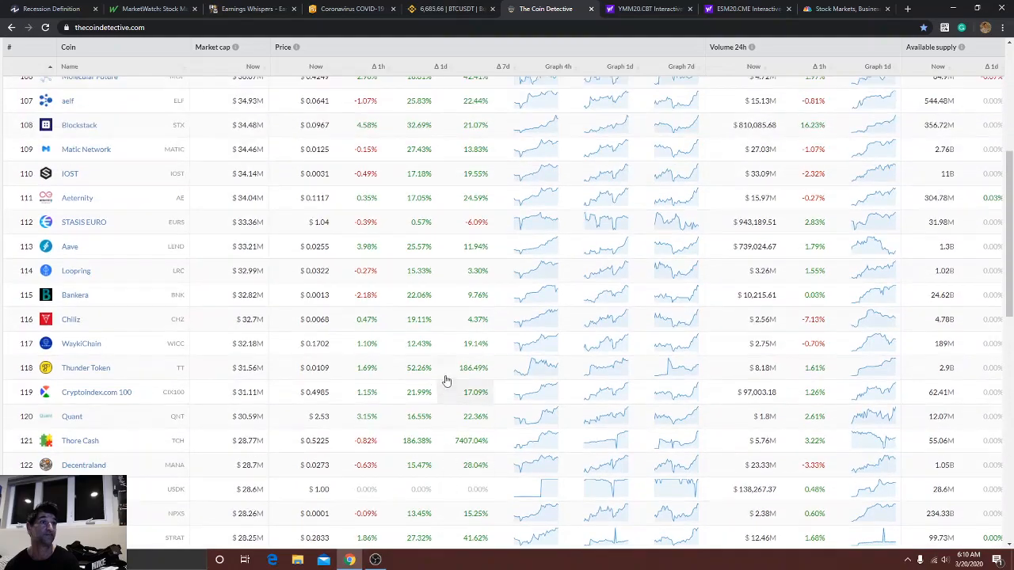
{"action": "scroll", "scroll_direction": "up", "scroll_amount": 3}
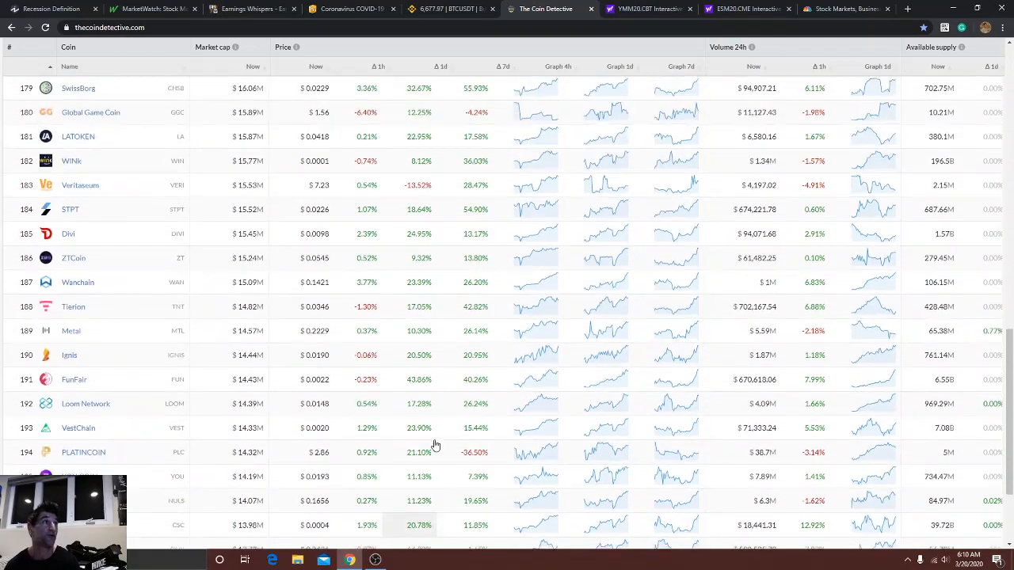
Move on to page 4 of the rankings, coins 151–200 starting with Ark, and scroll to its top.
{"action": "scroll", "scroll_direction": "up", "scroll_amount": 3}
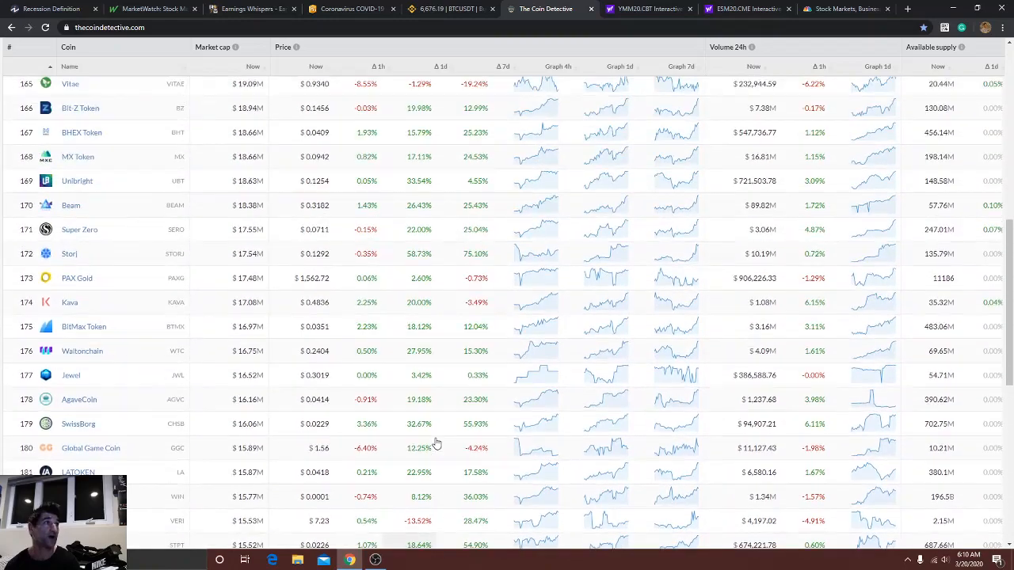
{"action": "scroll", "scroll_direction": "up", "scroll_amount": 3}
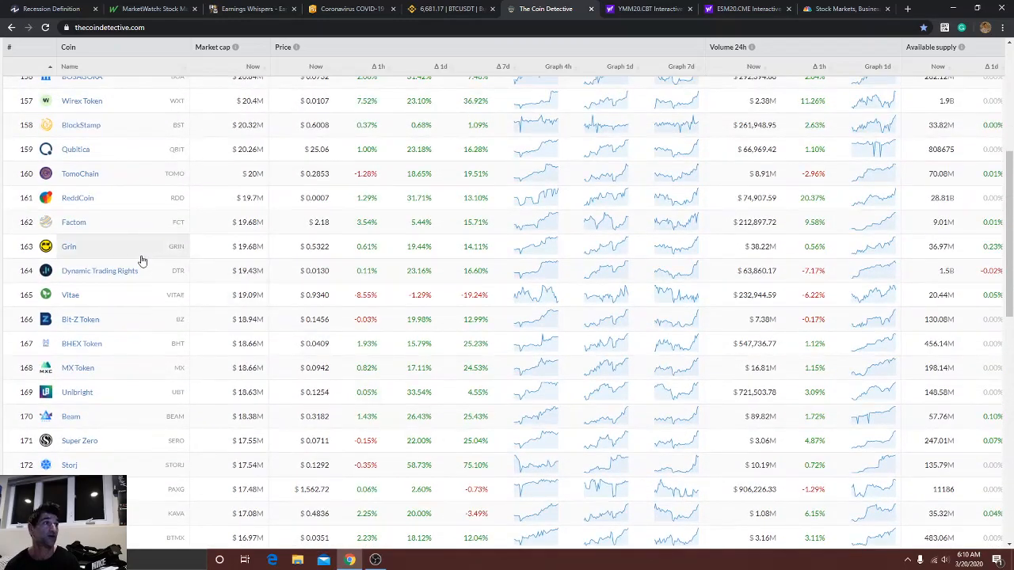
{"action": "mouse_move", "coordinate": [408, 253]}
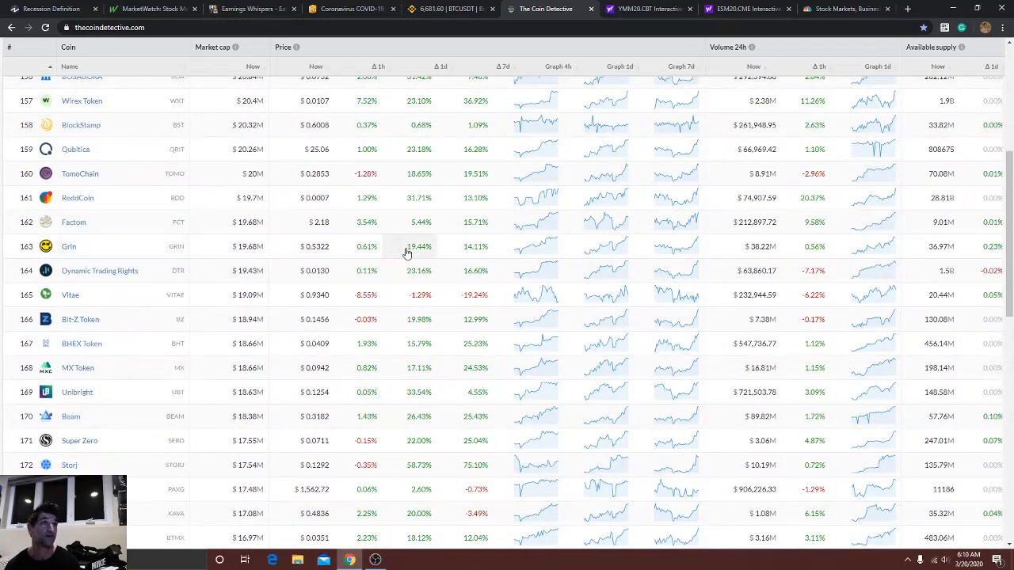
{"action": "mouse_move", "coordinate": [139, 382]}
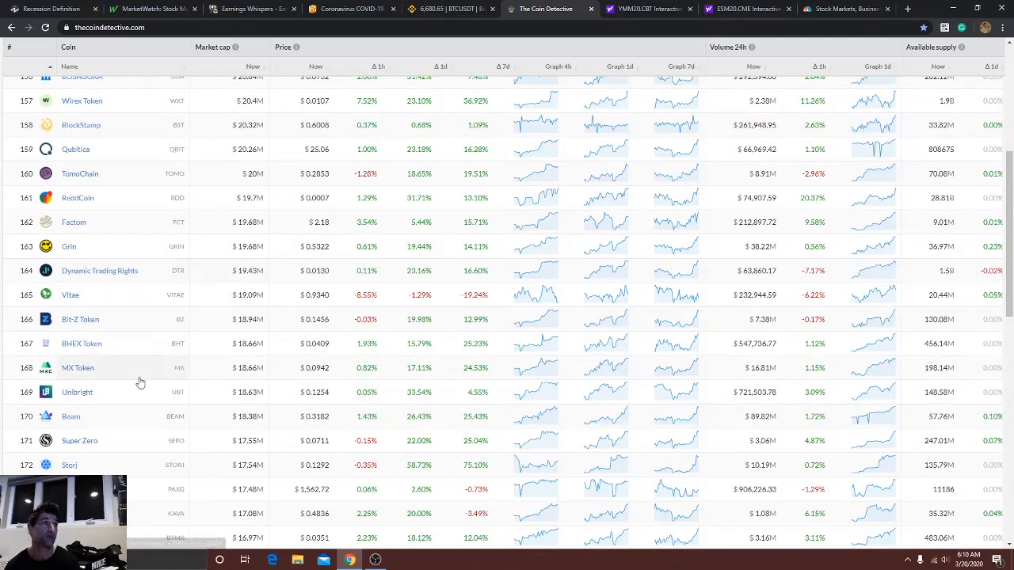
{"action": "mouse_move", "coordinate": [426, 426]}
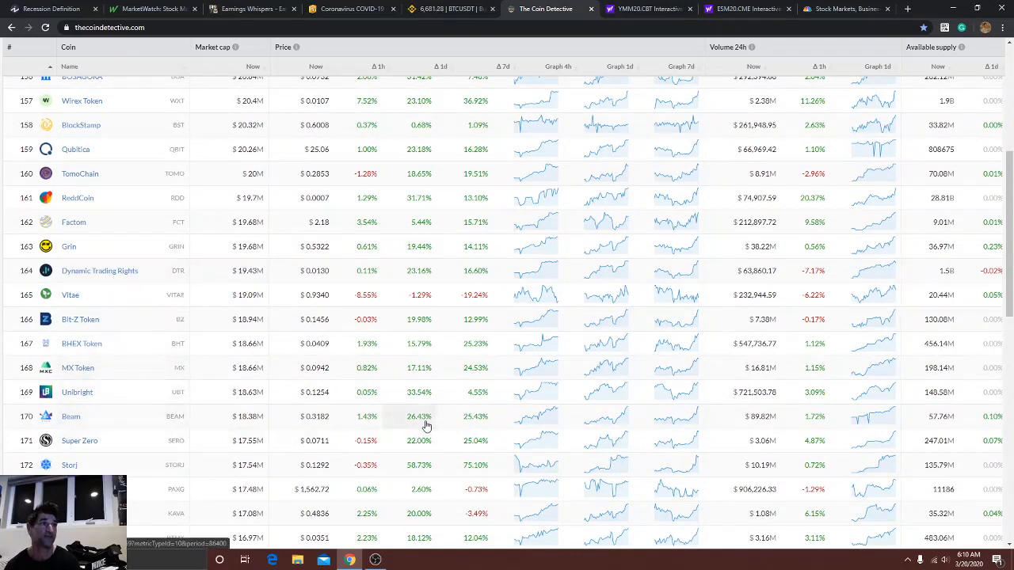
{"action": "mouse_move", "coordinate": [323, 427]}
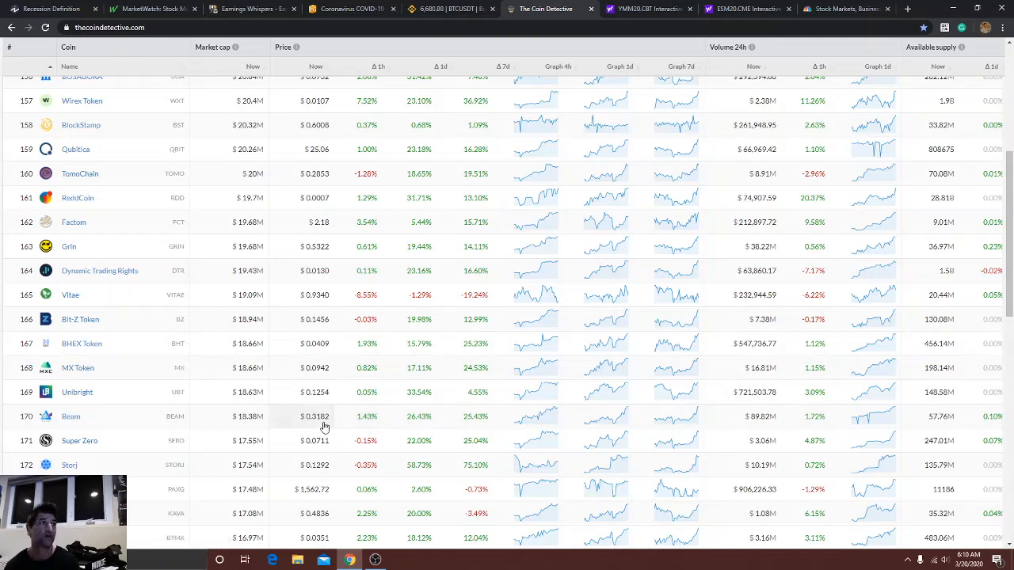
{"action": "mouse_move", "coordinate": [418, 415]}
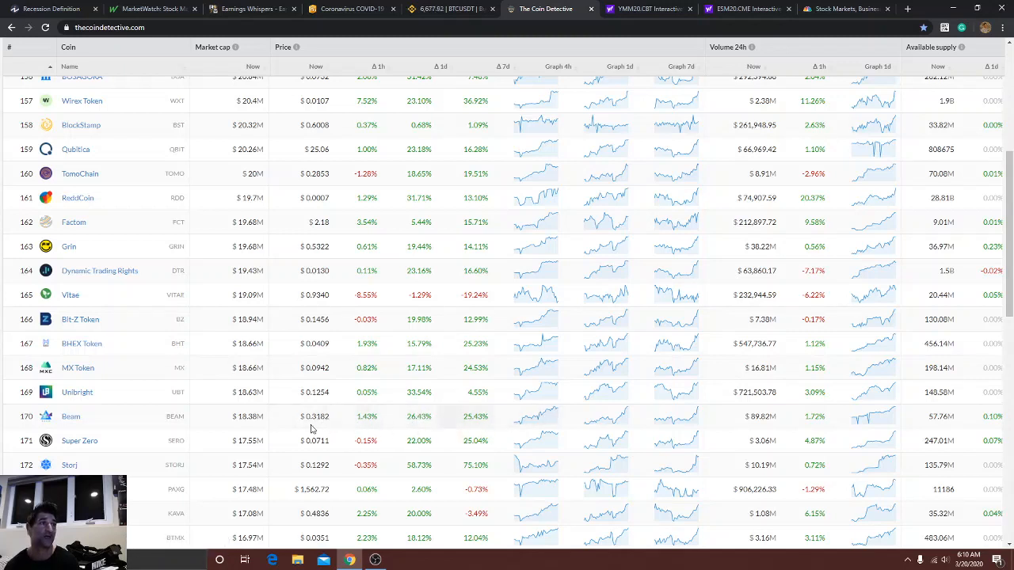
{"action": "scroll", "scroll_direction": "up", "scroll_amount": 3}
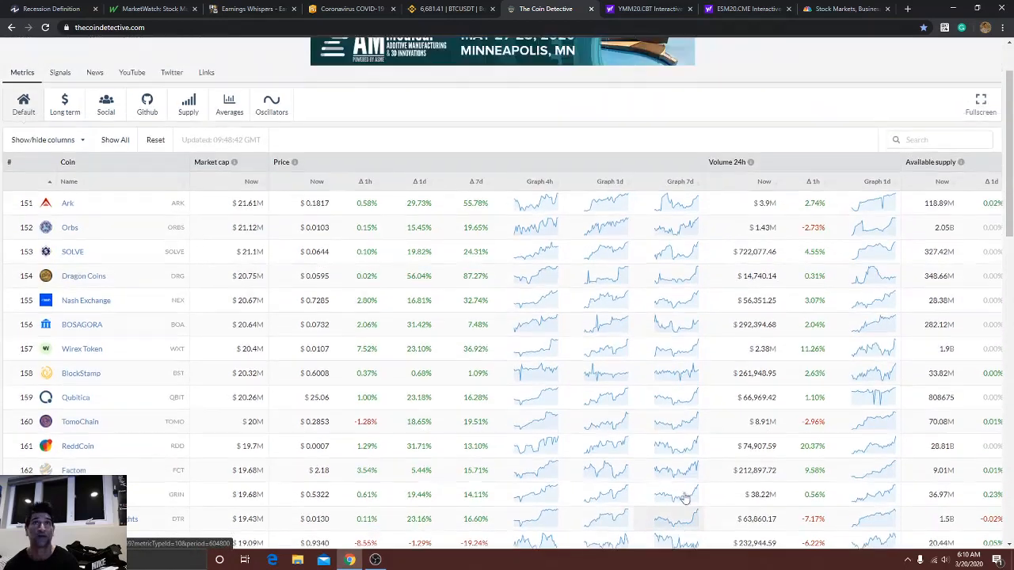
Return to page 1 of the coin rankings led by Bitcoin, then switch to the YMM20.CBT Mini Dow futures chart.
{"action": "scroll", "scroll_direction": "down", "scroll_amount": 3}
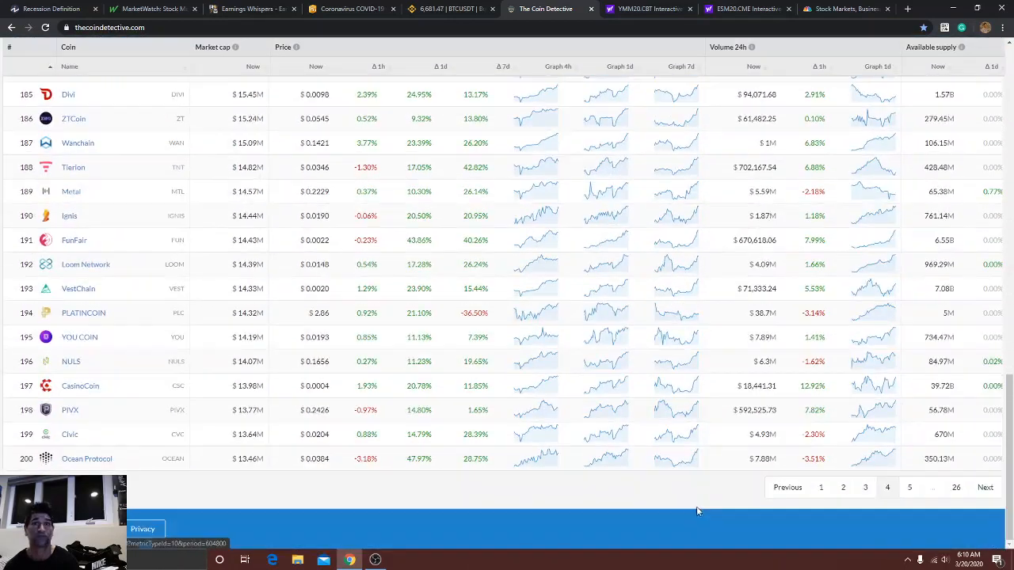
{"action": "left_click", "coordinate": [820, 488]}
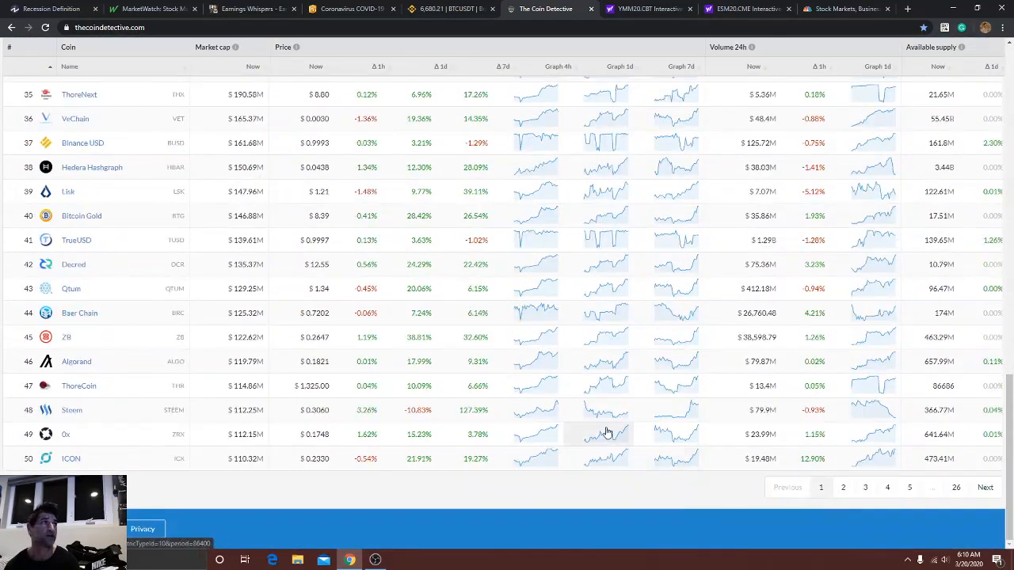
{"action": "scroll", "scroll_direction": "up", "scroll_amount": 3}
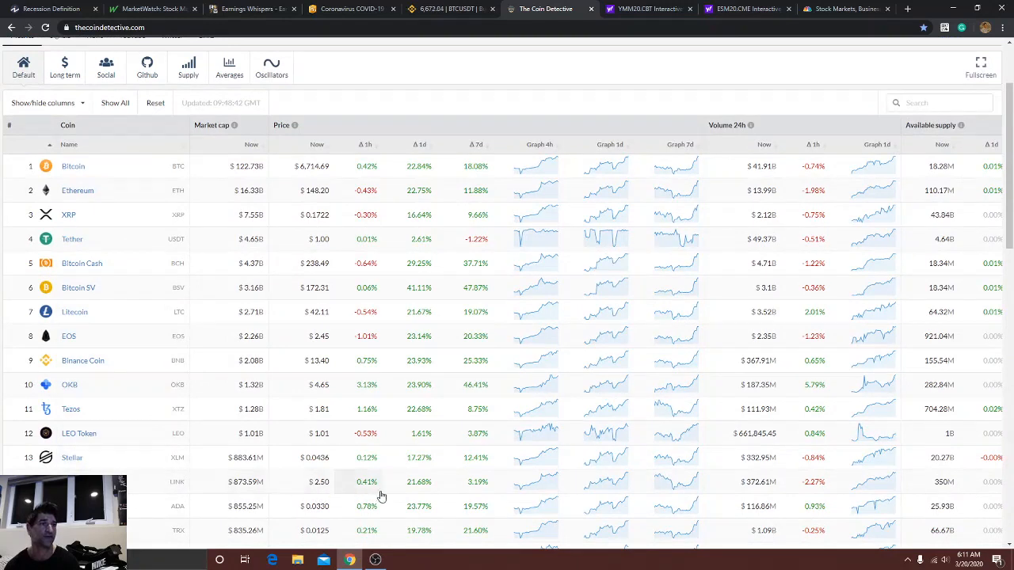
{"action": "mouse_move", "coordinate": [425, 488]}
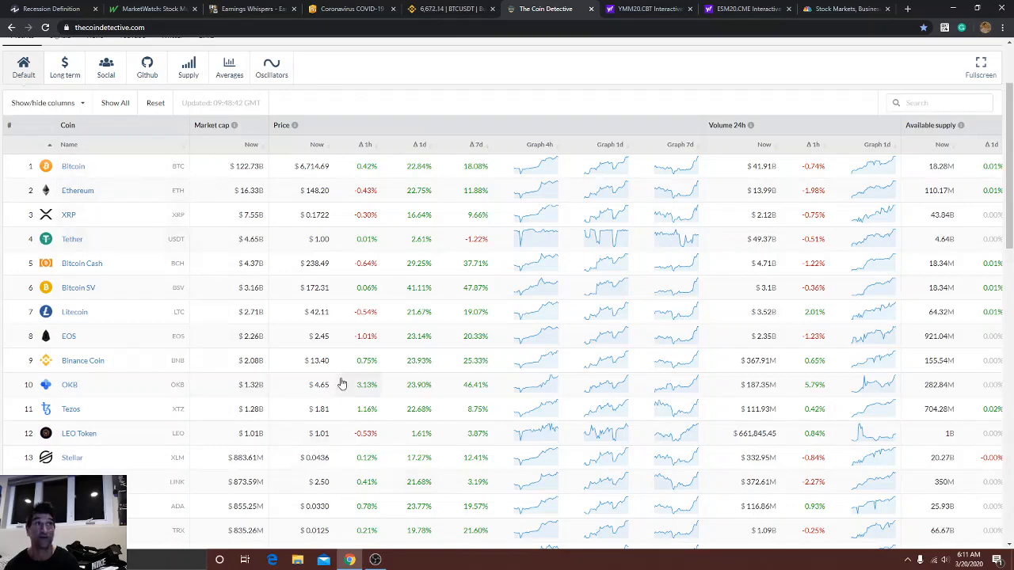
{"action": "left_click", "coordinate": [650, 10]}
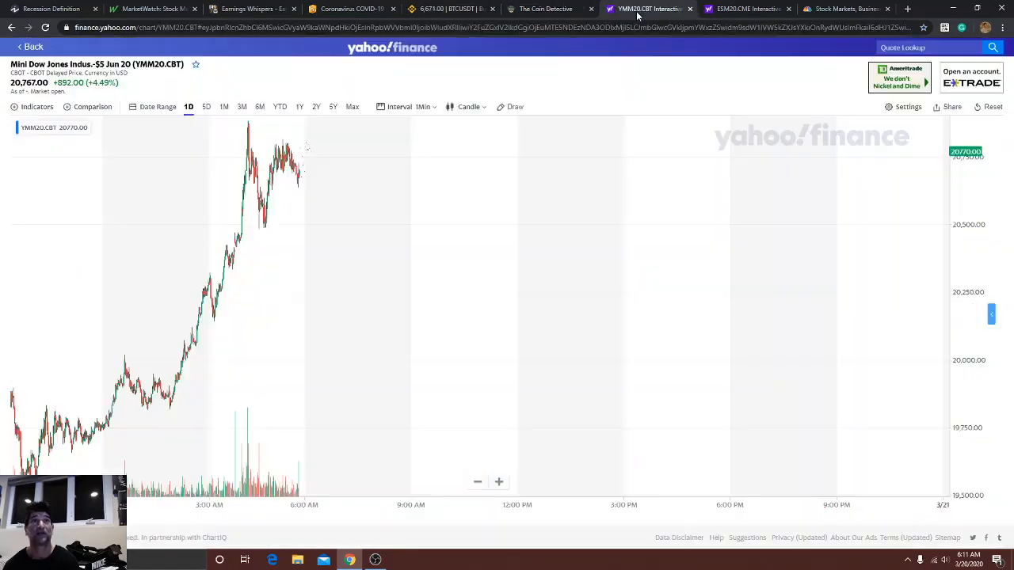
{"action": "mouse_move", "coordinate": [357, 197]}
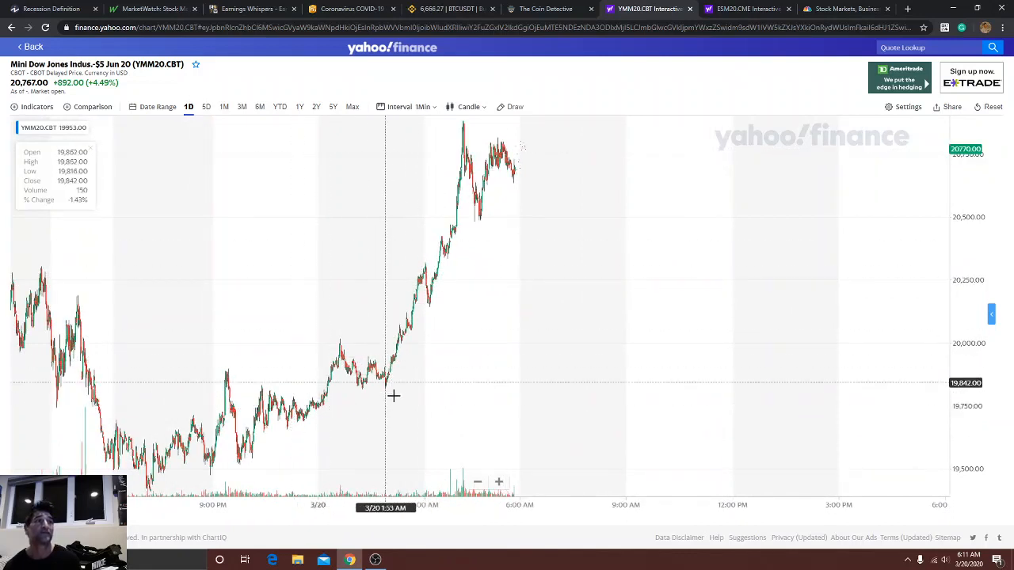
{"action": "mouse_move", "coordinate": [193, 386]}
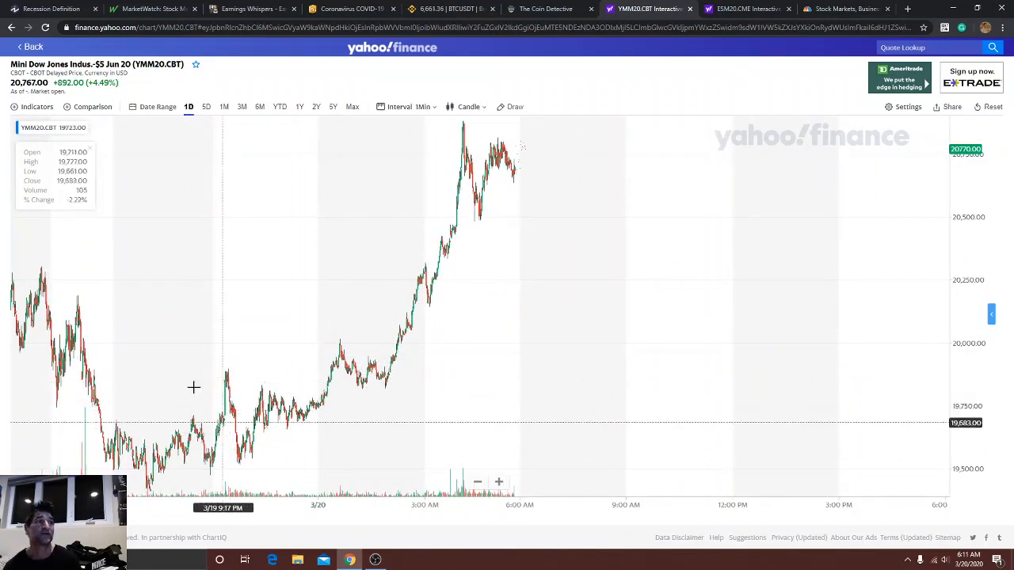
{"action": "mouse_move", "coordinate": [13, 269]}
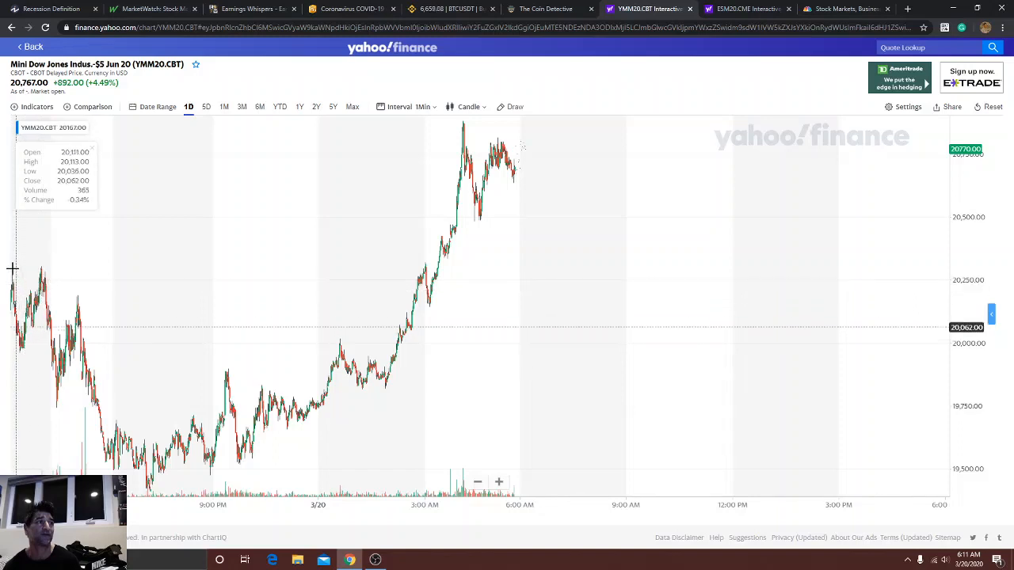
{"action": "mouse_move", "coordinate": [124, 456]}
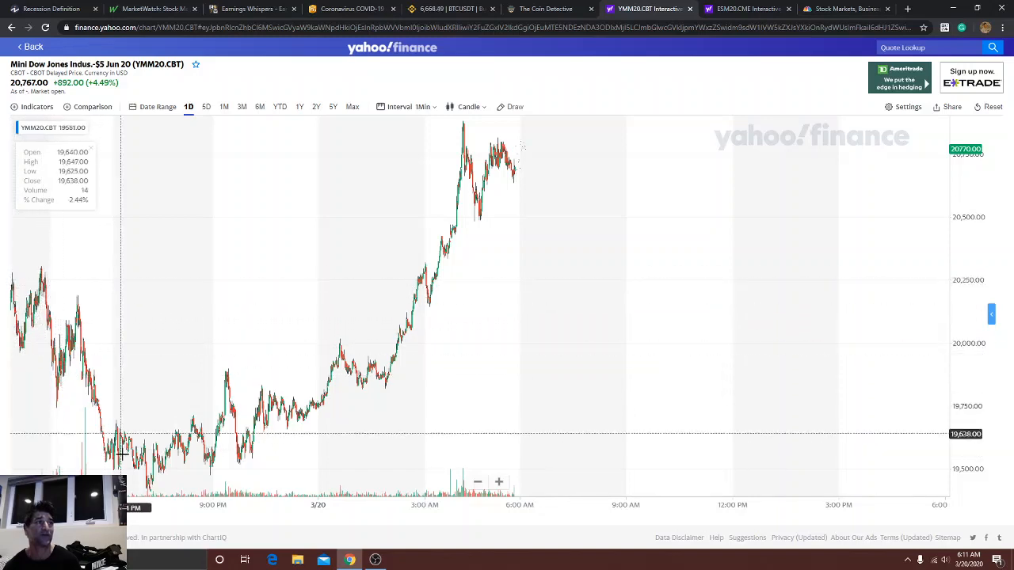
{"action": "mouse_move", "coordinate": [228, 434]}
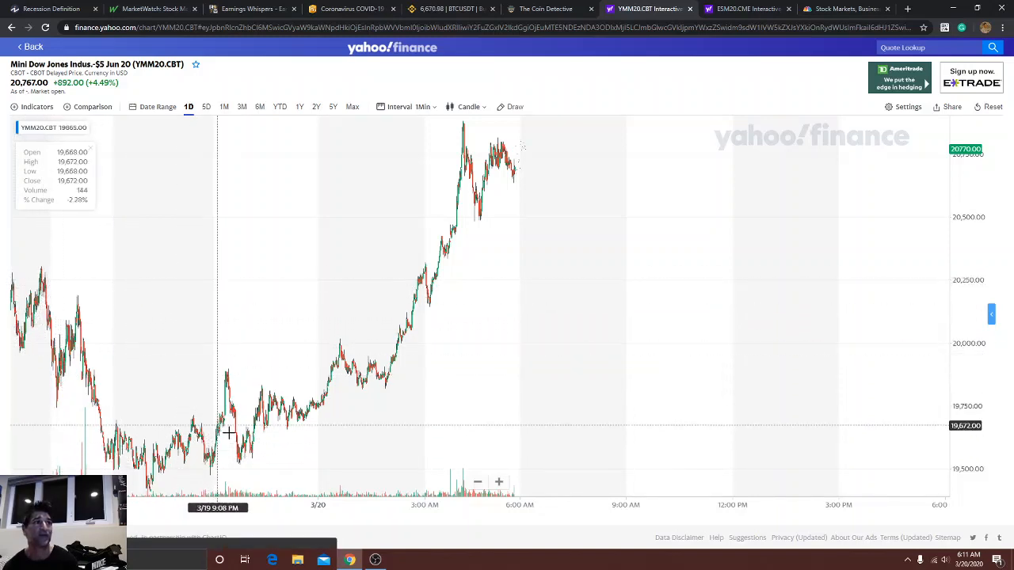
{"action": "mouse_move", "coordinate": [297, 428]}
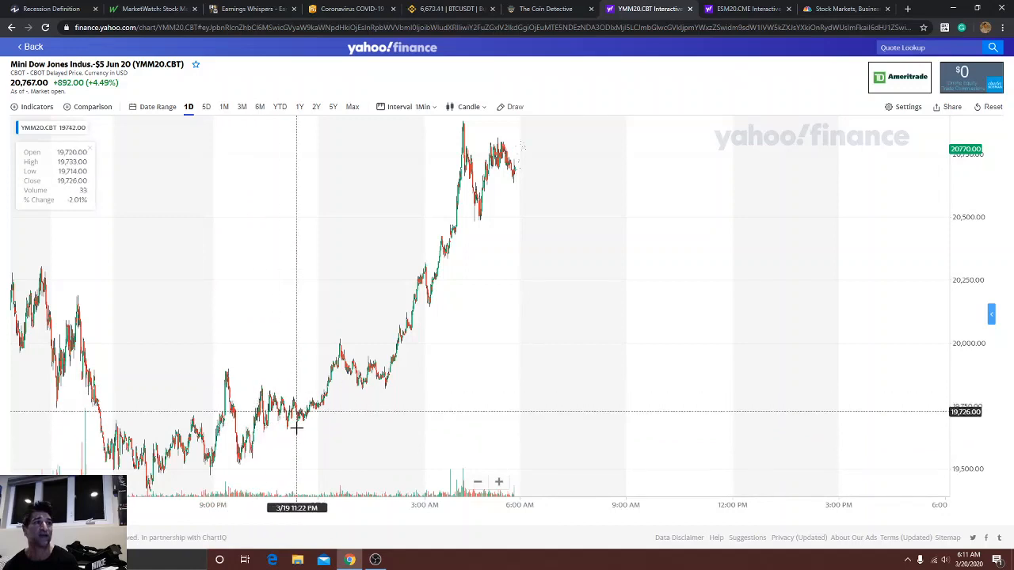
{"action": "mouse_move", "coordinate": [368, 368]}
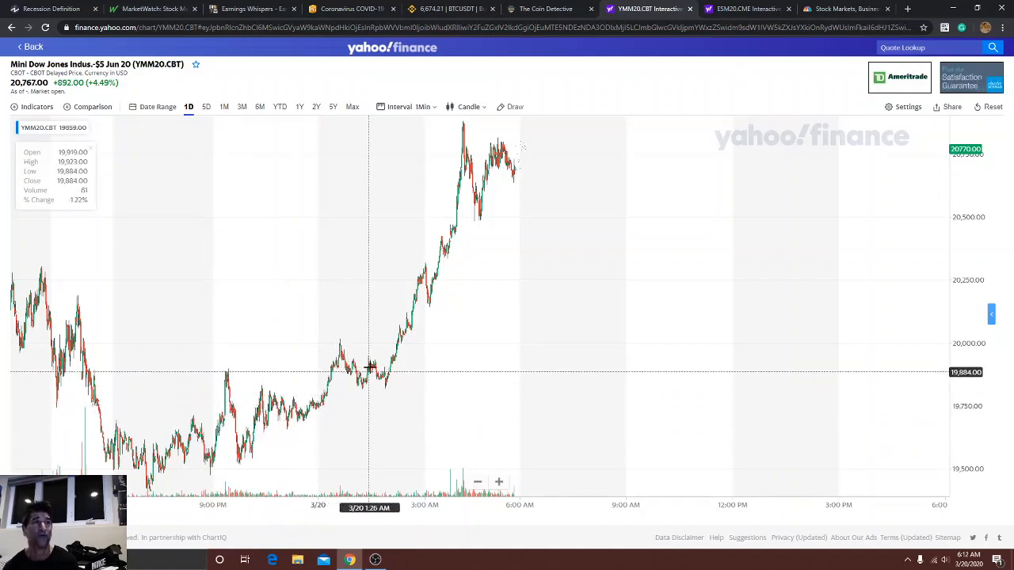
{"action": "mouse_move", "coordinate": [418, 273]}
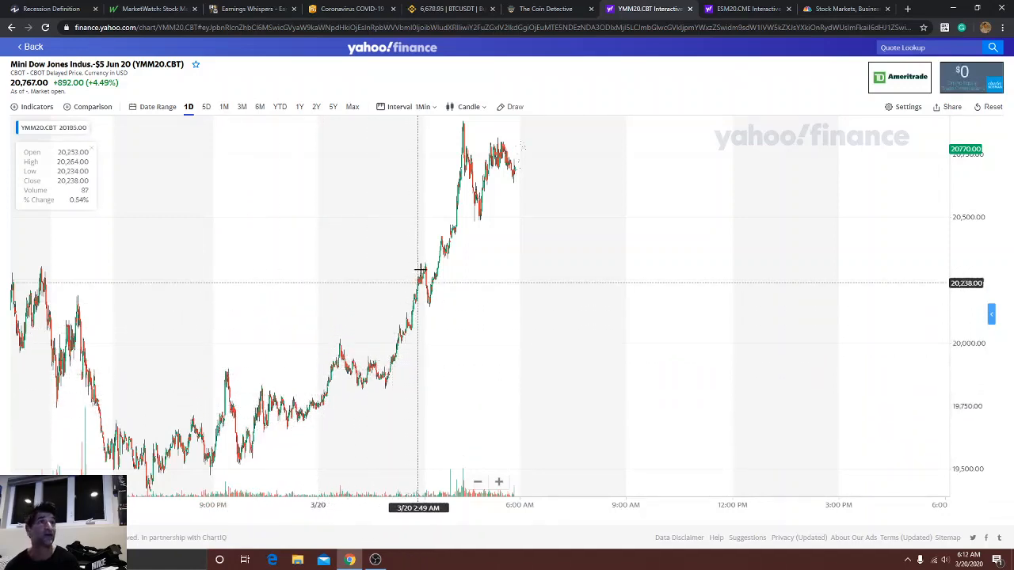
{"action": "mouse_move", "coordinate": [464, 126]}
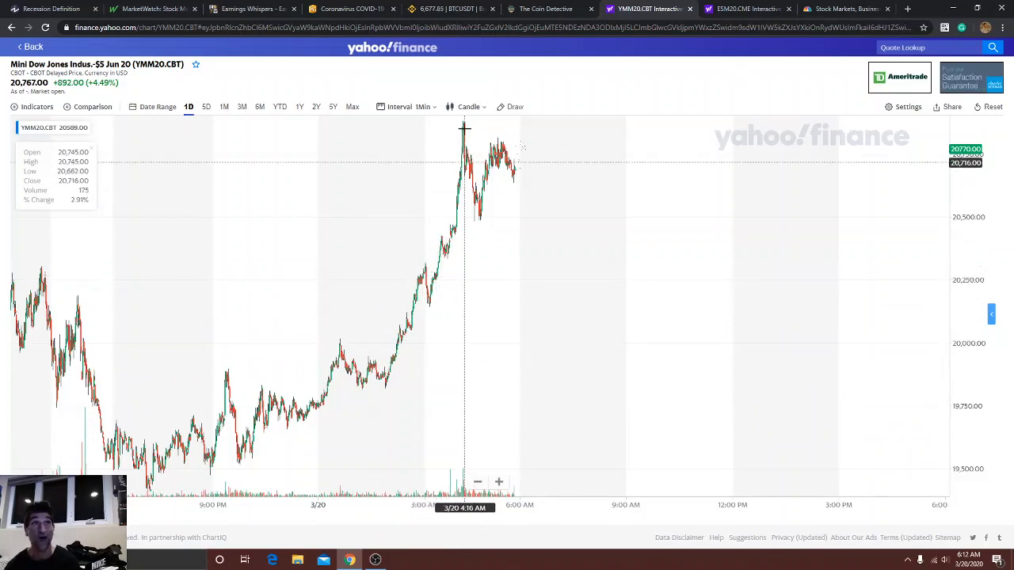
{"action": "mouse_move", "coordinate": [472, 209]}
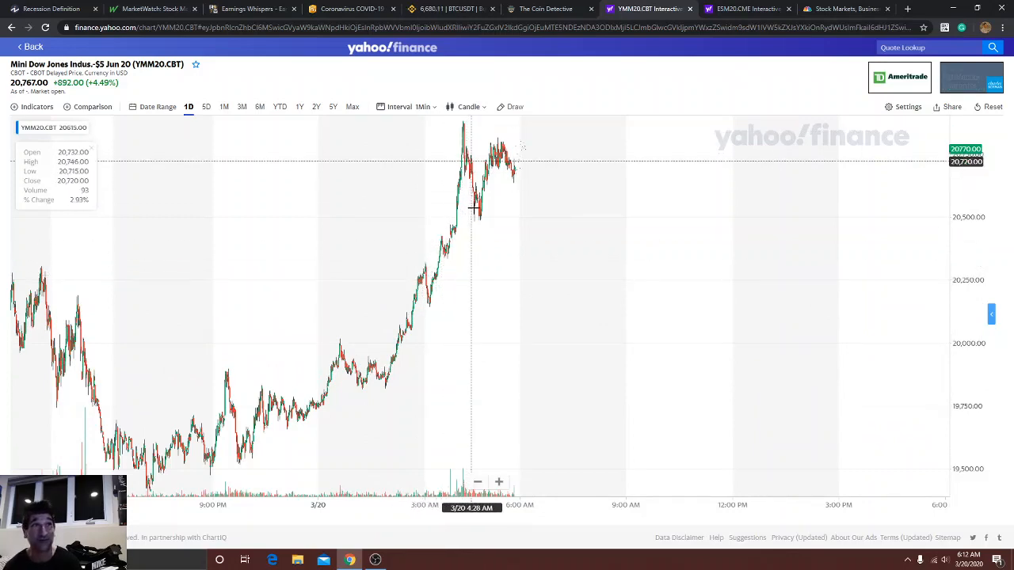
{"action": "mouse_move", "coordinate": [499, 150]}
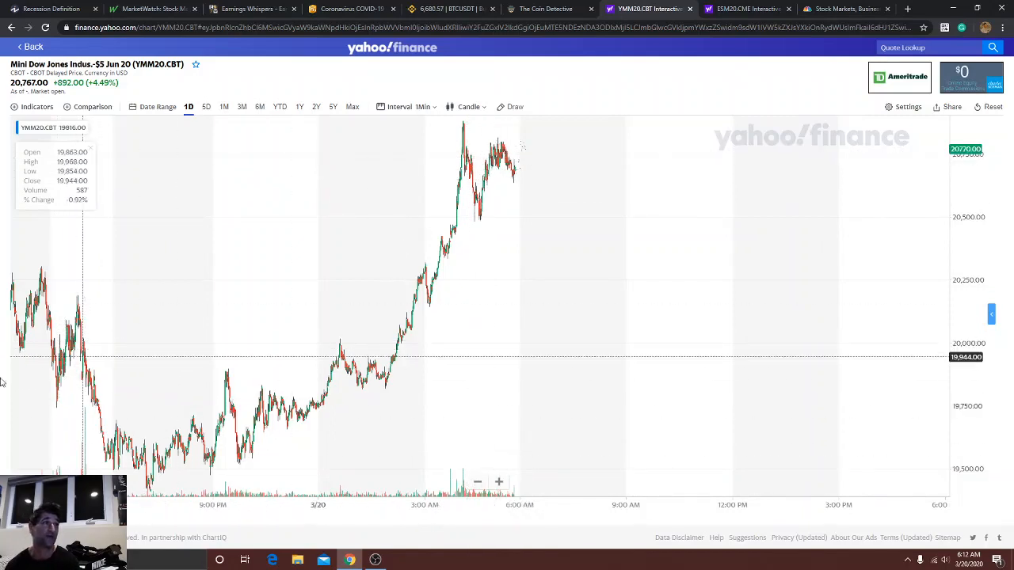
{"action": "mouse_move", "coordinate": [79, 431]}
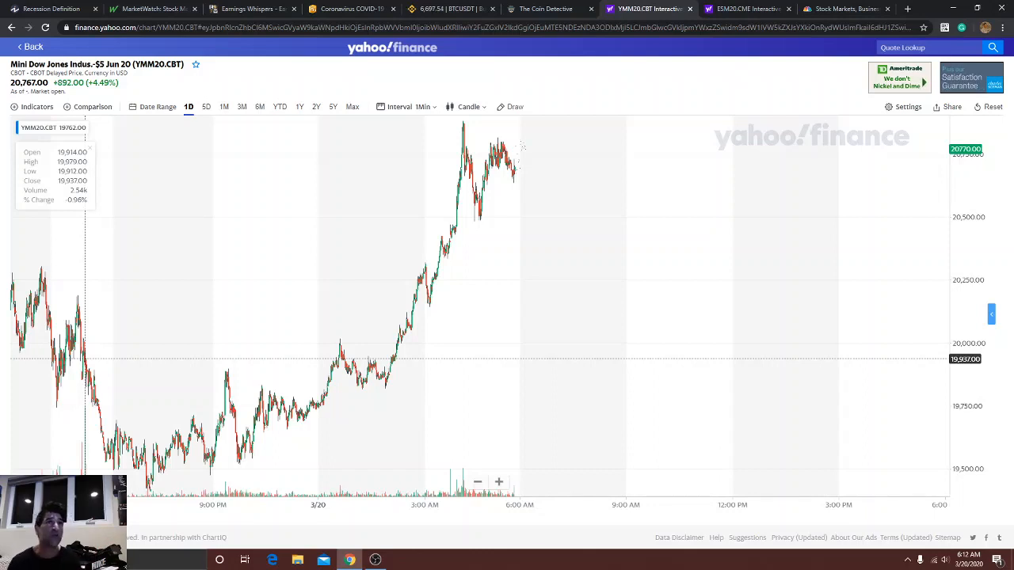
{"action": "mouse_move", "coordinate": [285, 409]}
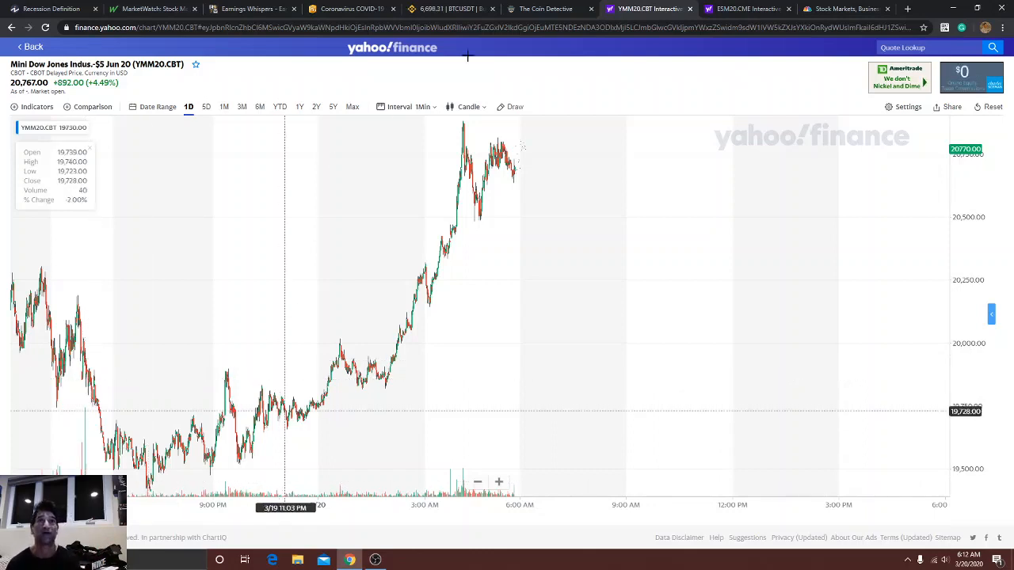
Switch to the E-mini S&P 500 June futures (ESM20.CME) chart tab in Yahoo Finance.
{"action": "left_click", "coordinate": [744, 10]}
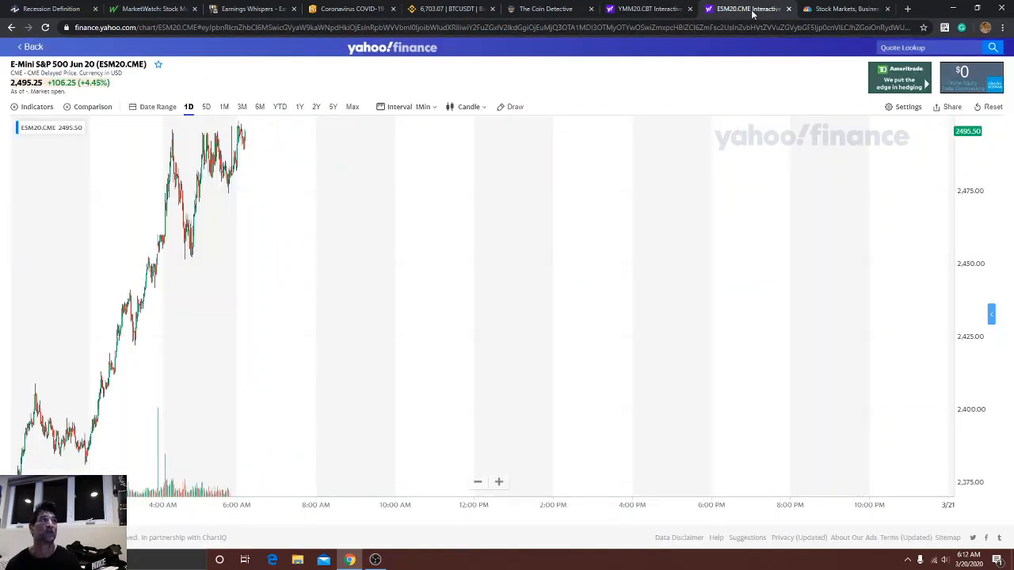
{"action": "mouse_move", "coordinate": [57, 438]}
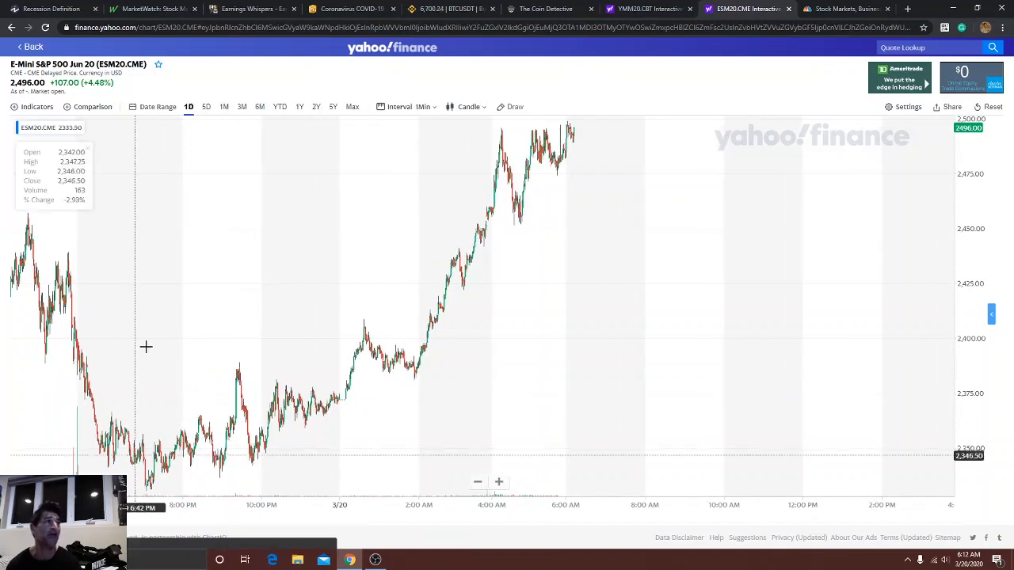
{"action": "mouse_move", "coordinate": [140, 459]}
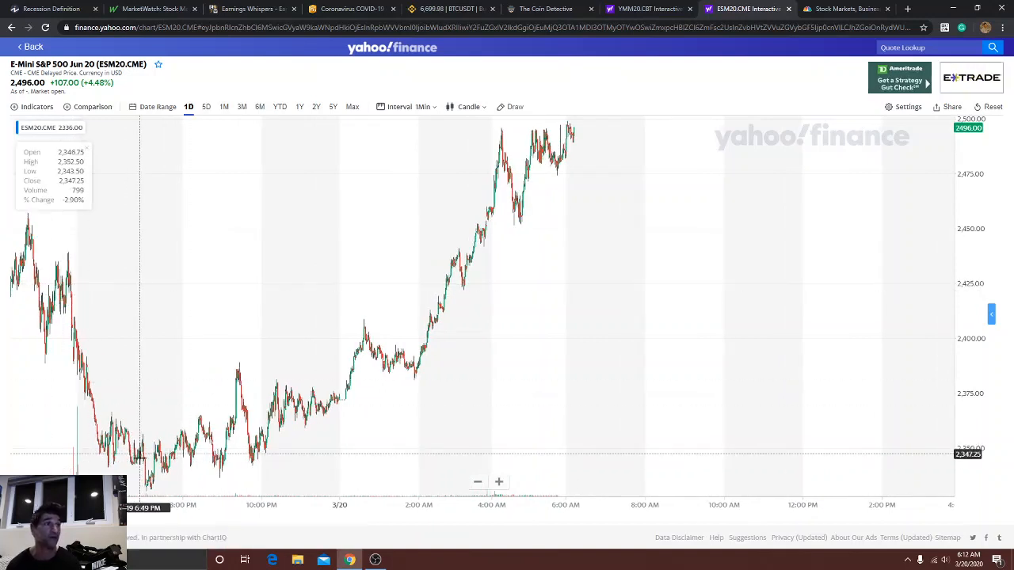
{"action": "mouse_move", "coordinate": [146, 513]}
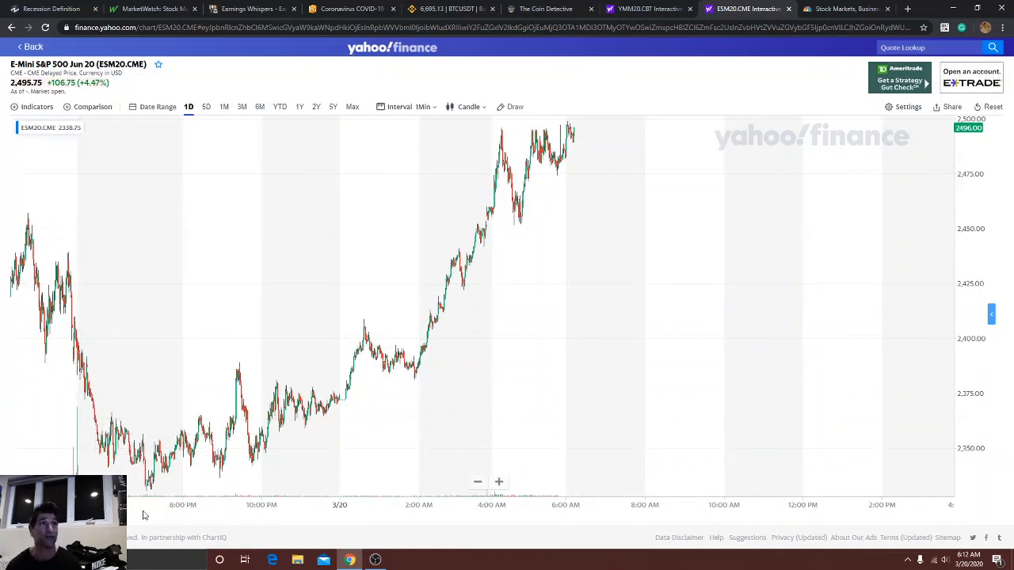
{"action": "mouse_move", "coordinate": [412, 352]}
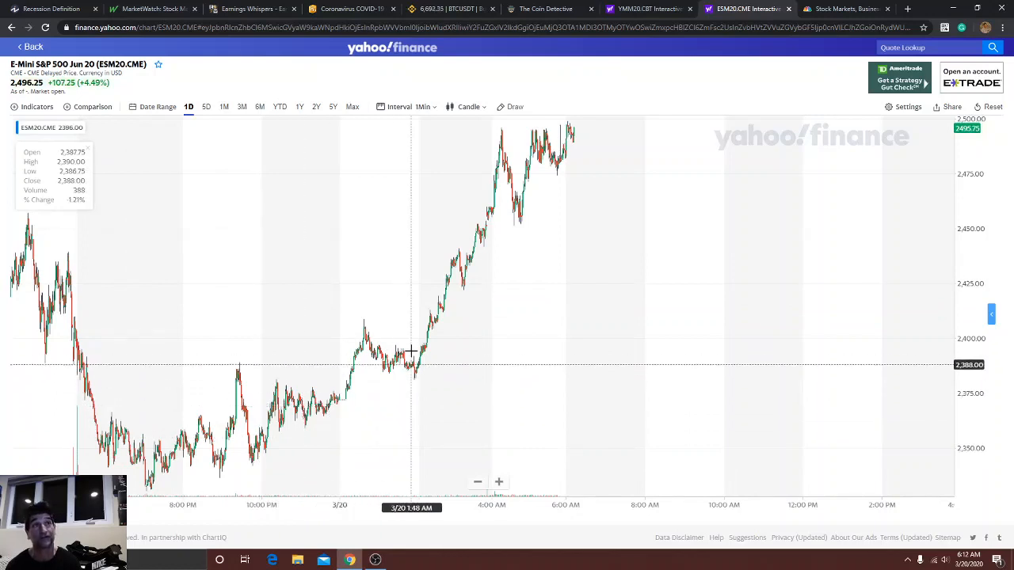
{"action": "mouse_move", "coordinate": [574, 139]}
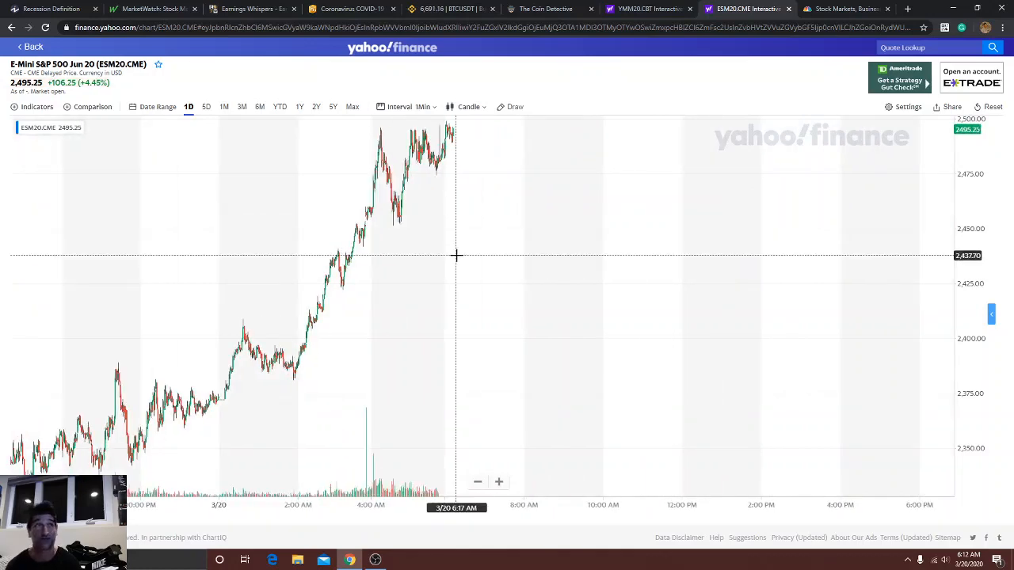
Switch to the CNBC homepage tab showing futures pointing to Dow opening gains.
{"action": "left_click", "coordinate": [847, 9]}
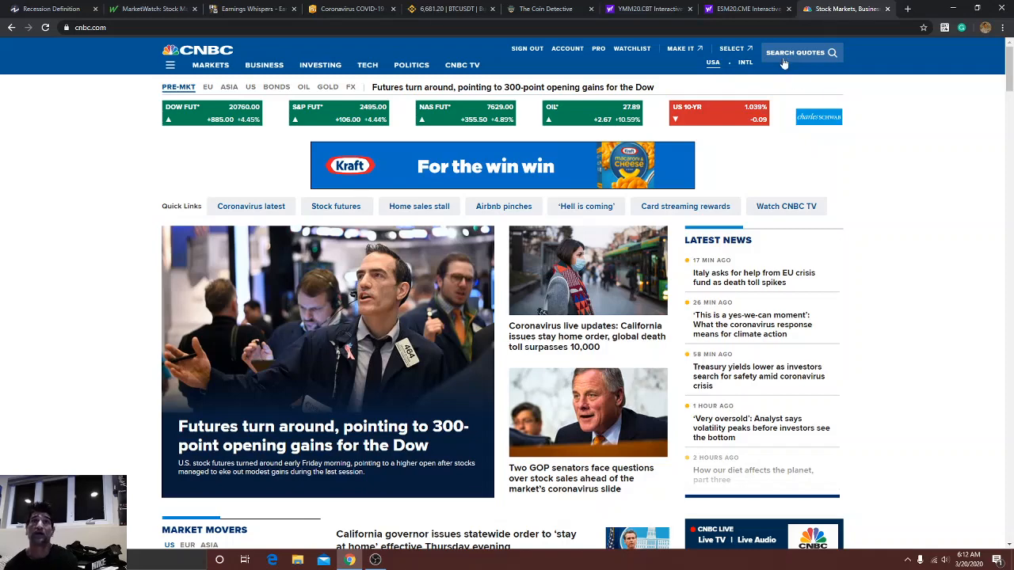
Search CNBC quotes for 'tvix' to bring up the TVIX VIX Short-Term ETN.
{"action": "left_click", "coordinate": [800, 54]}
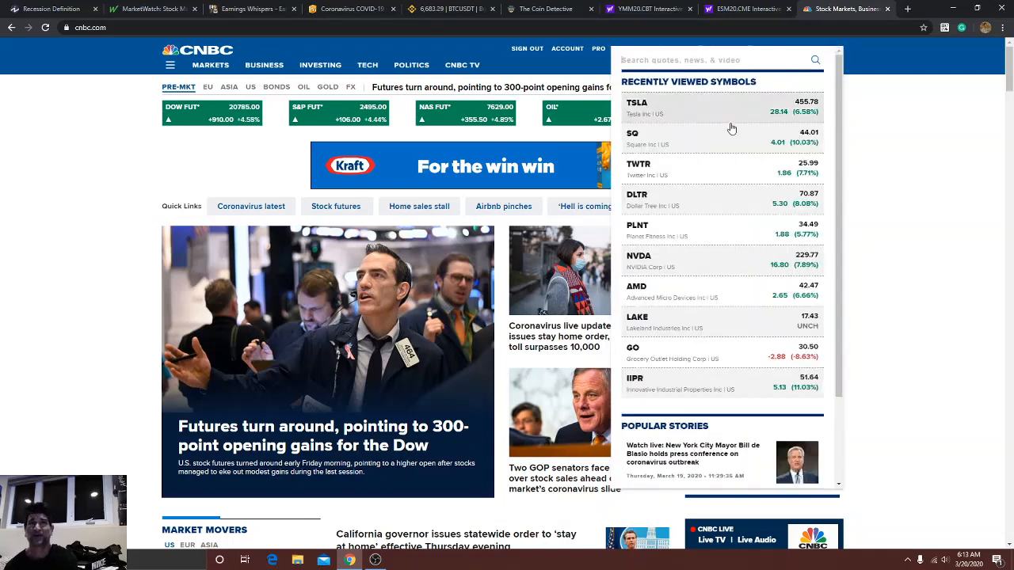
{"action": "scroll", "scroll_direction": "down", "scroll_amount": 3}
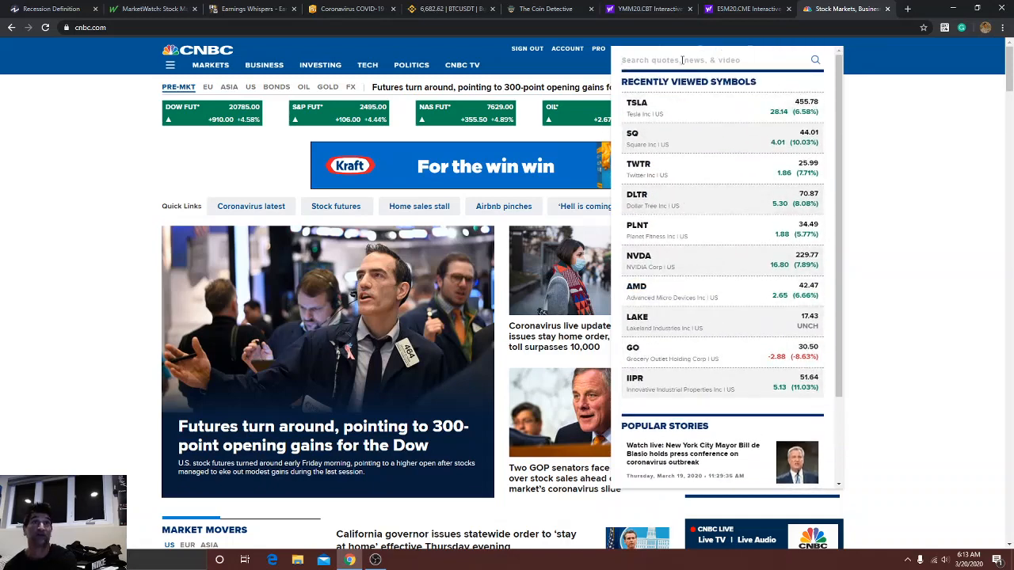
{"action": "type", "text": "tv"}
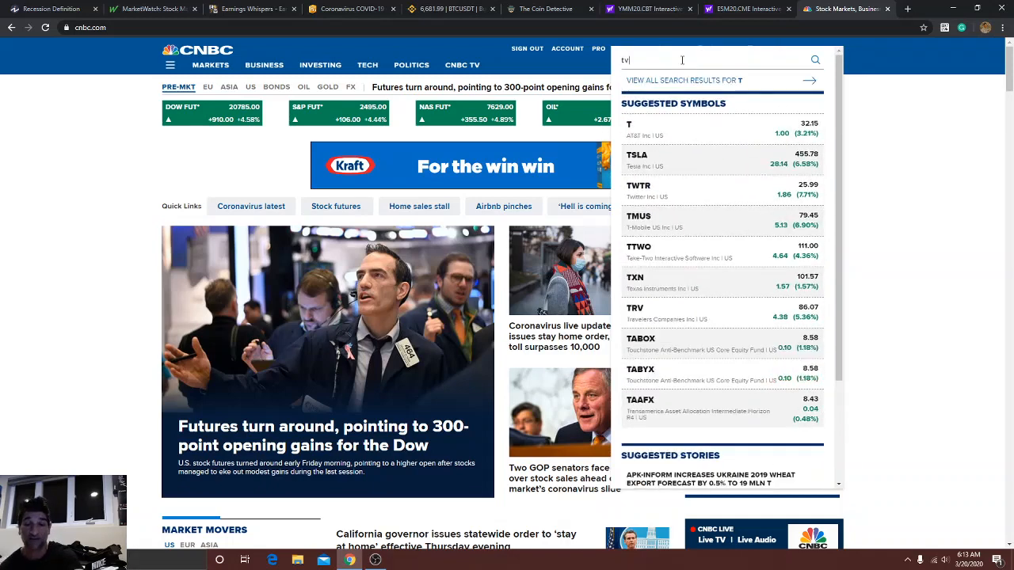
{"action": "type", "text": "ix"}
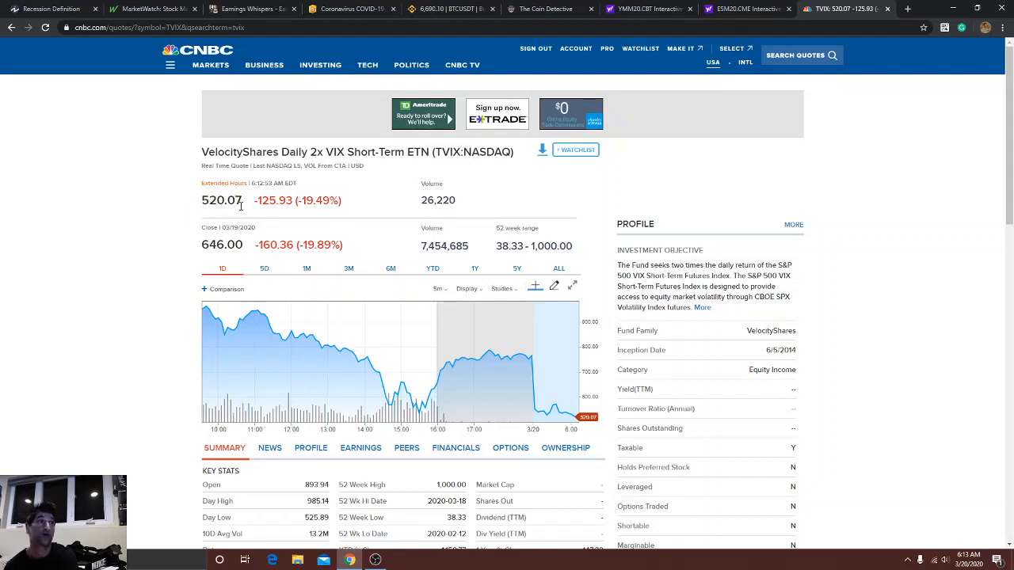
{"action": "mouse_move", "coordinate": [189, 212]}
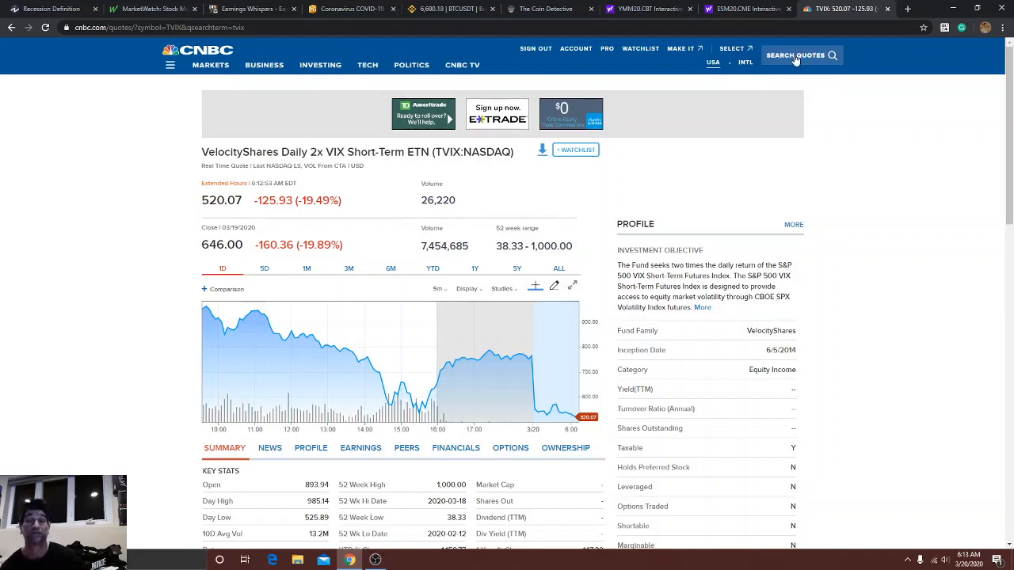
Search for VXX and view the Barclays iPath S&P 500 VIX Short-Term Futures quote page.
{"action": "type", "text": "VXX"}
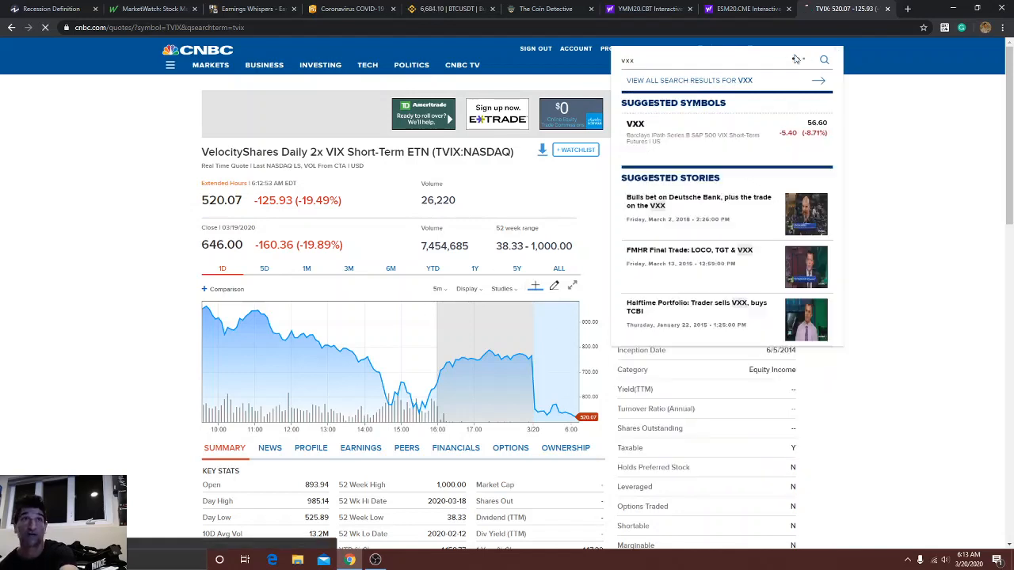
{"action": "left_click", "coordinate": [637, 124]}
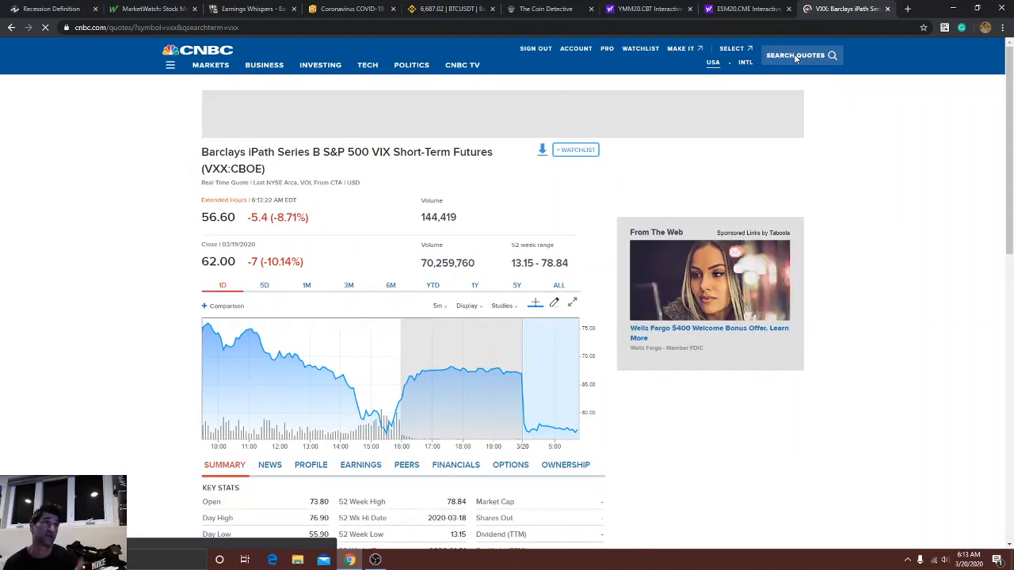
{"action": "left_click", "coordinate": [311, 465]}
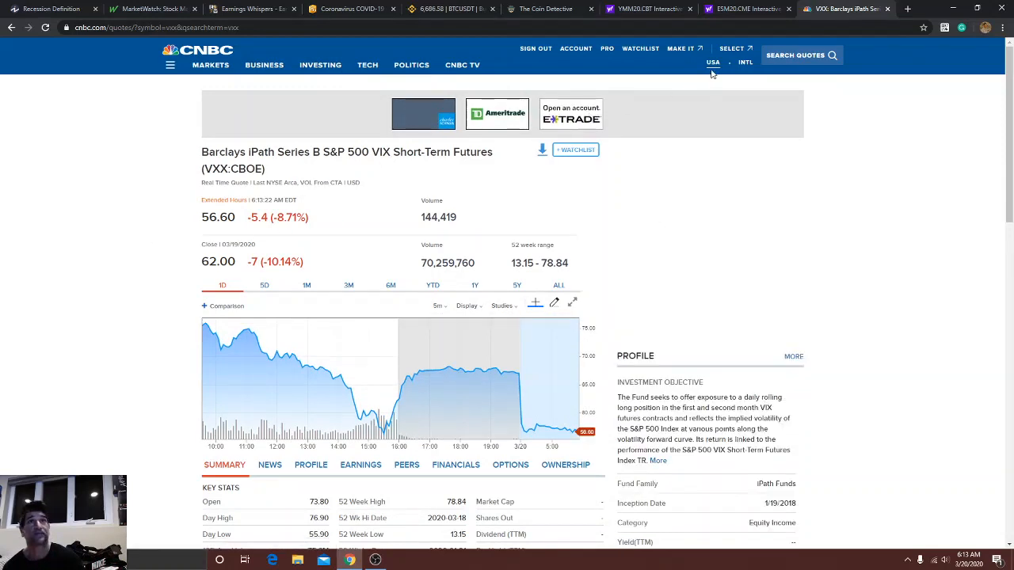
View the Tesla (TSLA) quote, then pick Square (SQ) from Recently Viewed Symbols.
{"action": "left_click", "coordinate": [796, 55]}
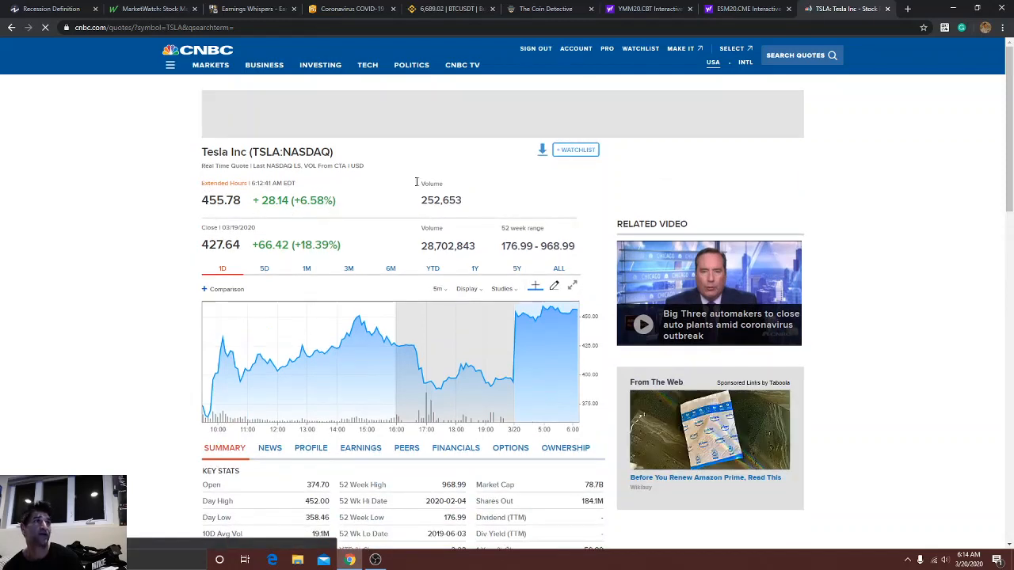
{"action": "left_click", "coordinate": [795, 56]}
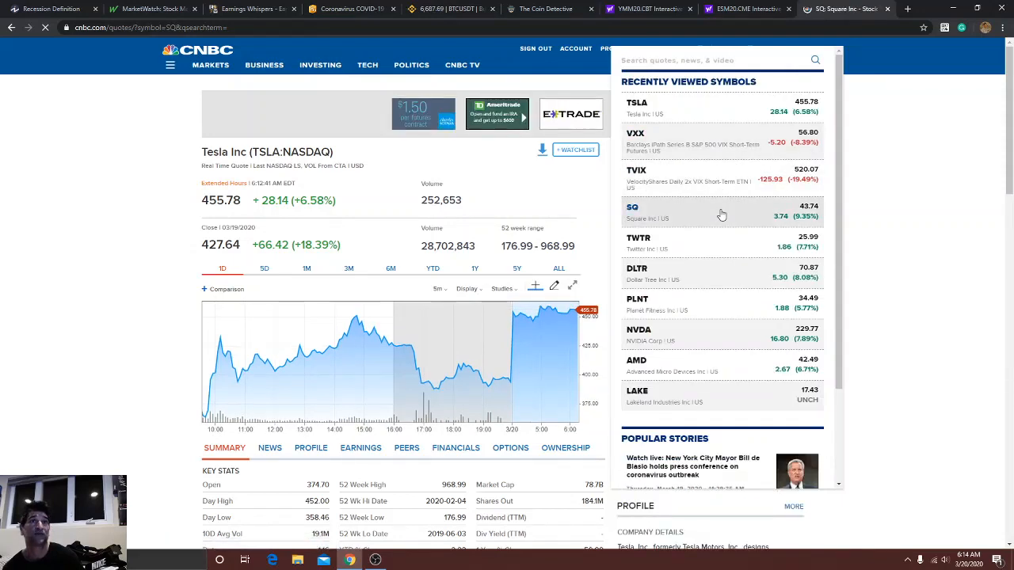
{"action": "left_click", "coordinate": [632, 213]}
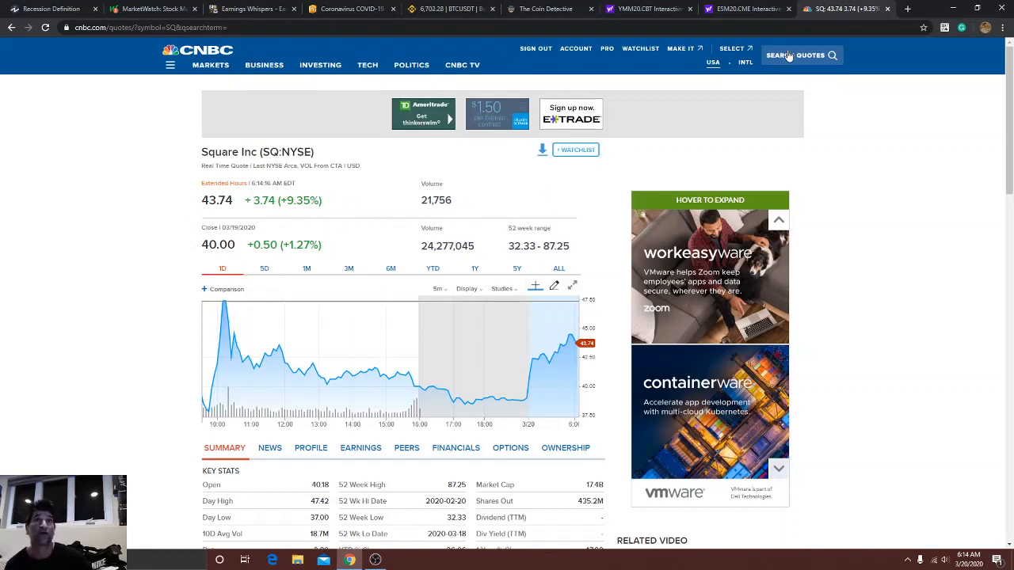
Step through Twitter, Dollar Tree (DLTR) and Planet Fitness (PLNT) quotes from Recently Viewed Symbols.
{"action": "left_click", "coordinate": [796, 56]}
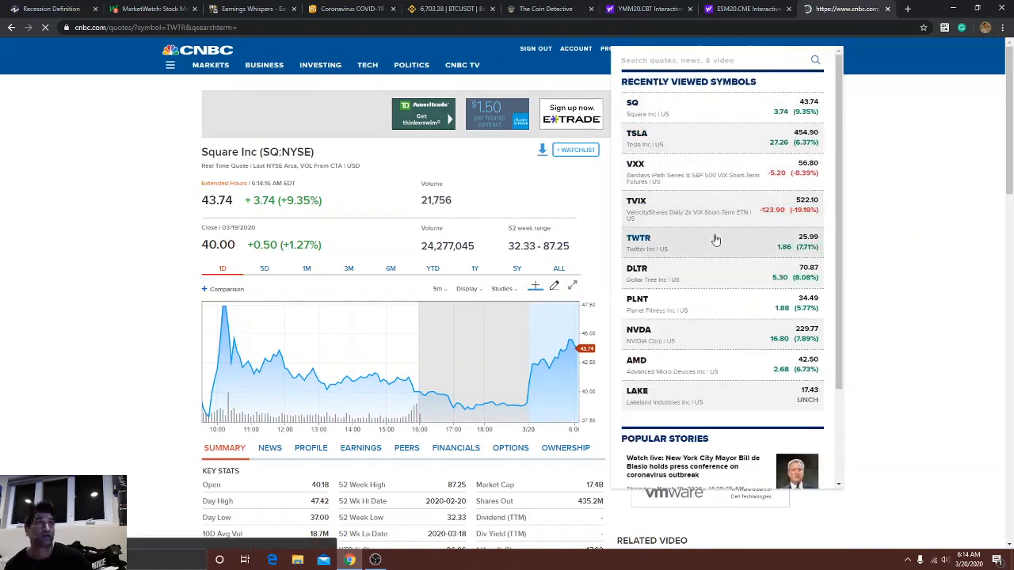
{"action": "left_click", "coordinate": [638, 237]}
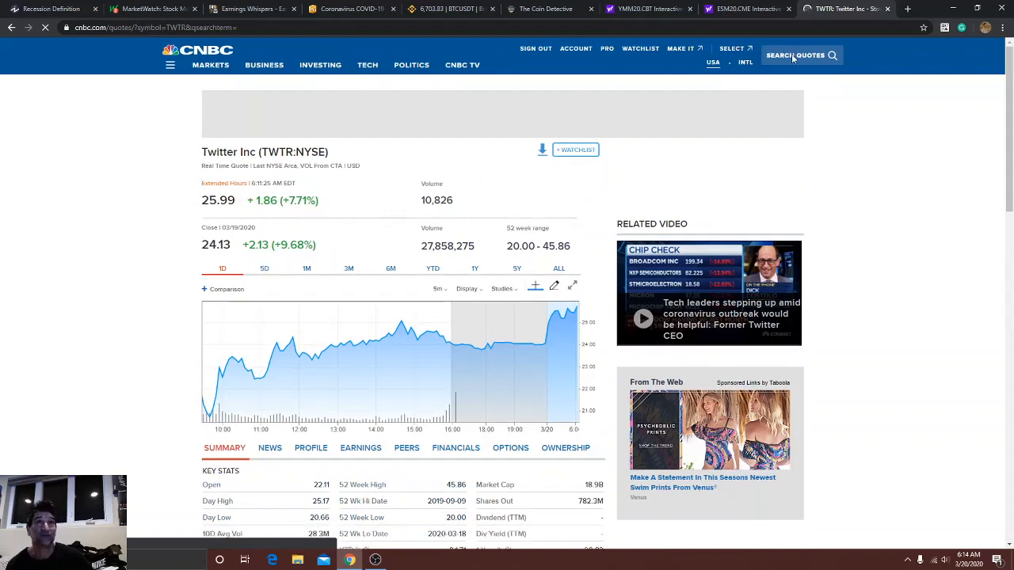
{"action": "left_click", "coordinate": [795, 56]}
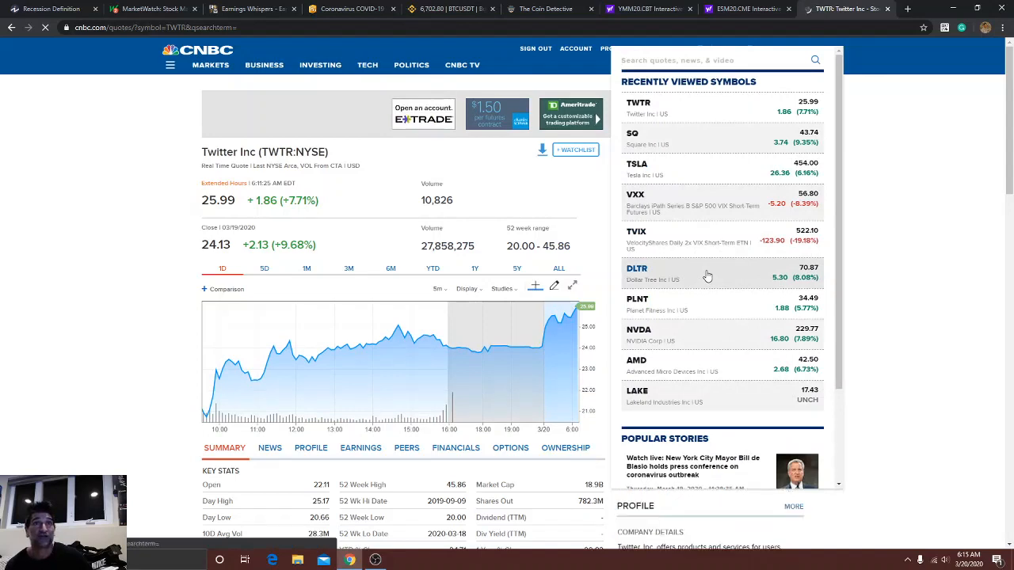
{"action": "left_click", "coordinate": [641, 273]}
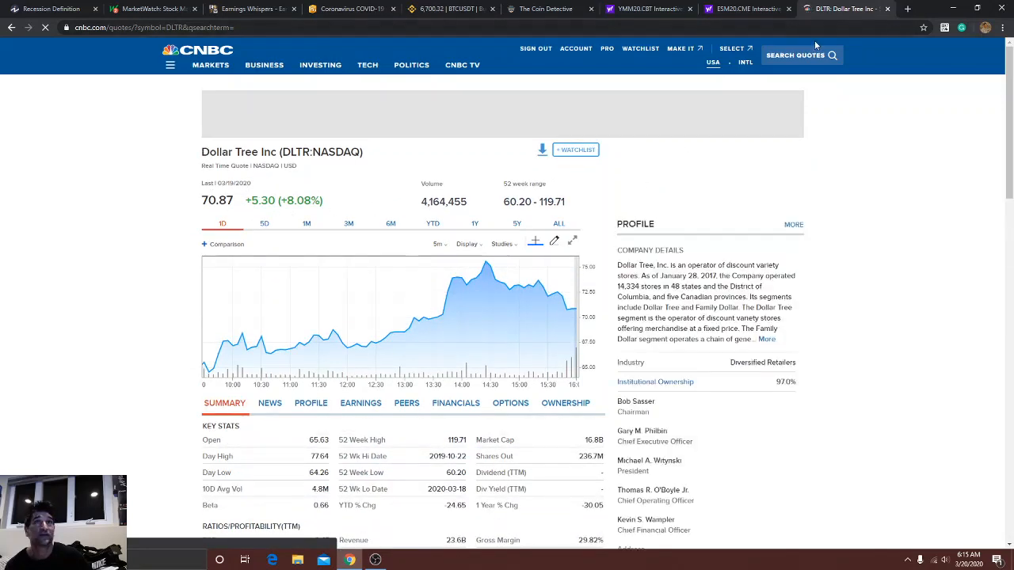
{"action": "left_click", "coordinate": [795, 56]}
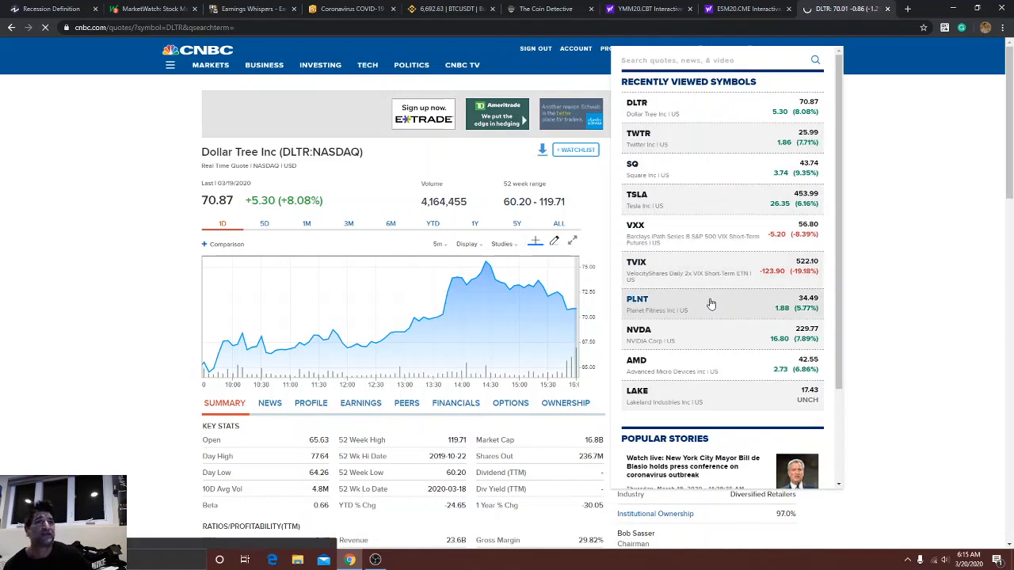
{"action": "left_click", "coordinate": [637, 304]}
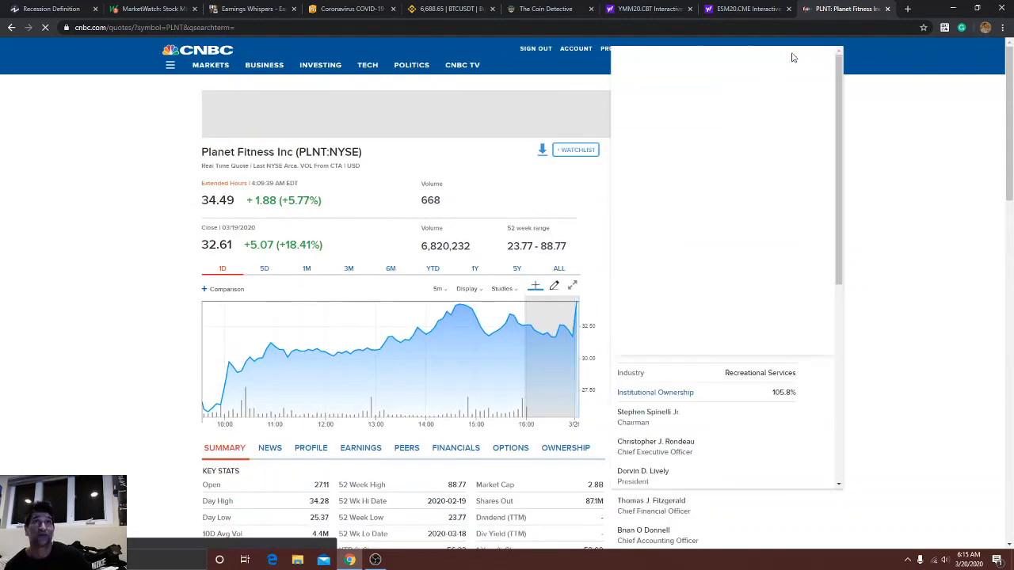
View the NVIDIA (NVDA) quote page, then reopen Recently Viewed Symbols for AMD.
{"action": "left_click", "coordinate": [710, 61]}
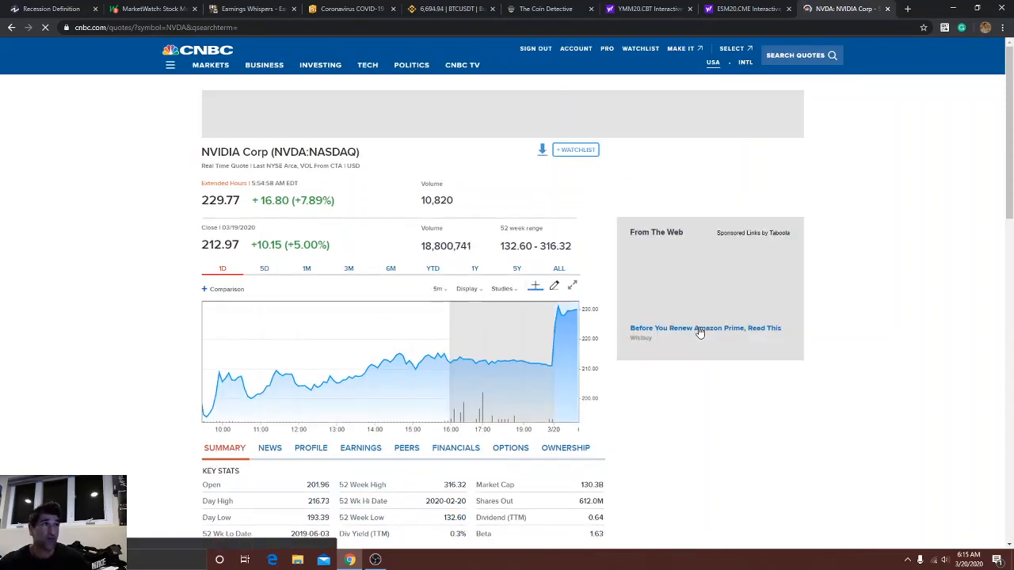
{"action": "left_click", "coordinate": [311, 447]}
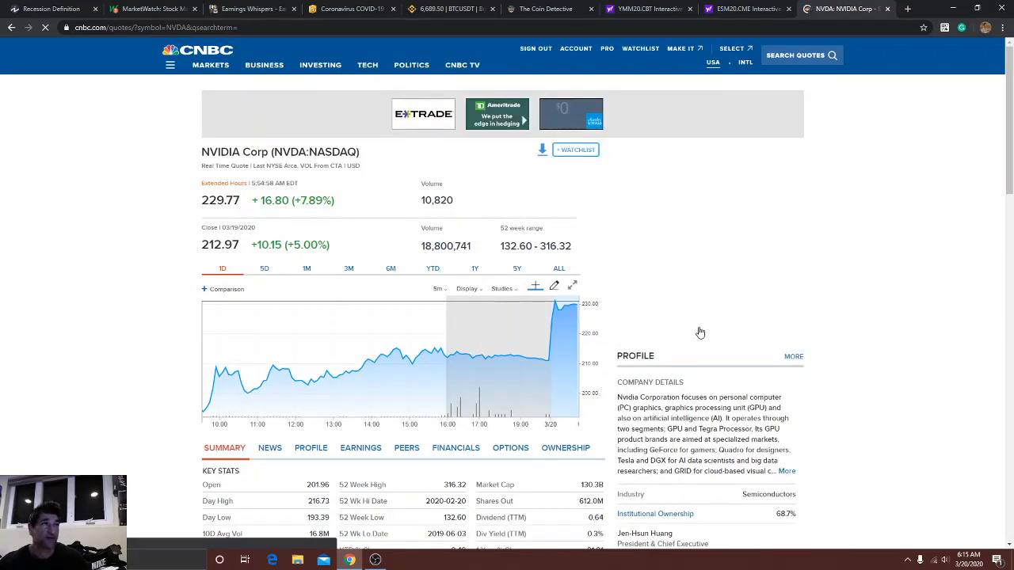
{"action": "mouse_move", "coordinate": [700, 333]}
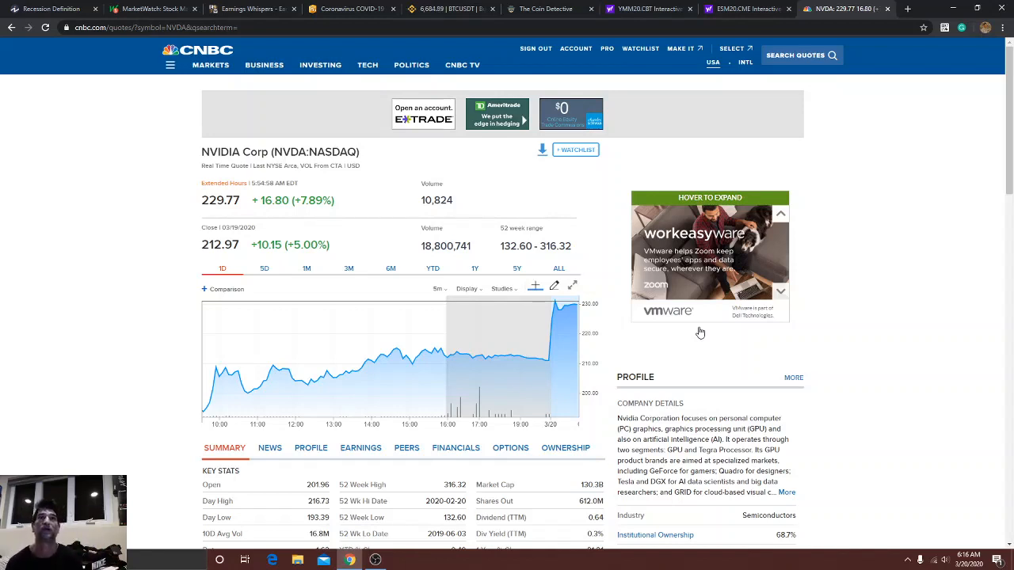
{"action": "left_click", "coordinate": [794, 55]}
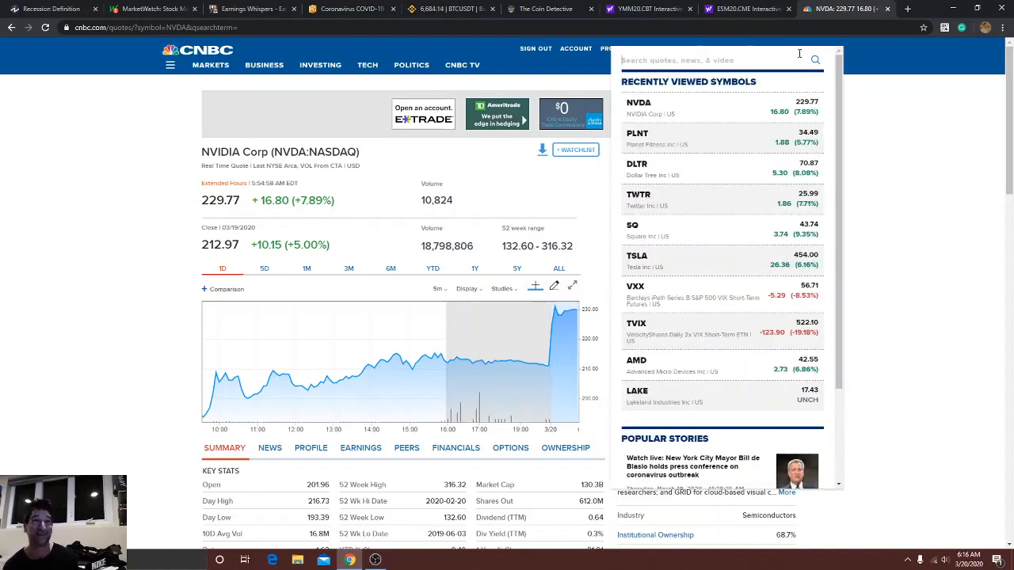
{"action": "mouse_move", "coordinate": [744, 370]}
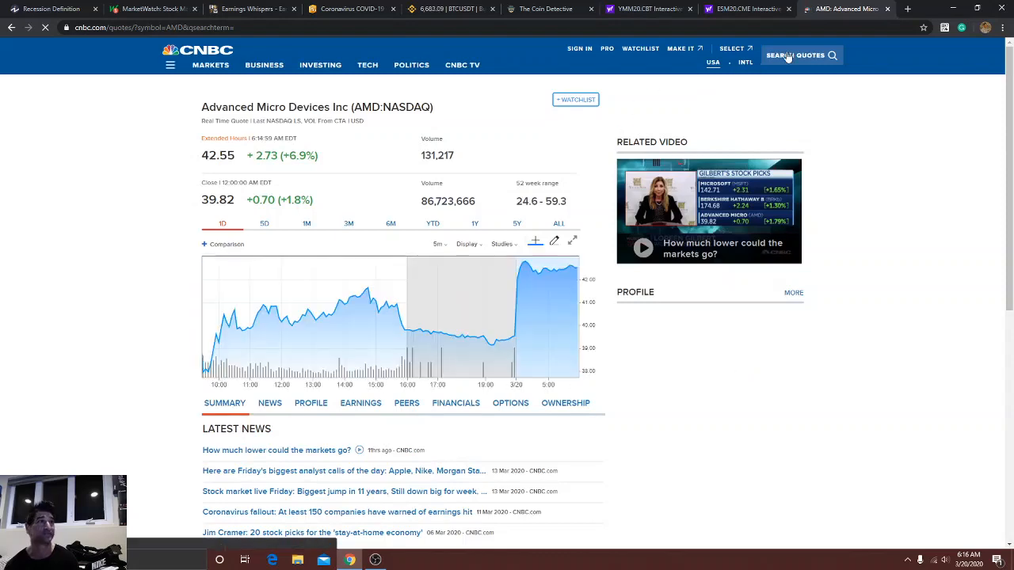
View the Lakeland Industries (LAKE) quote and chart from Recently Viewed Symbols, then start a new search.
{"action": "left_click", "coordinate": [796, 56]}
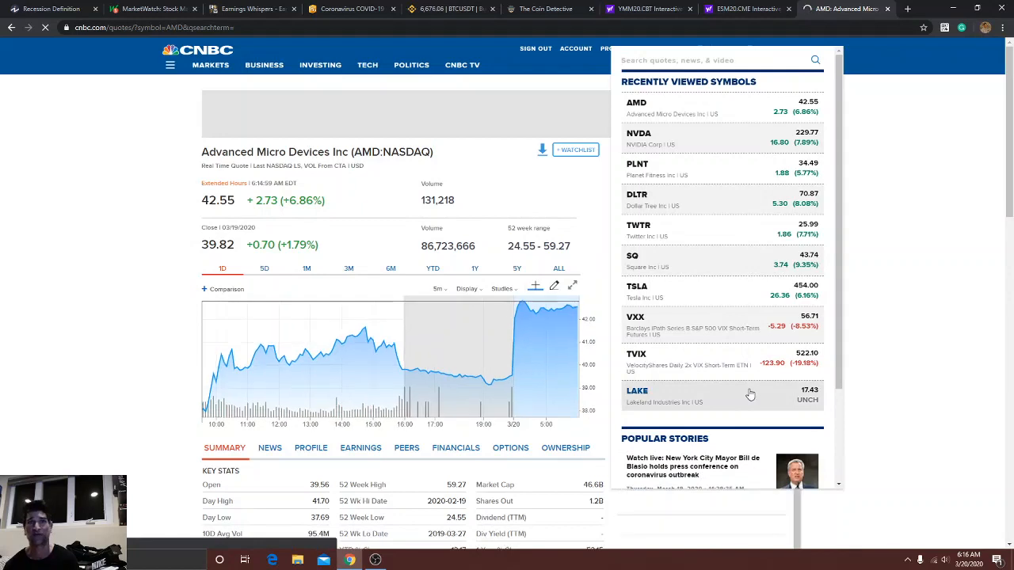
{"action": "left_click", "coordinate": [637, 391]}
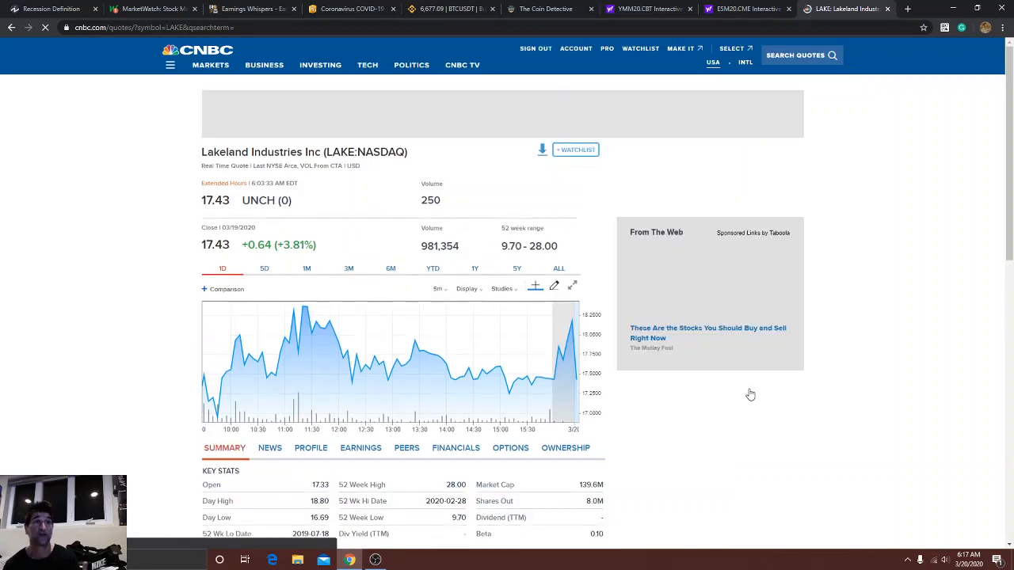
{"action": "left_click", "coordinate": [311, 447]}
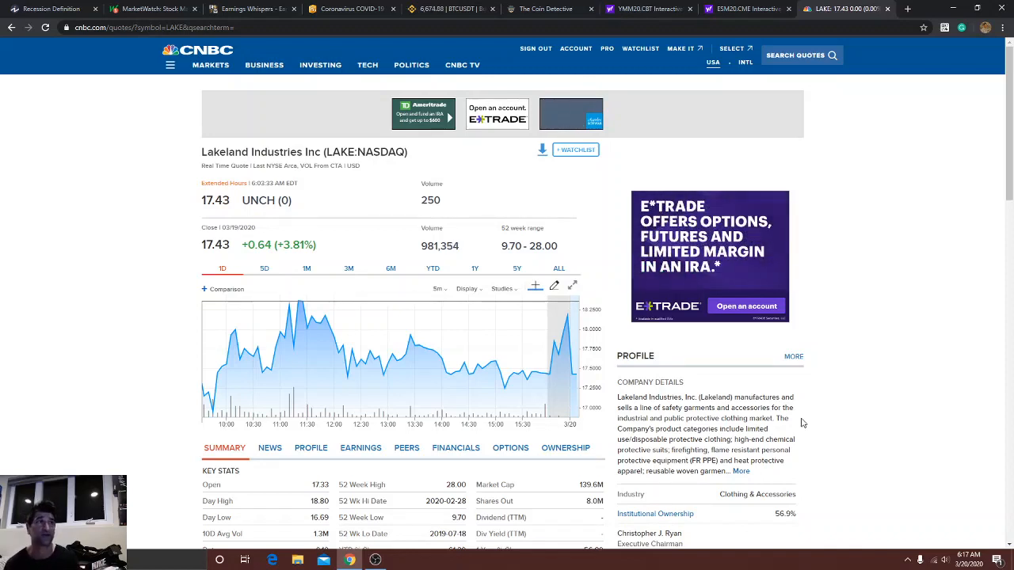
{"action": "mouse_move", "coordinate": [384, 320]}
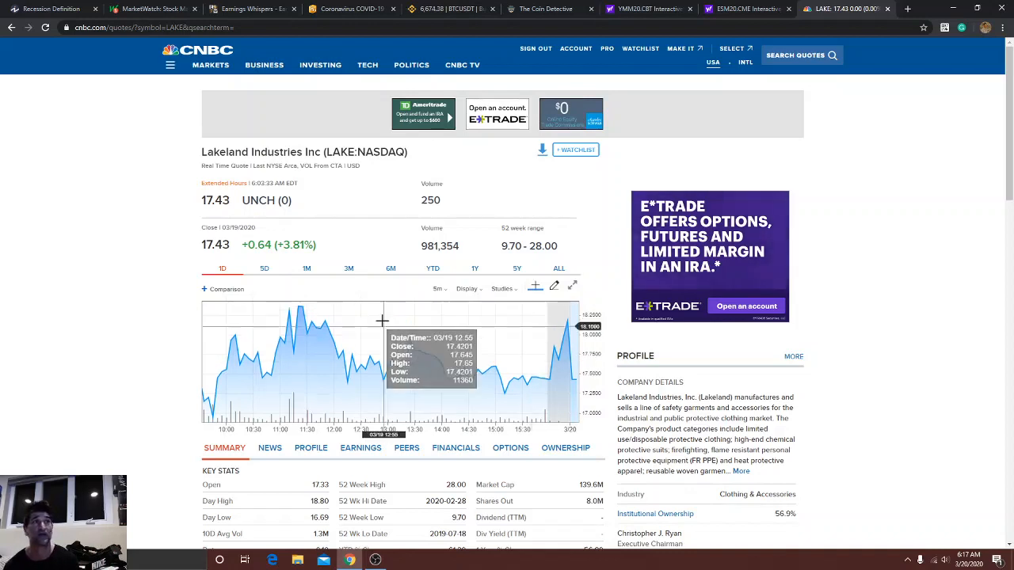
{"action": "mouse_move", "coordinate": [504, 307]}
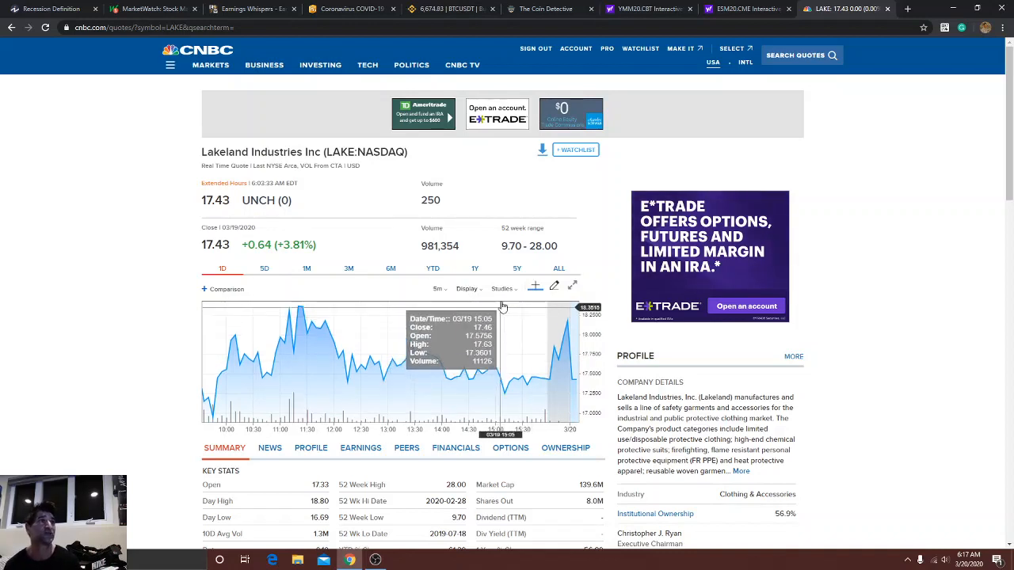
{"action": "mouse_move", "coordinate": [777, 87]}
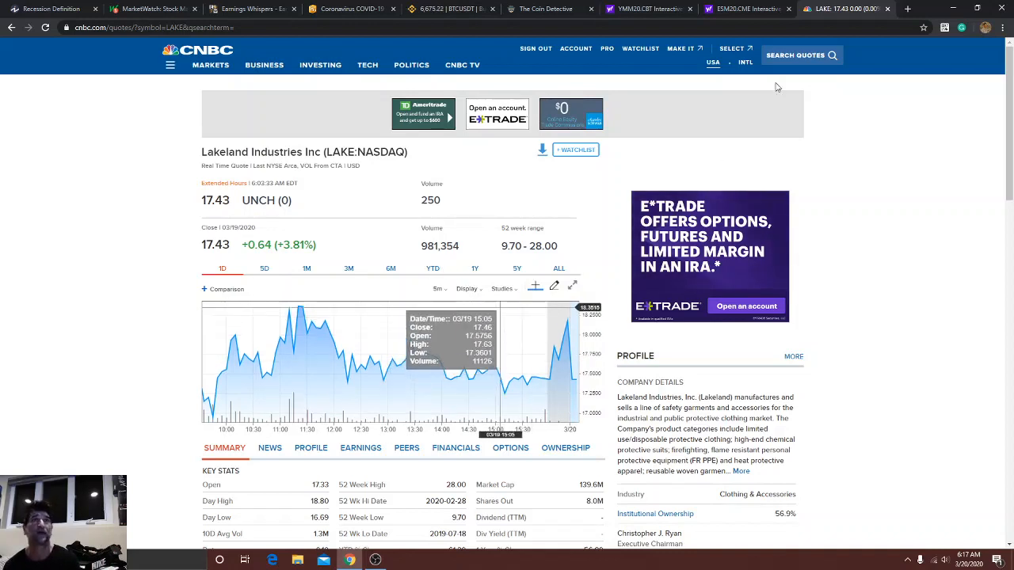
{"action": "left_click", "coordinate": [795, 54]}
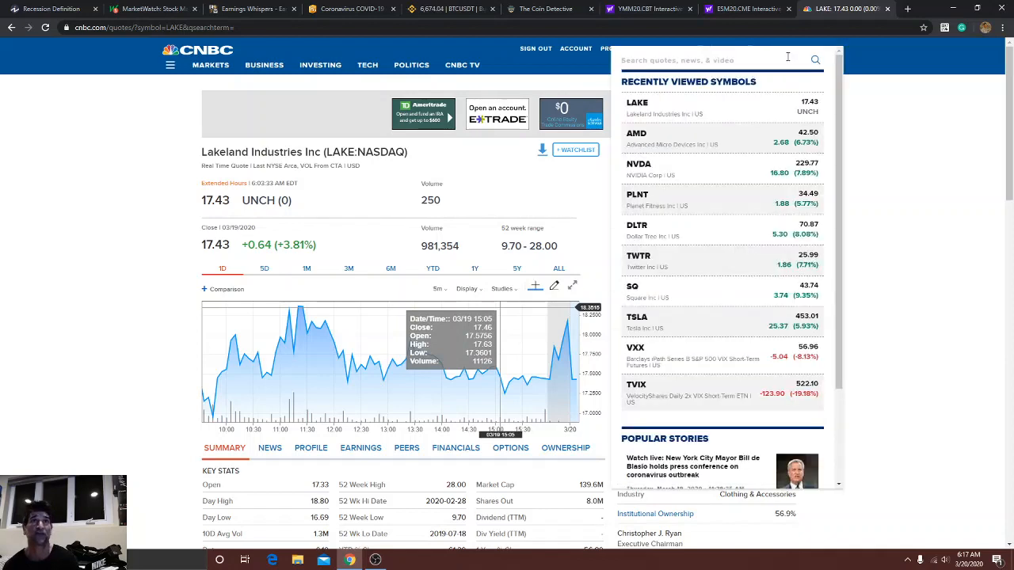
Search 'go' and view the Grocery Outlet (GO) quote page, down 8.63%.
{"action": "type", "text": "googl"}
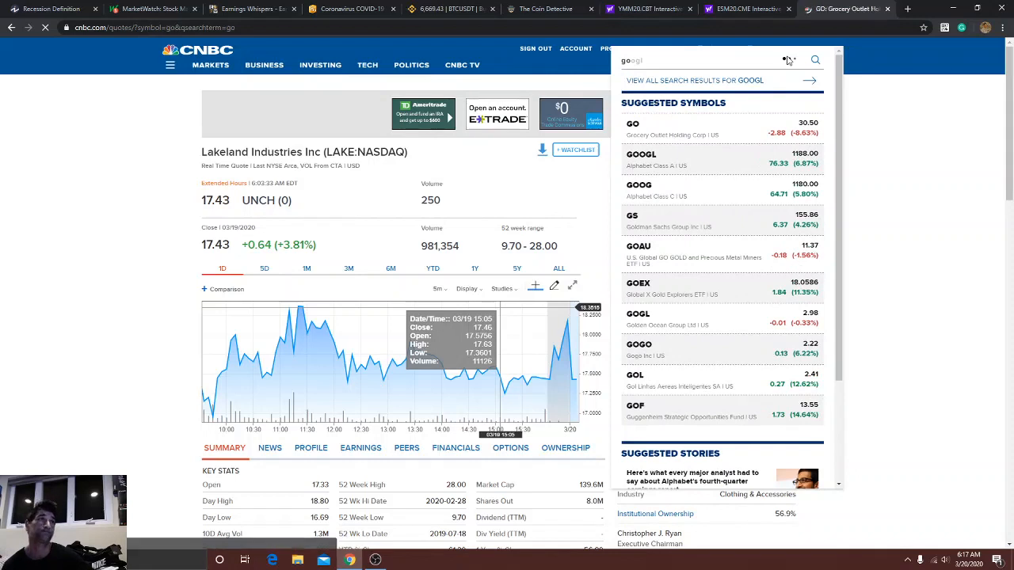
{"action": "left_click", "coordinate": [634, 126]}
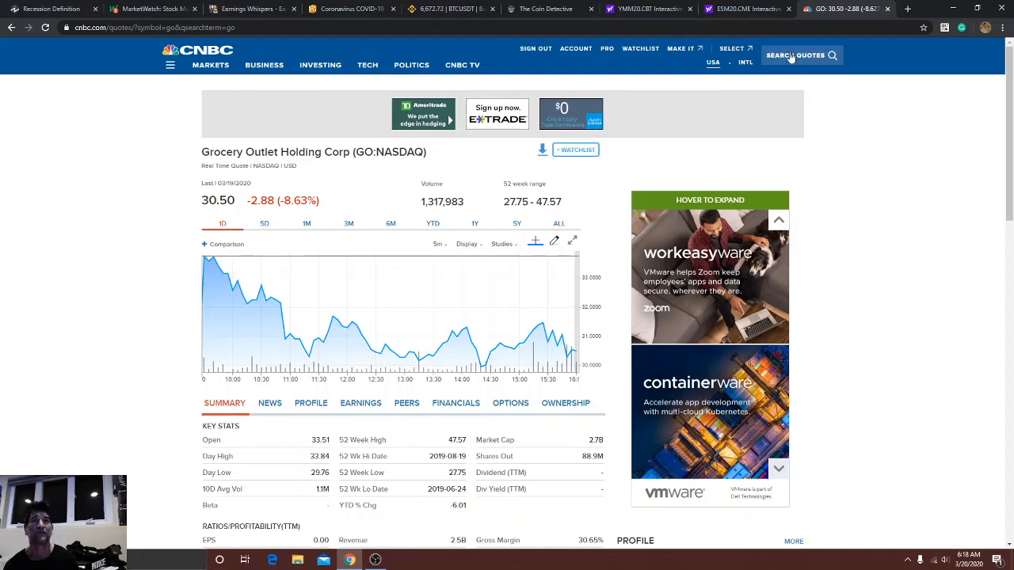
{"action": "left_click", "coordinate": [795, 56]}
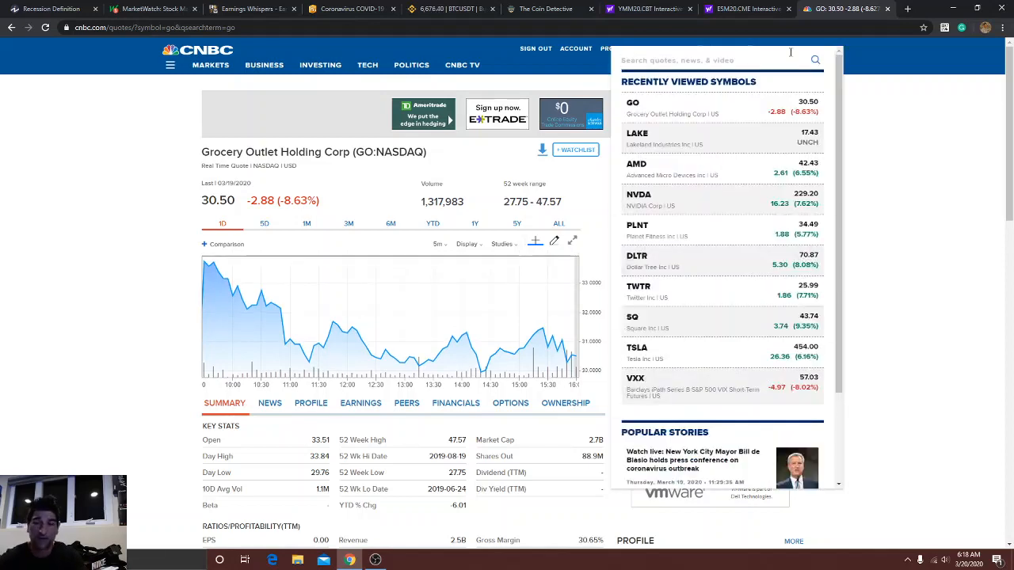
Search 'iipr' and review the Innovative Industrial Properties (IIPR) quote and key stats.
{"action": "type", "text": "iipr"}
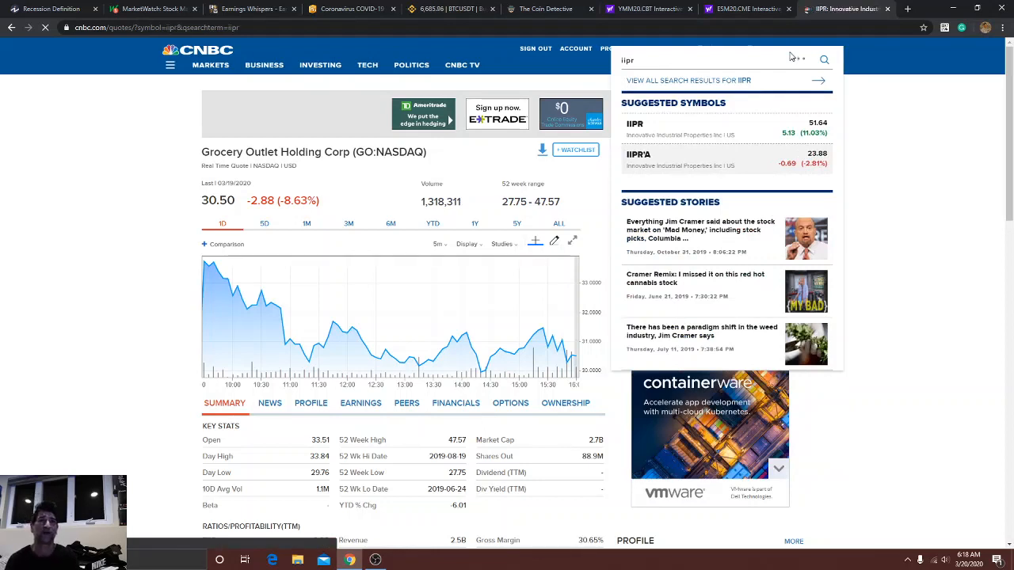
{"action": "left_click", "coordinate": [634, 129]}
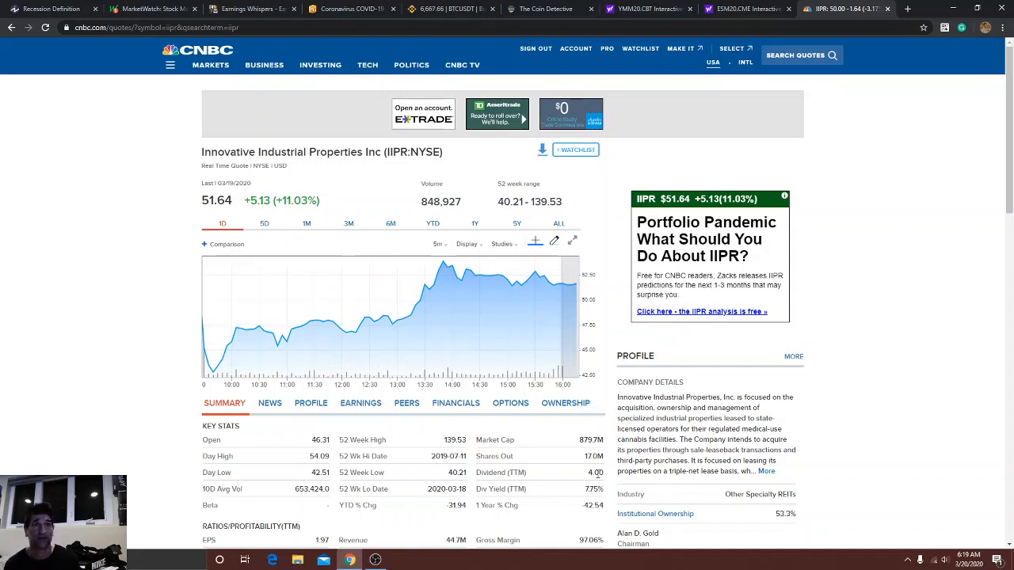
{"action": "mouse_move", "coordinate": [601, 475]}
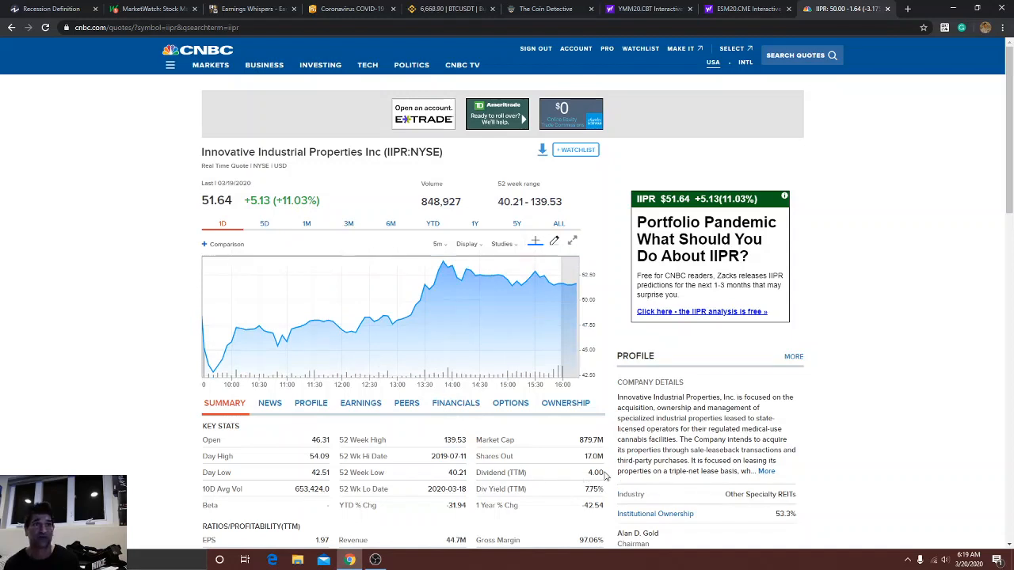
{"action": "mouse_move", "coordinate": [576, 494]}
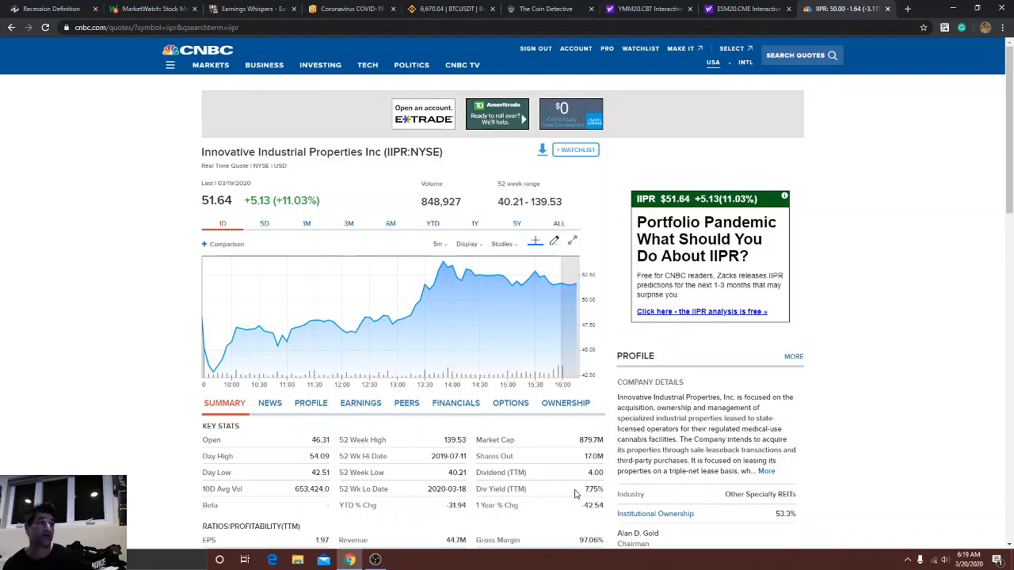
{"action": "scroll", "scroll_direction": "down", "scroll_amount": 3}
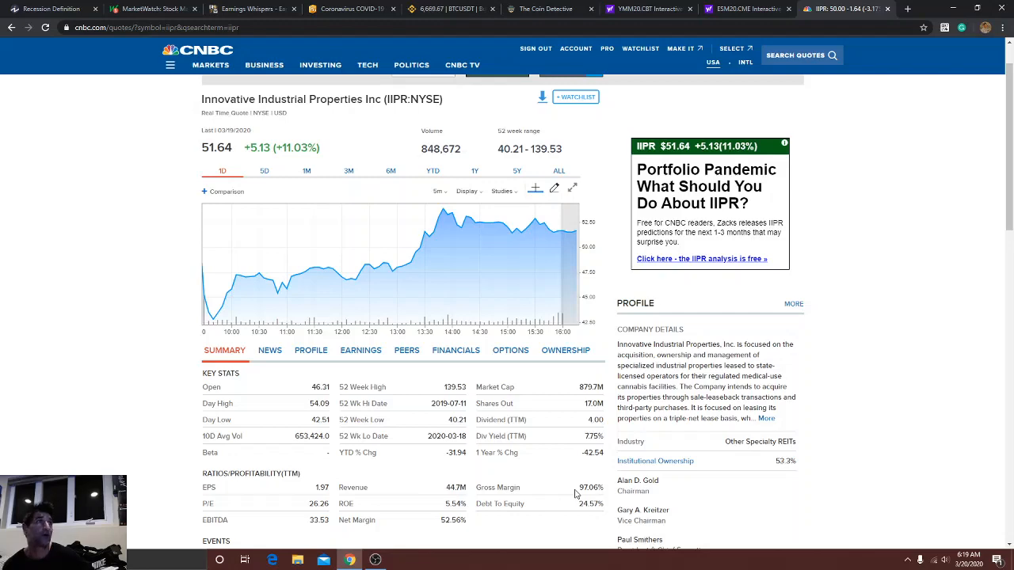
{"action": "scroll", "scroll_direction": "up", "scroll_amount": 3}
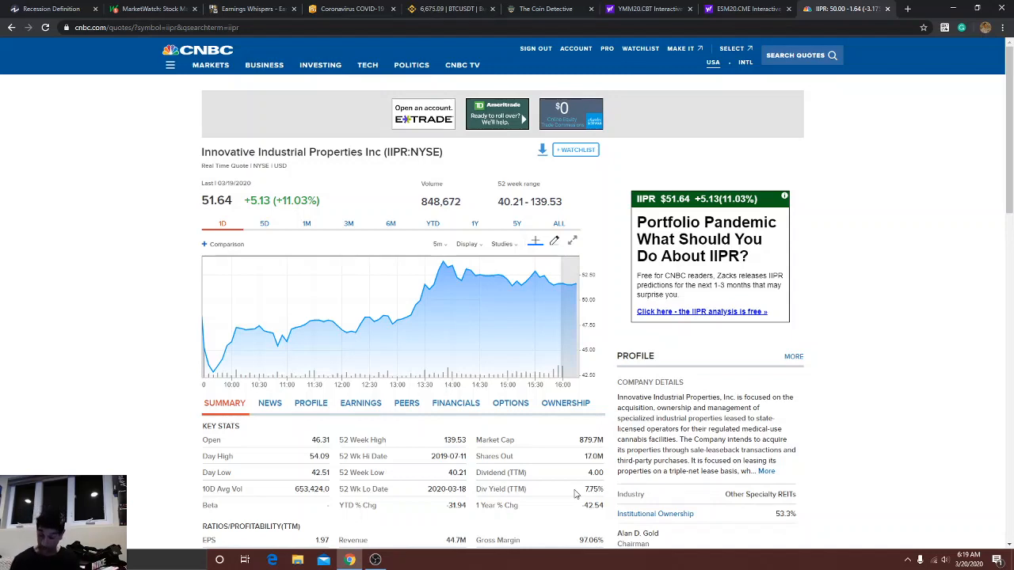
{"action": "mouse_move", "coordinate": [647, 508]}
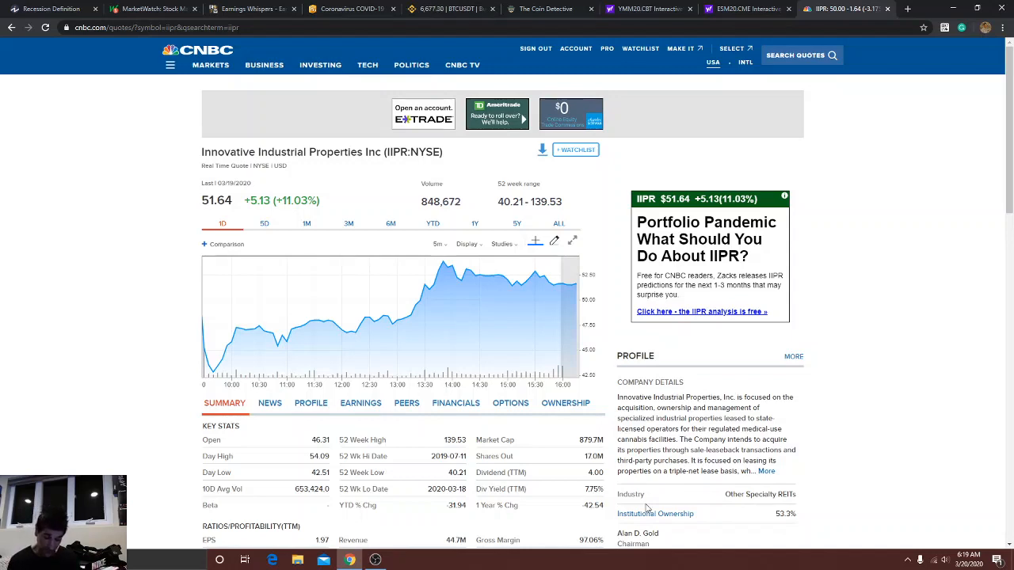